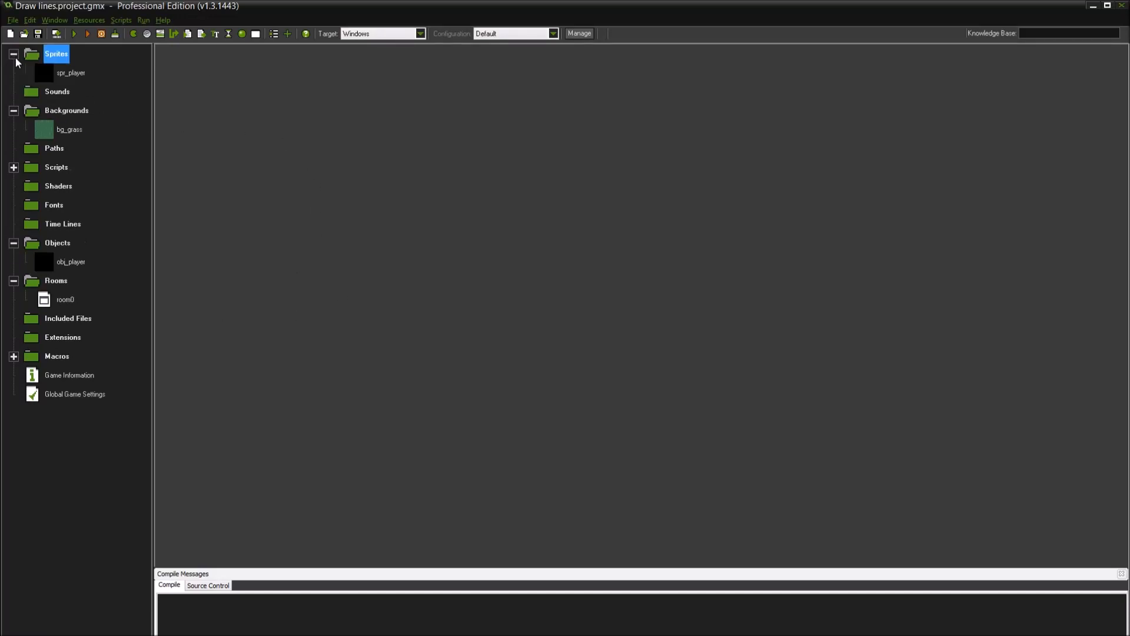
Review obj_player's Create code setting hp = 50, then close the code and properties
{"action": "double_click", "coordinate": [68, 73]}
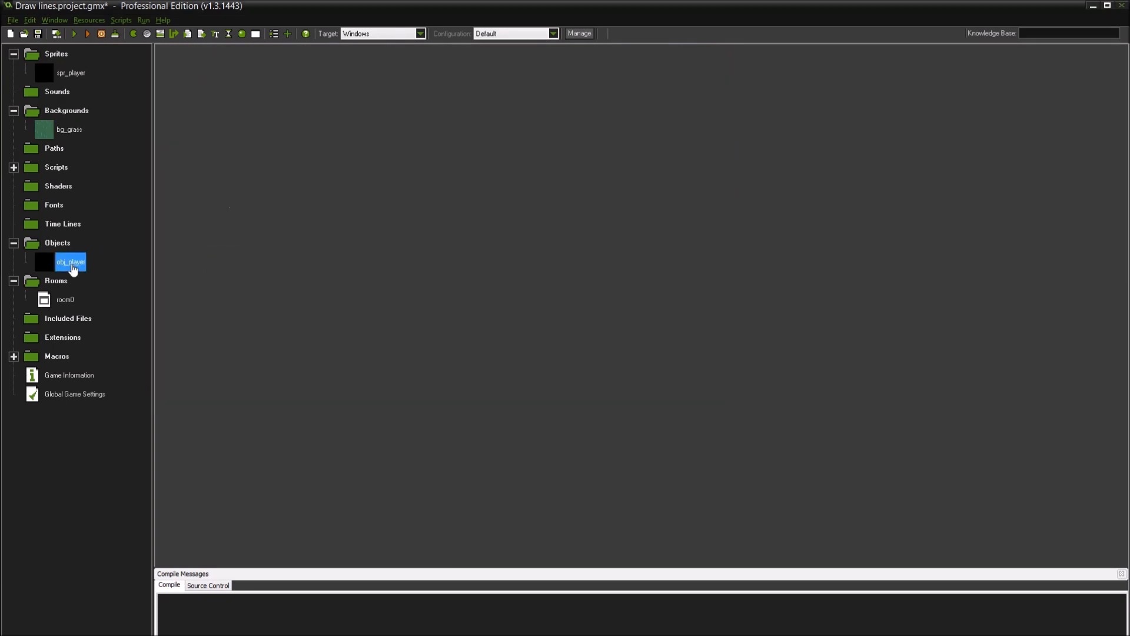
{"action": "double_click", "coordinate": [70, 261]}
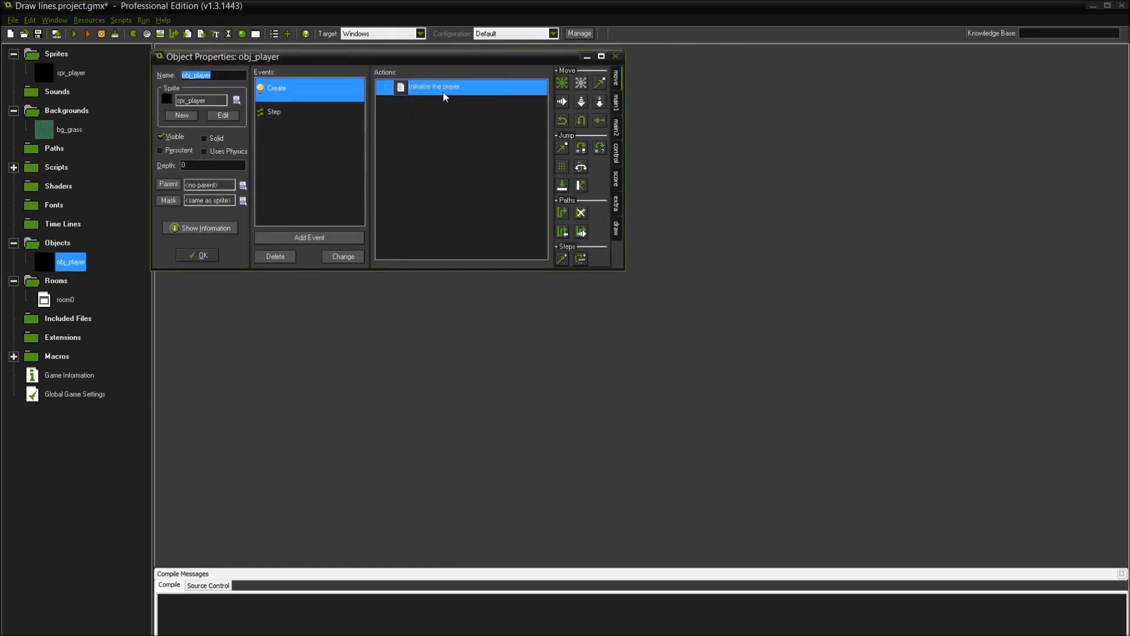
{"action": "double_click", "coordinate": [434, 87]}
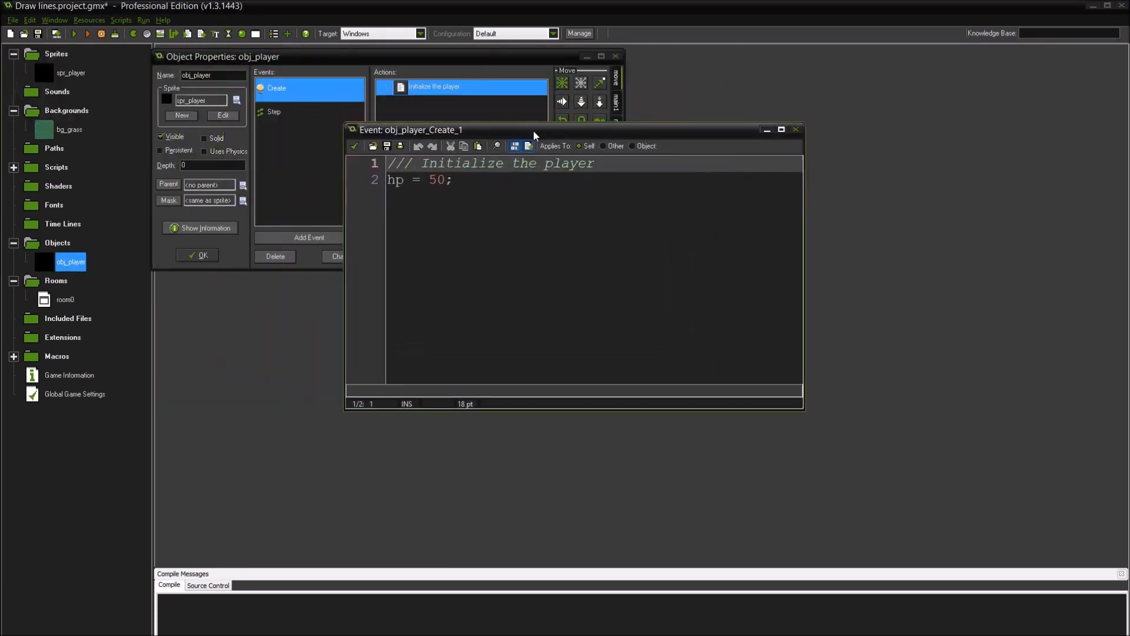
{"action": "left_click", "coordinate": [452, 179]}
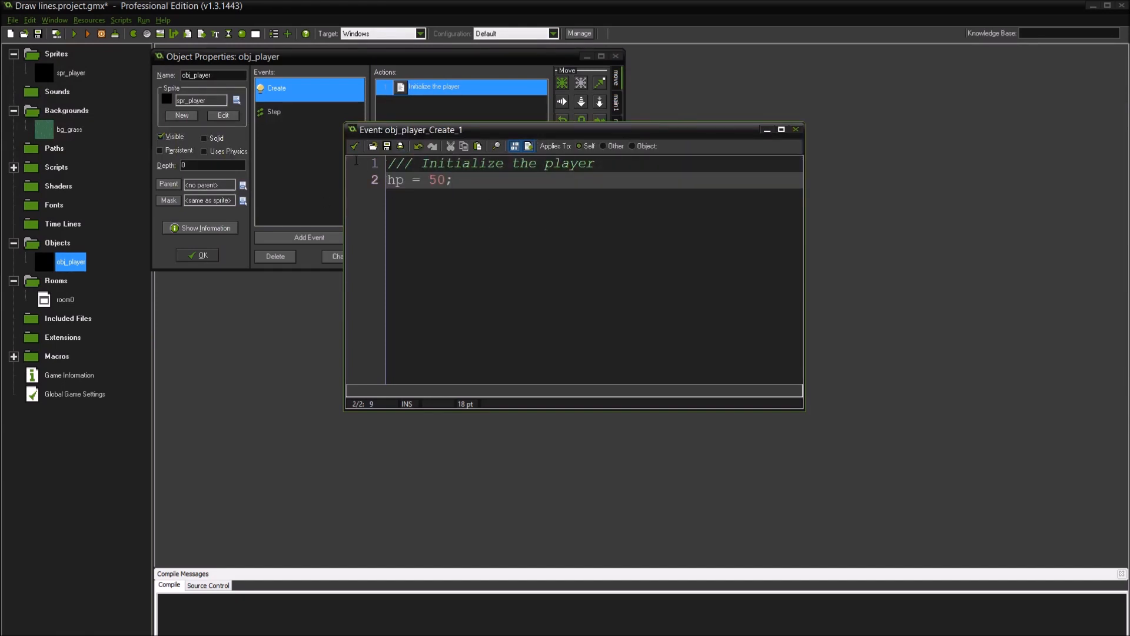
{"action": "left_click", "coordinate": [796, 130]}
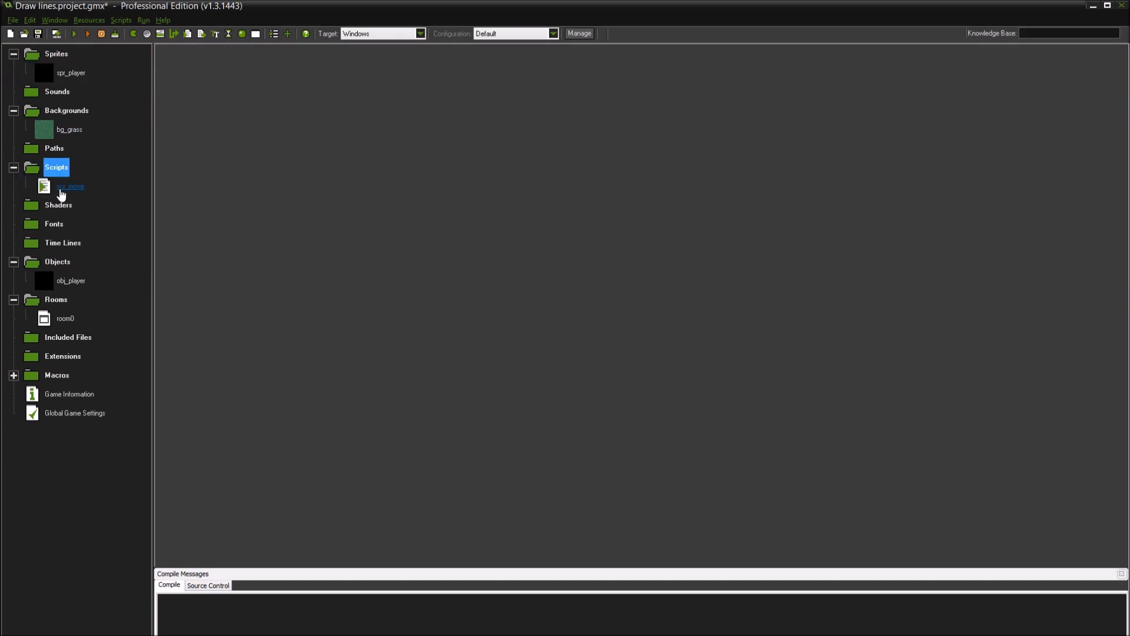
{"action": "double_click", "coordinate": [70, 186]}
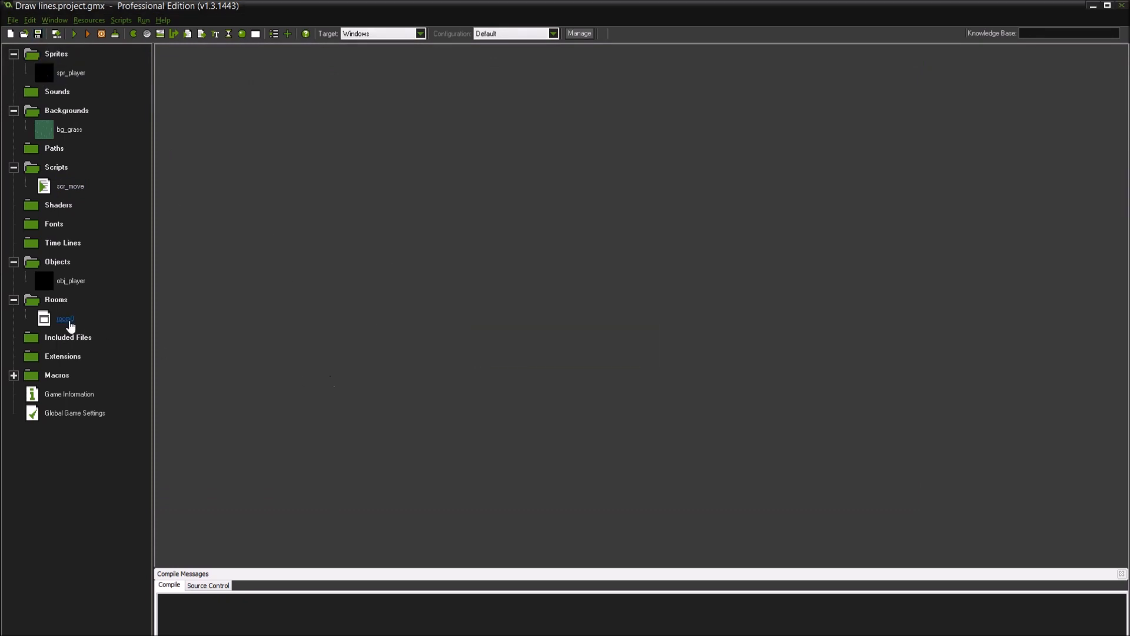
Bring up room0's settings with the grid hidden in a maximized editor
{"action": "double_click", "coordinate": [65, 319]}
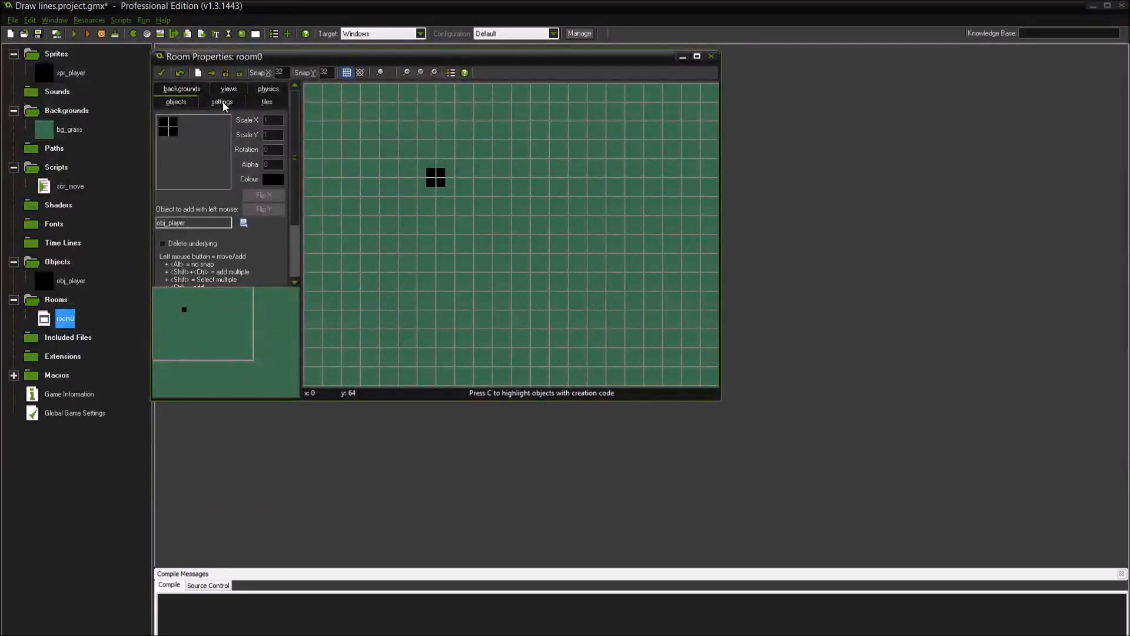
{"action": "left_click", "coordinate": [697, 55]}
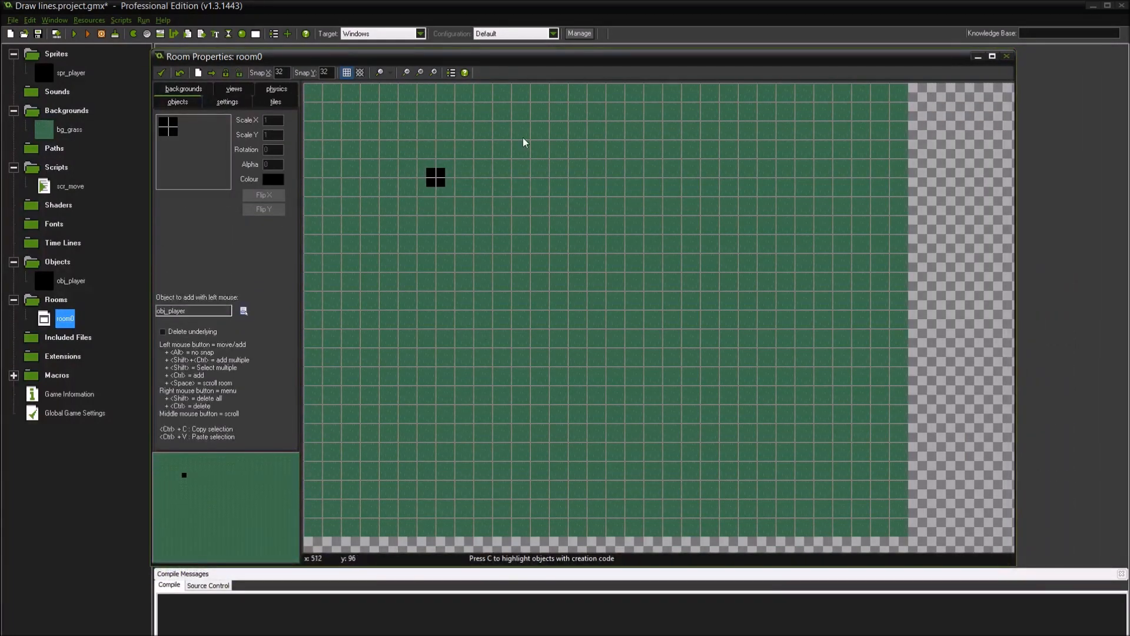
{"action": "left_click", "coordinate": [227, 101]}
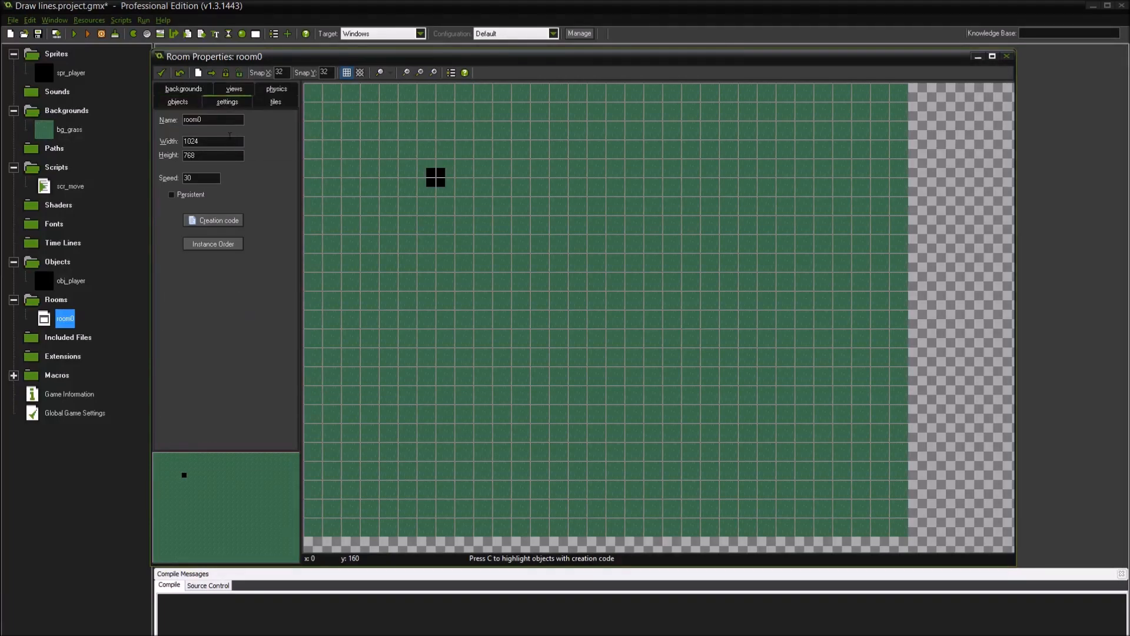
{"action": "mouse_move", "coordinate": [652, 417]}
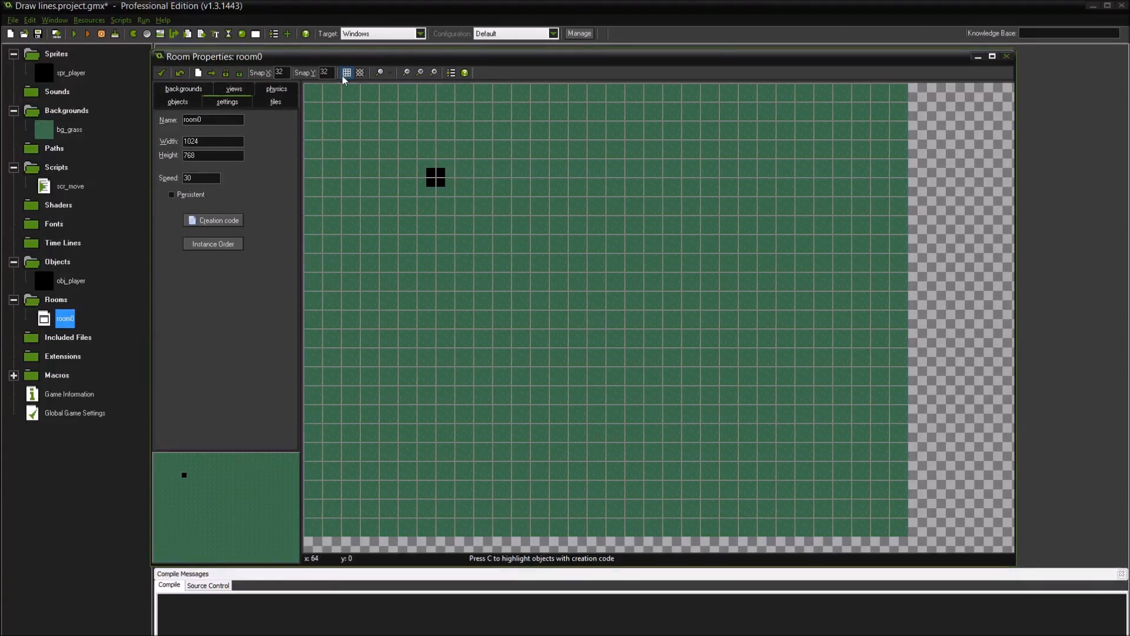
{"action": "left_click", "coordinate": [346, 73]}
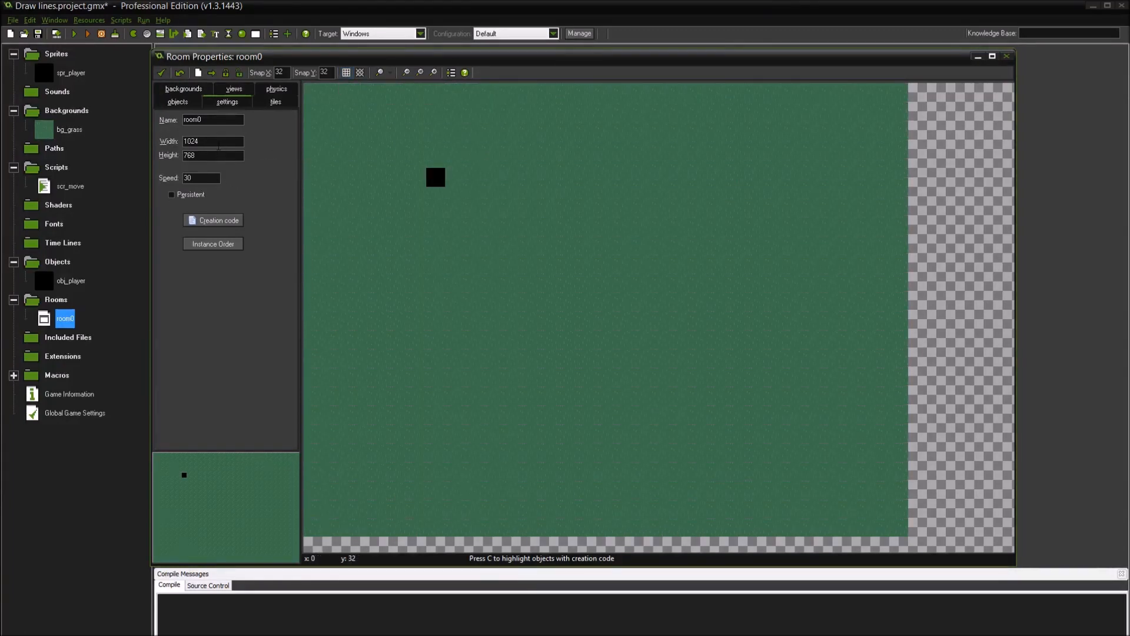
Set room0's Width and Height to 2000 and move to its view settings
{"action": "type", "text": "2000"}
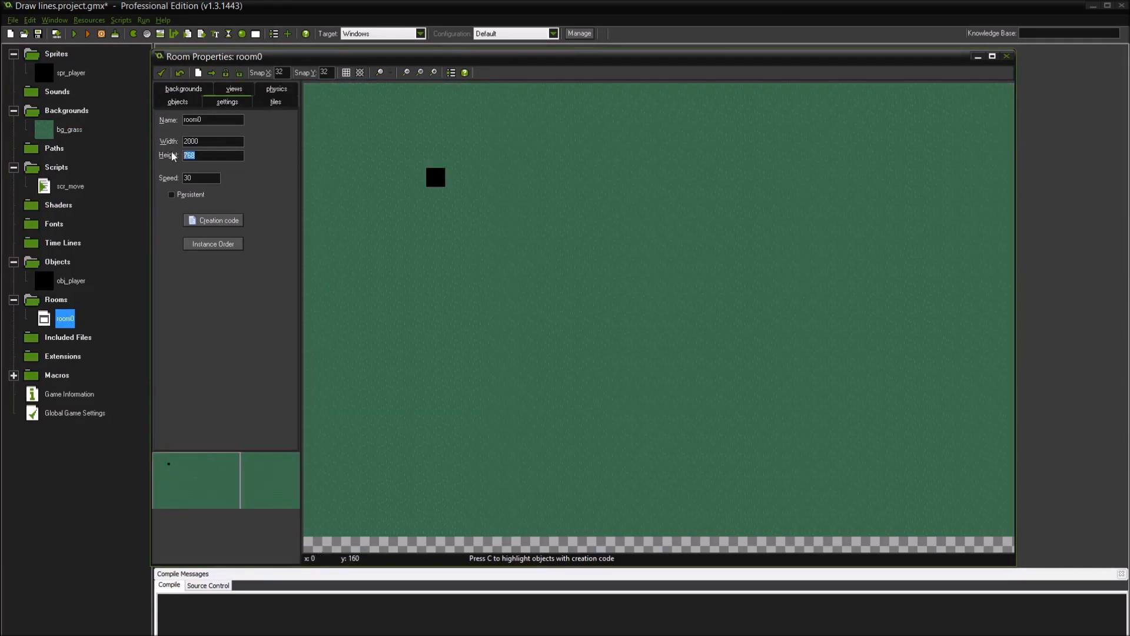
{"action": "type", "text": "2"}
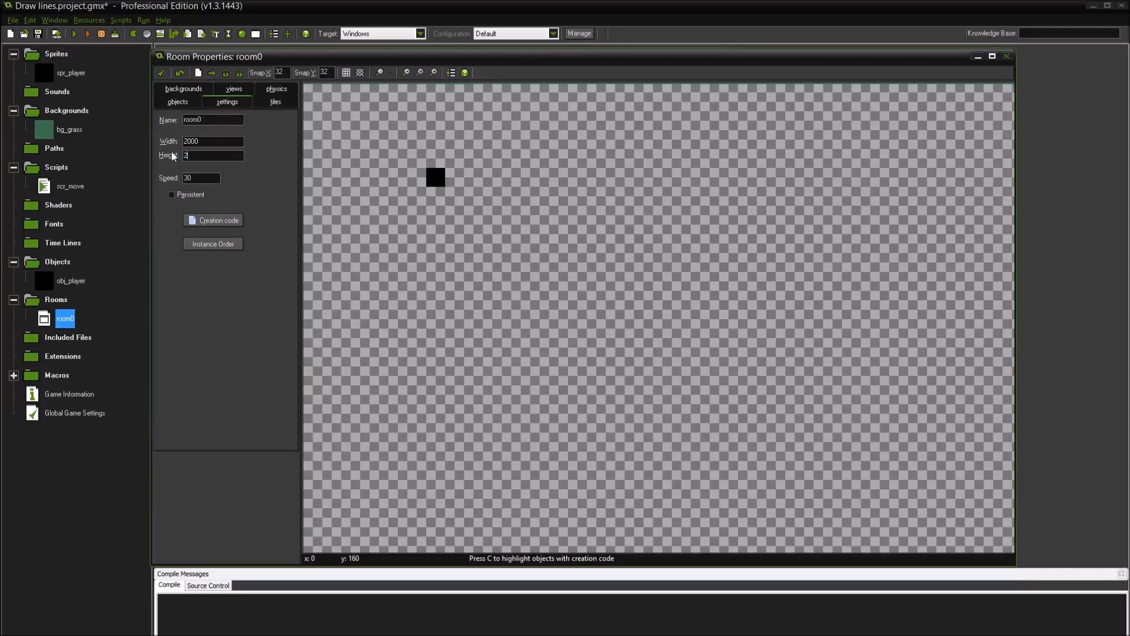
{"action": "type", "text": "000"}
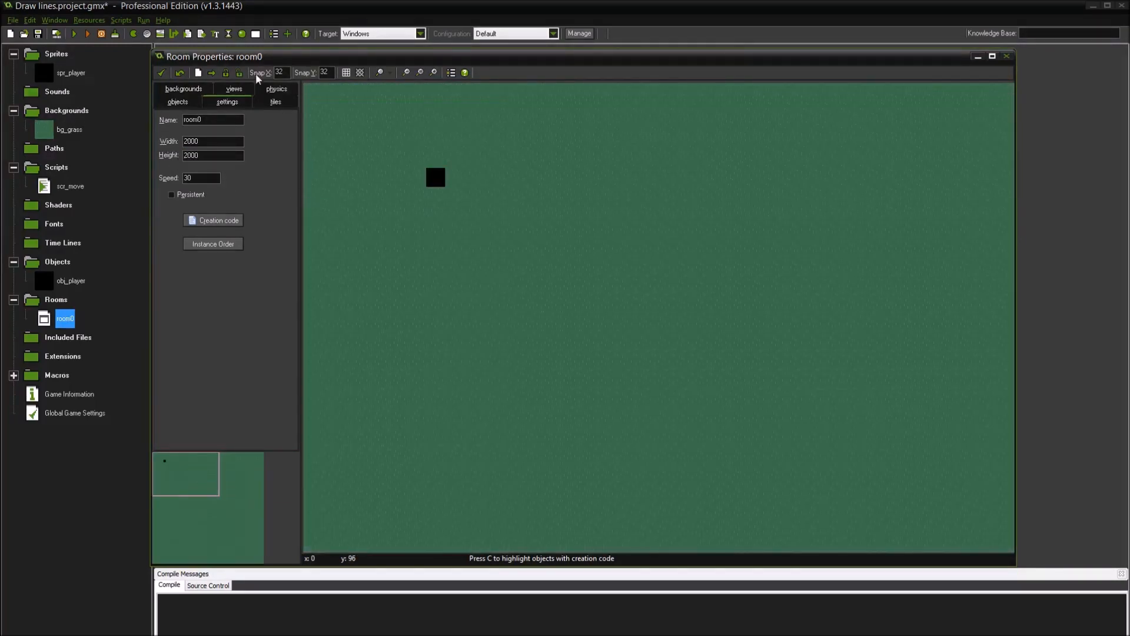
{"action": "left_click", "coordinate": [233, 88]}
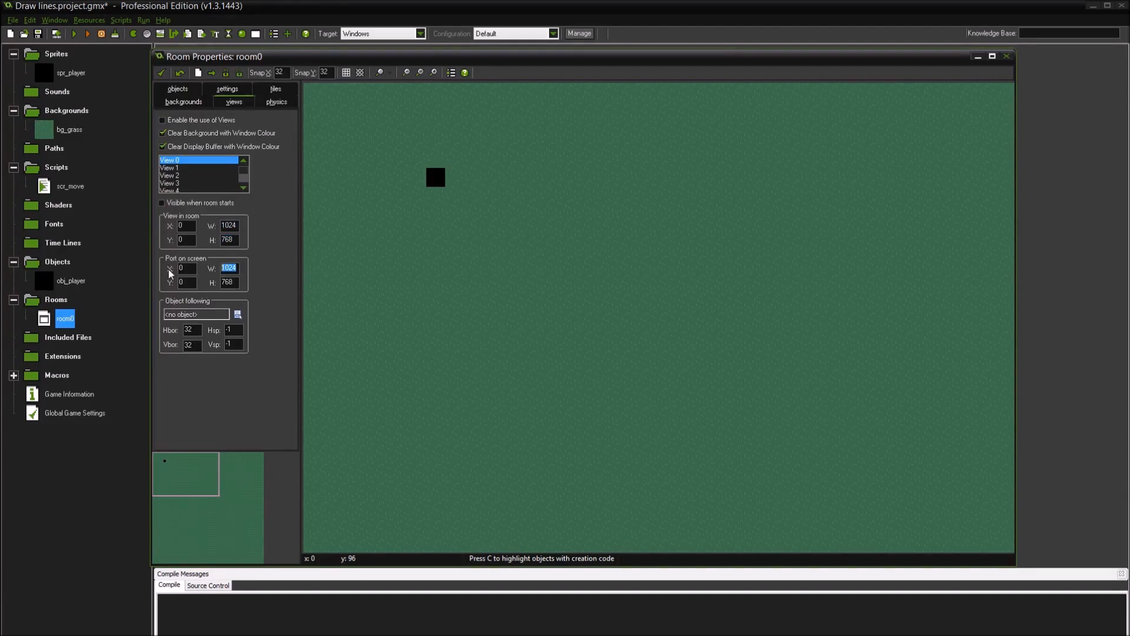
Enable views in room0 with View 0 visible at start and following obj_player
{"action": "left_click", "coordinate": [229, 282]}
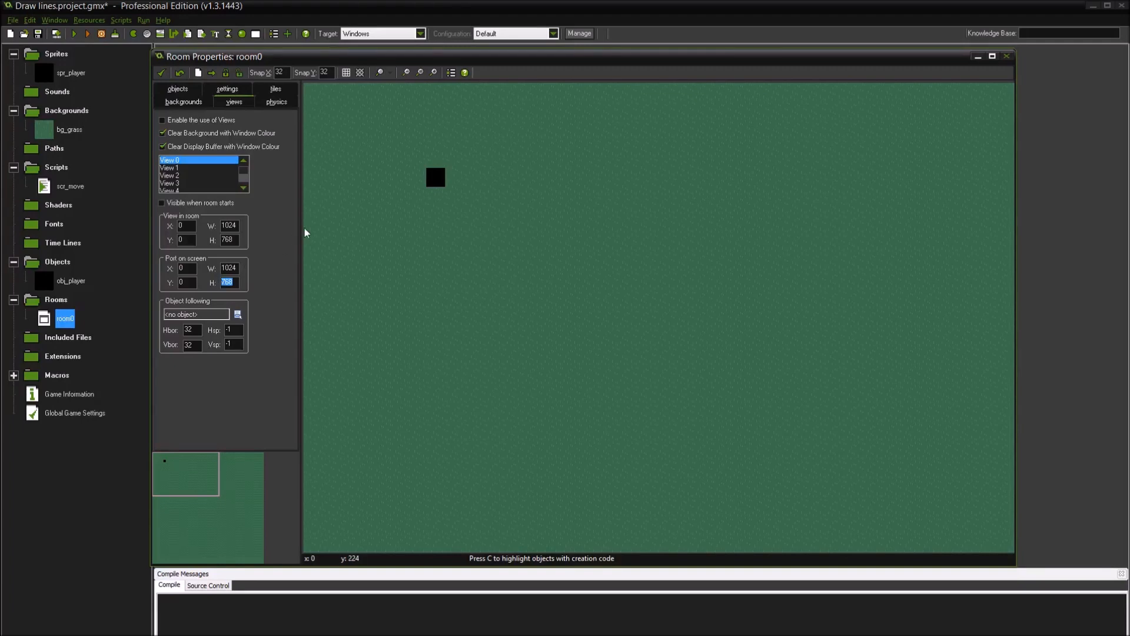
{"action": "left_click", "coordinate": [229, 225]}
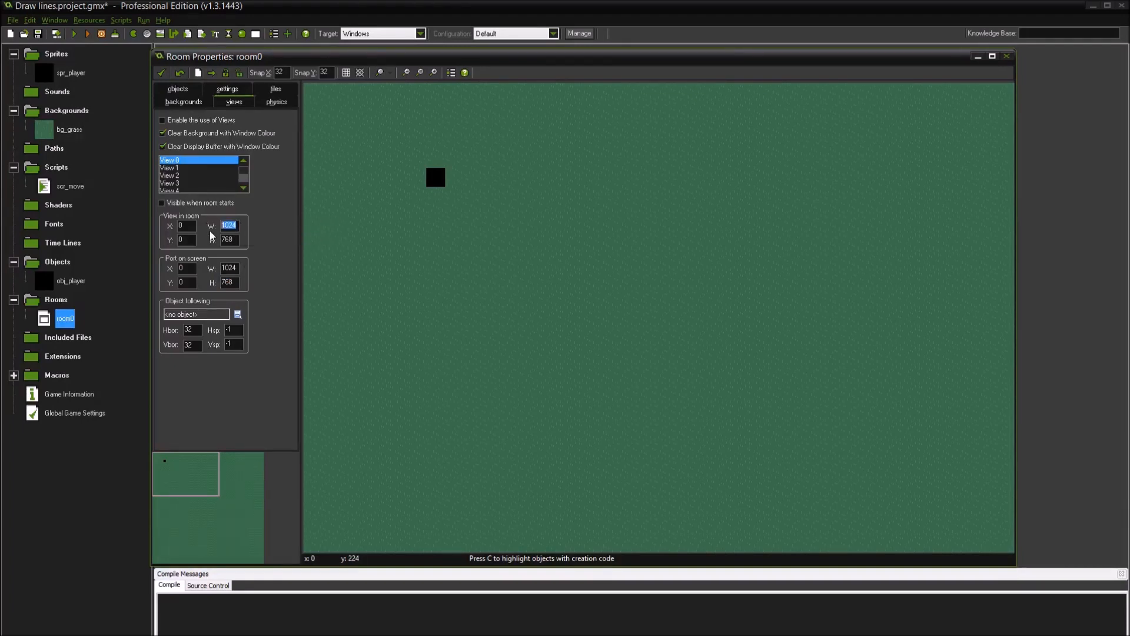
{"action": "mouse_move", "coordinate": [249, 247]}
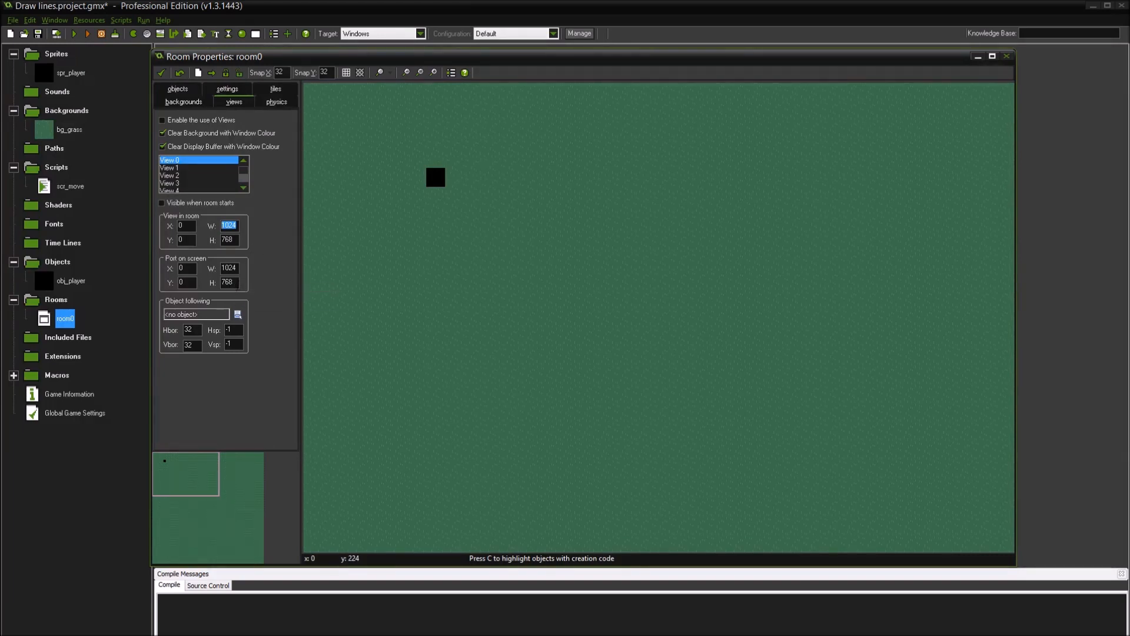
{"action": "mouse_move", "coordinate": [294, 266]}
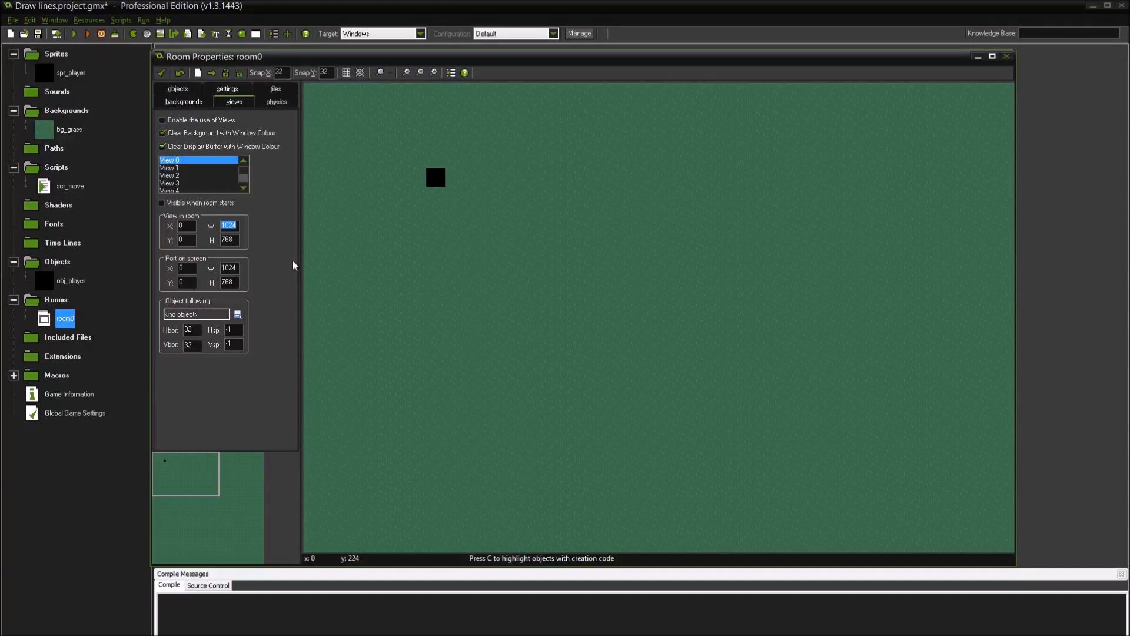
{"action": "mouse_move", "coordinate": [259, 269]}
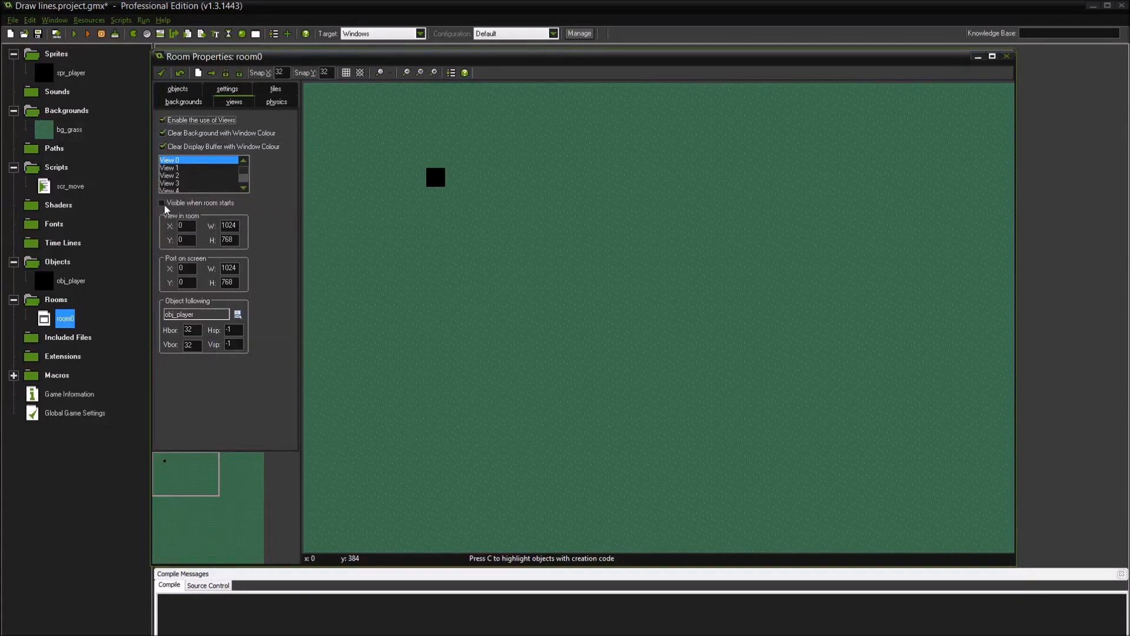
{"action": "left_click", "coordinate": [163, 202]}
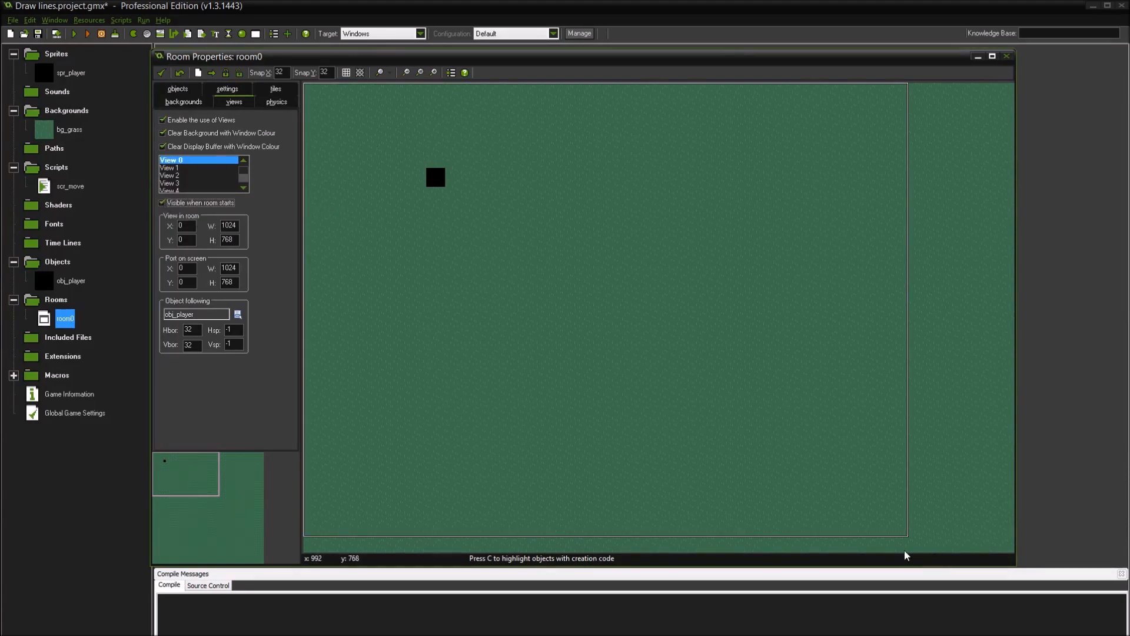
{"action": "mouse_move", "coordinate": [861, 520]}
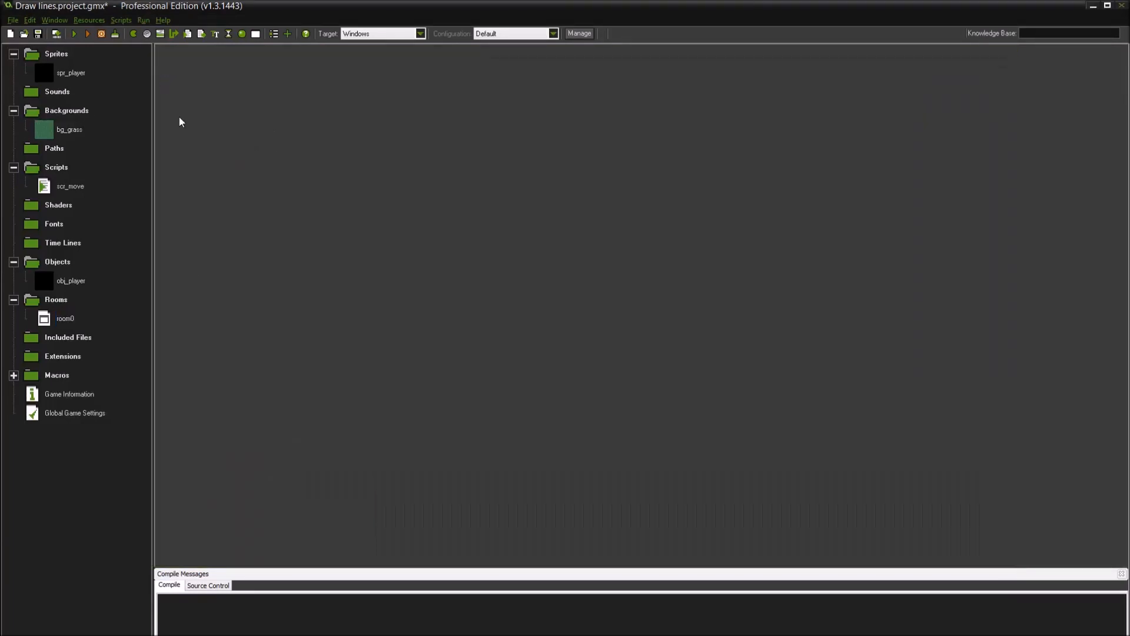
{"action": "left_click", "coordinate": [71, 34]}
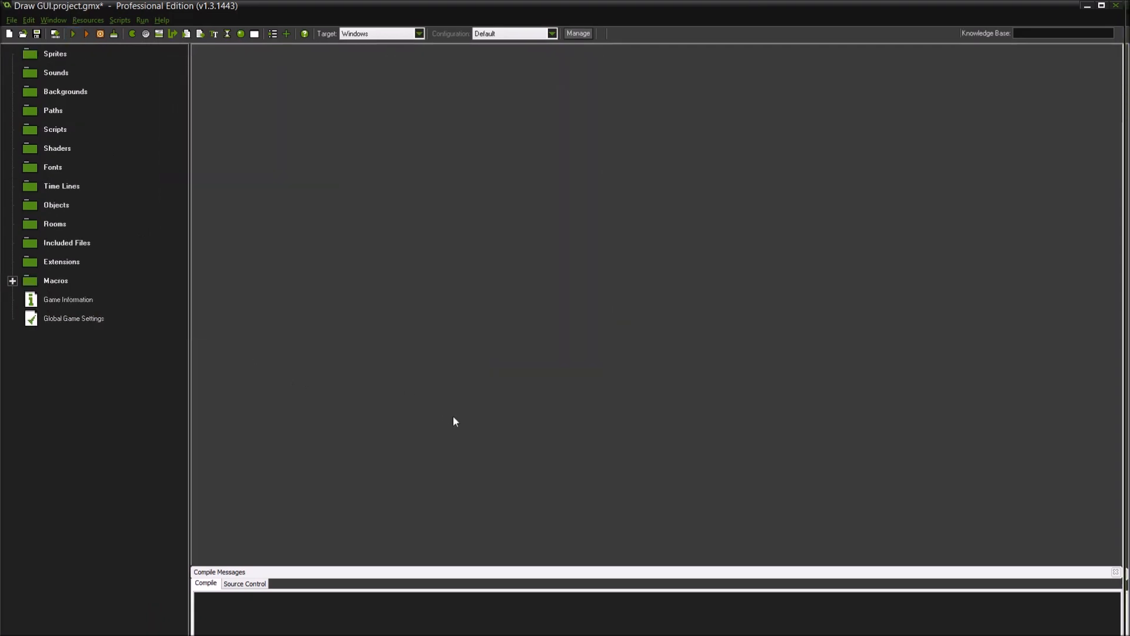
{"action": "left_click", "coordinate": [74, 33]}
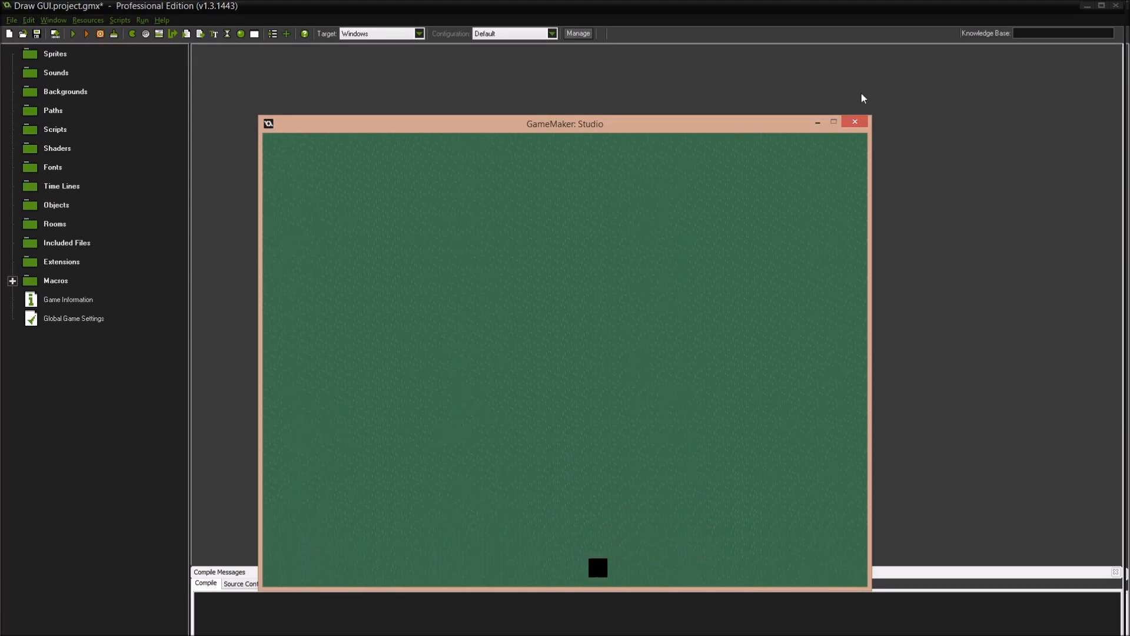
{"action": "left_click", "coordinate": [855, 121]}
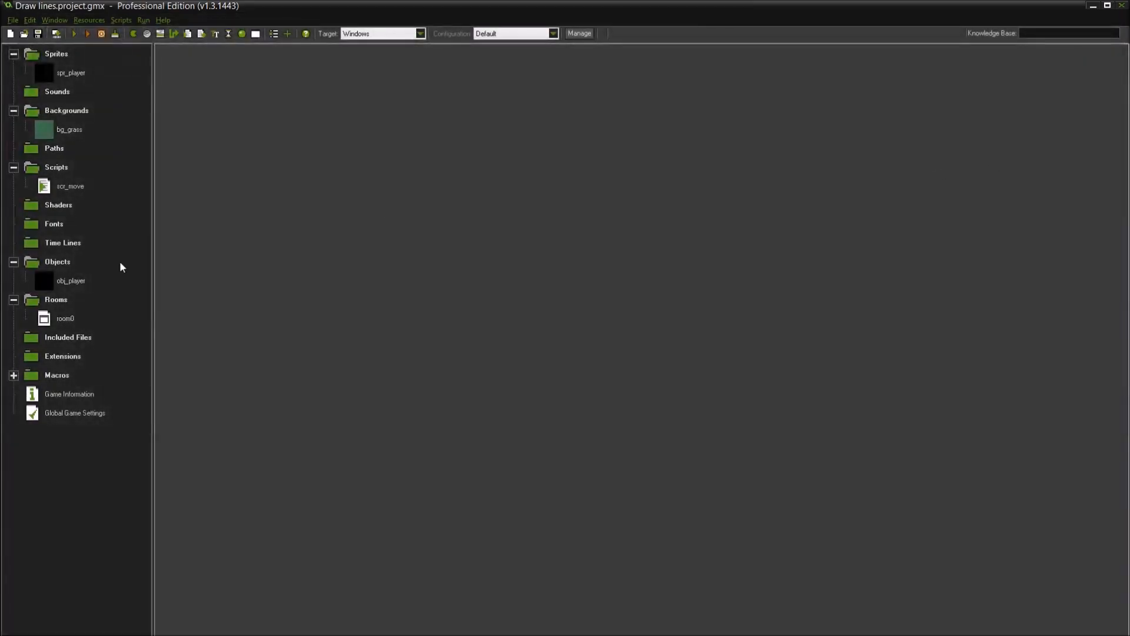
{"action": "left_click", "coordinate": [71, 280]}
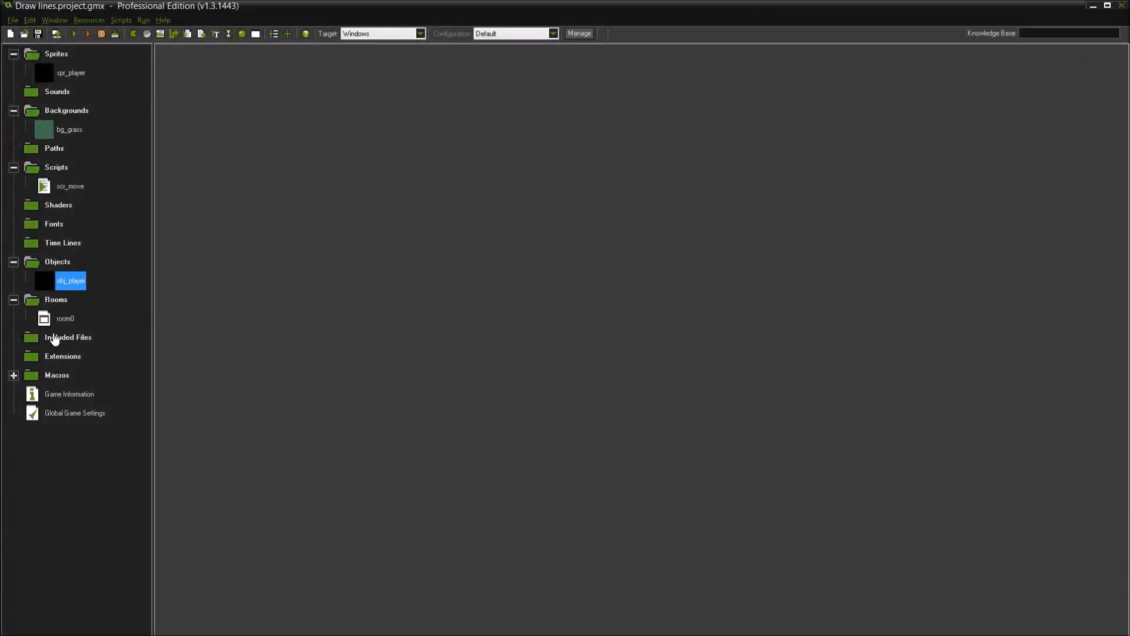
{"action": "double_click", "coordinate": [65, 318]}
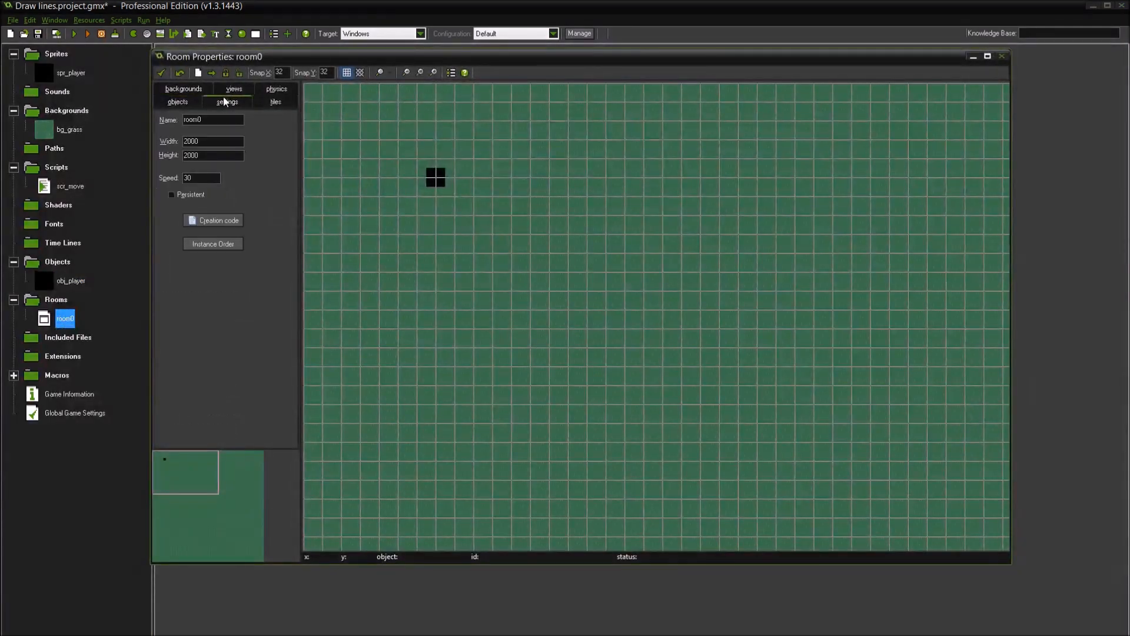
{"action": "left_click", "coordinate": [233, 88]}
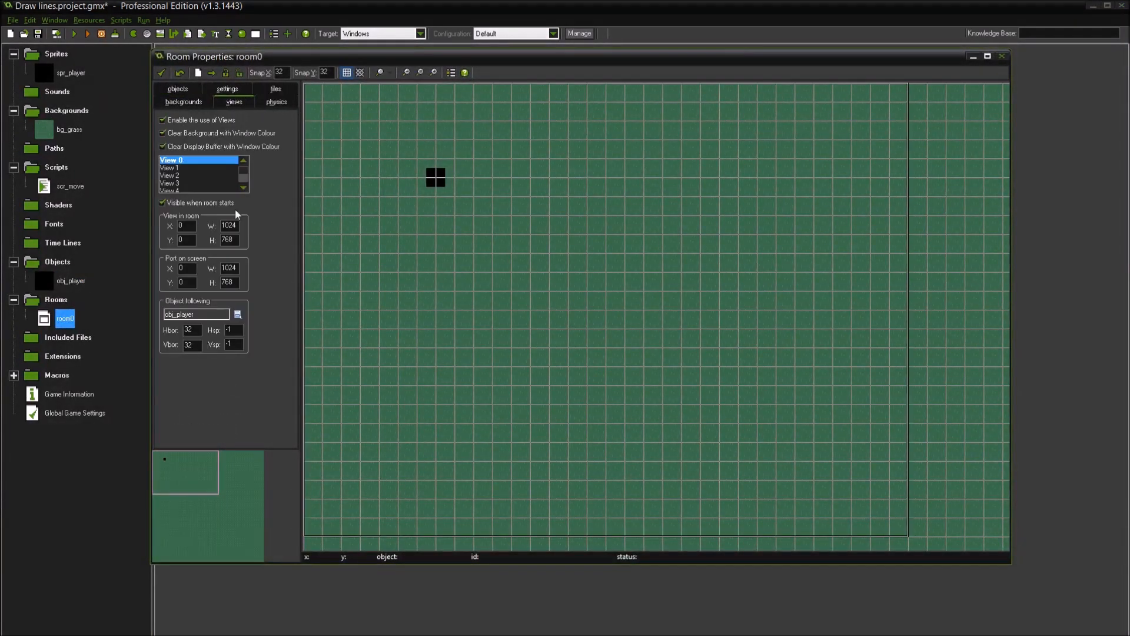
{"action": "mouse_move", "coordinate": [250, 383]}
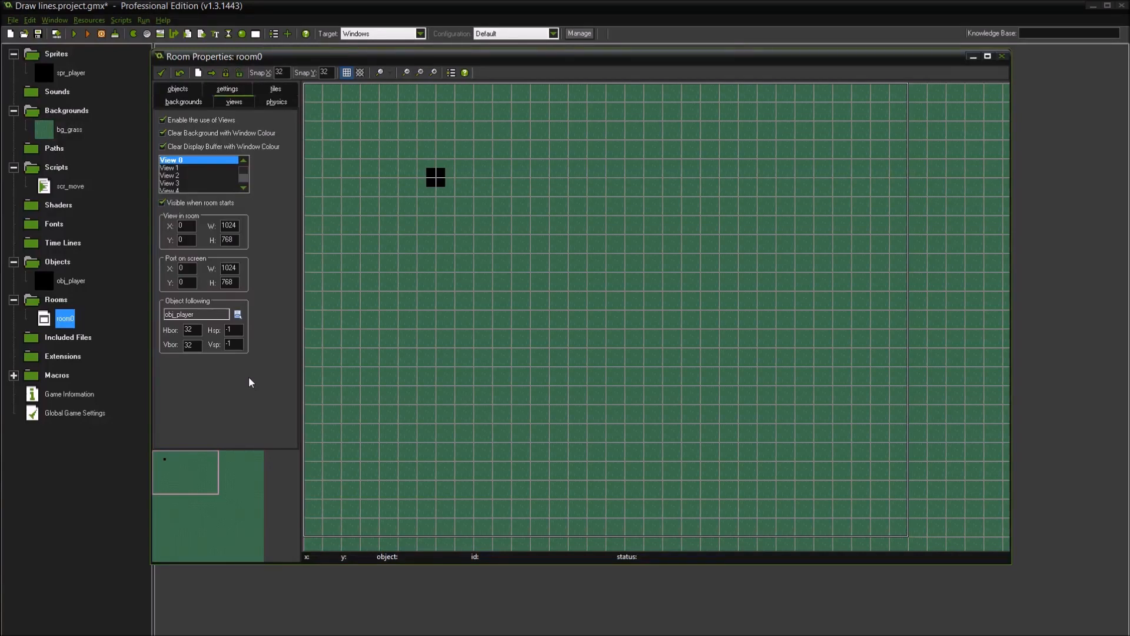
{"action": "mouse_move", "coordinate": [252, 257]}
{"action": "type", "text": "512"}
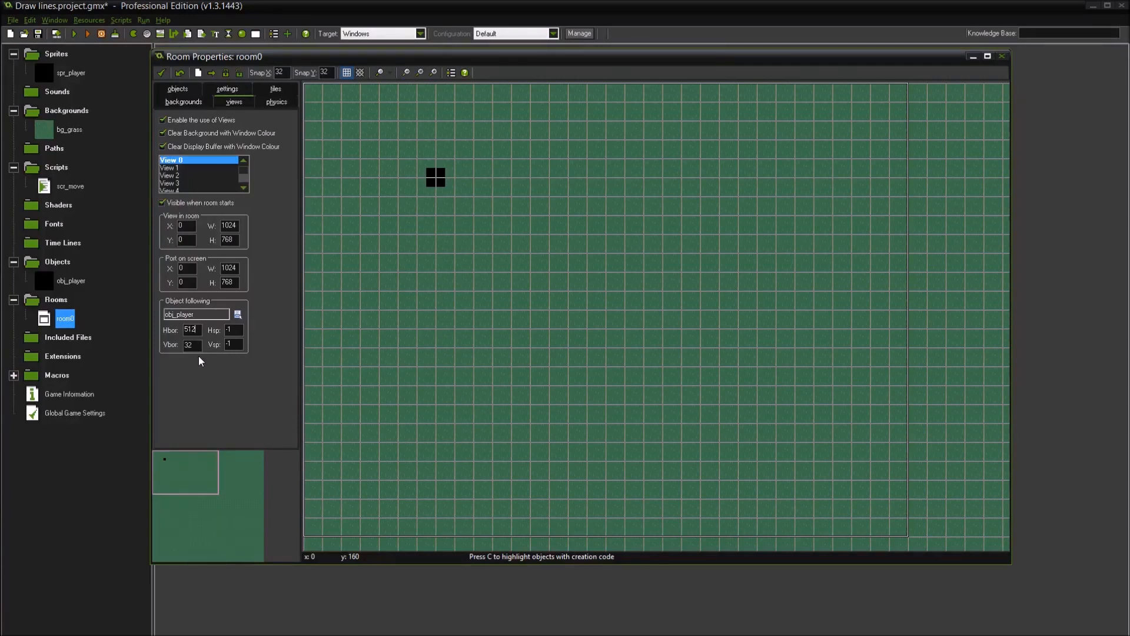
{"action": "mouse_move", "coordinate": [199, 344]}
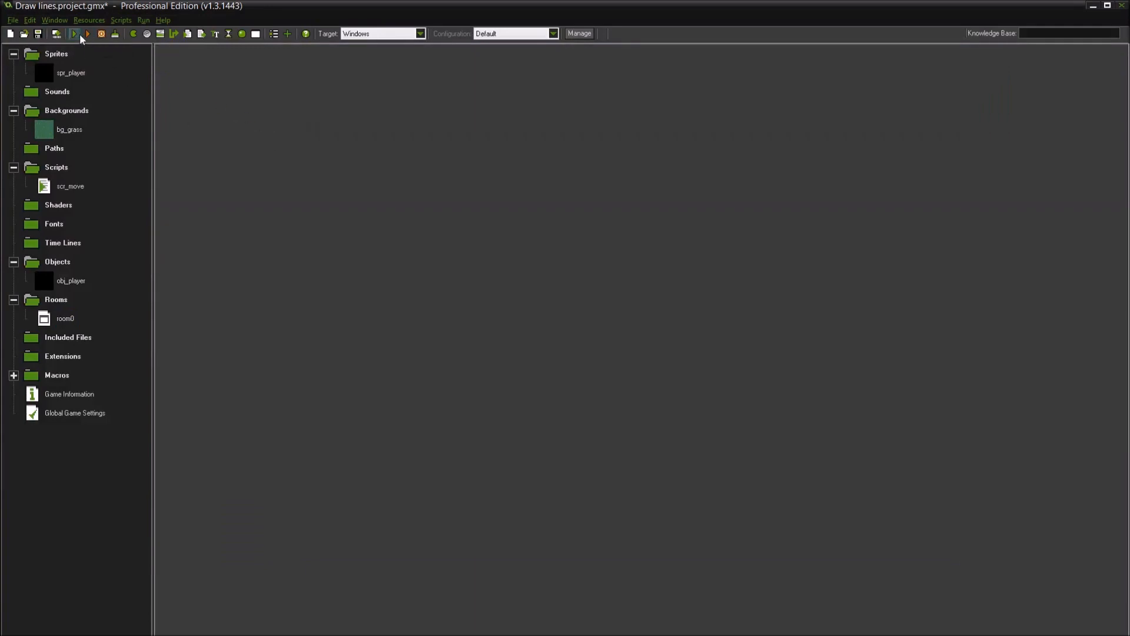
{"action": "left_click", "coordinate": [73, 33]}
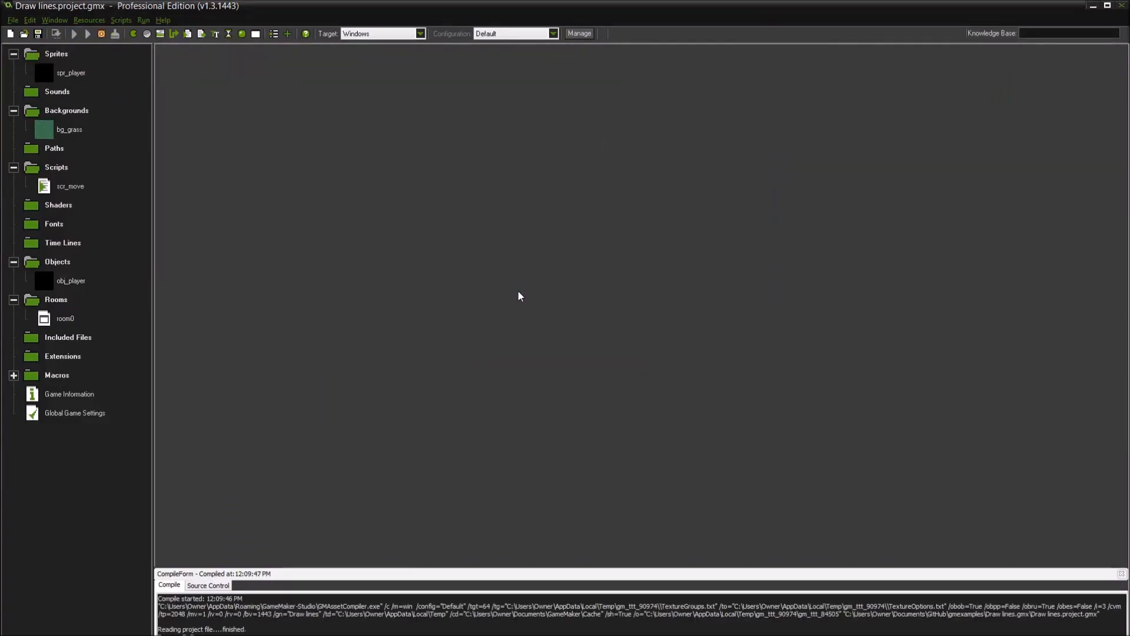
{"action": "left_click", "coordinate": [73, 33]}
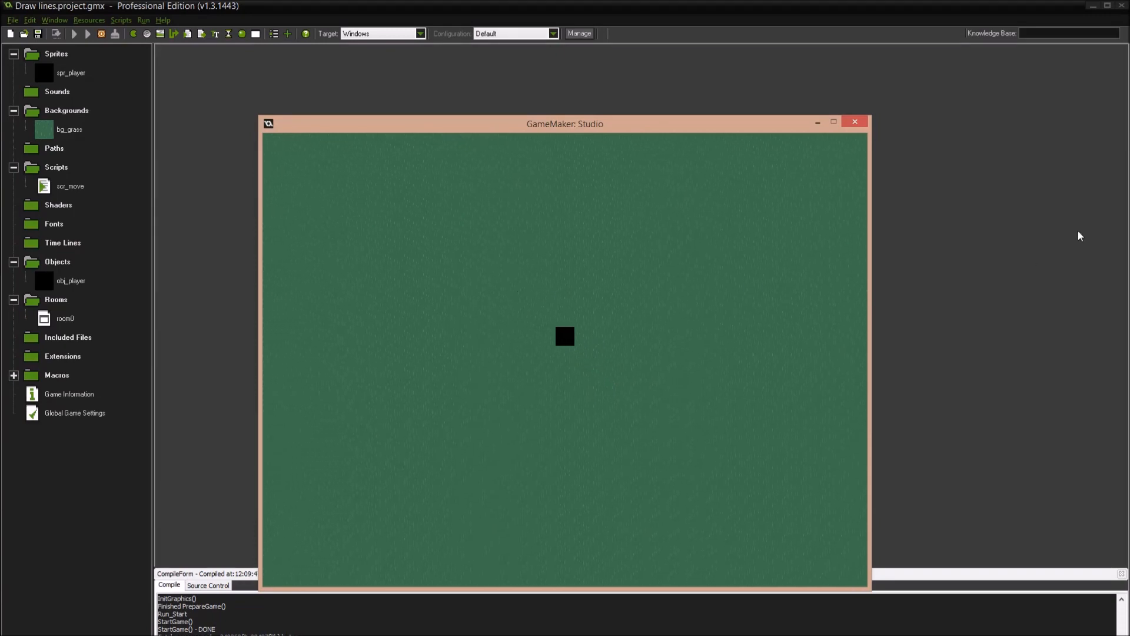
{"action": "left_click", "coordinate": [855, 120]}
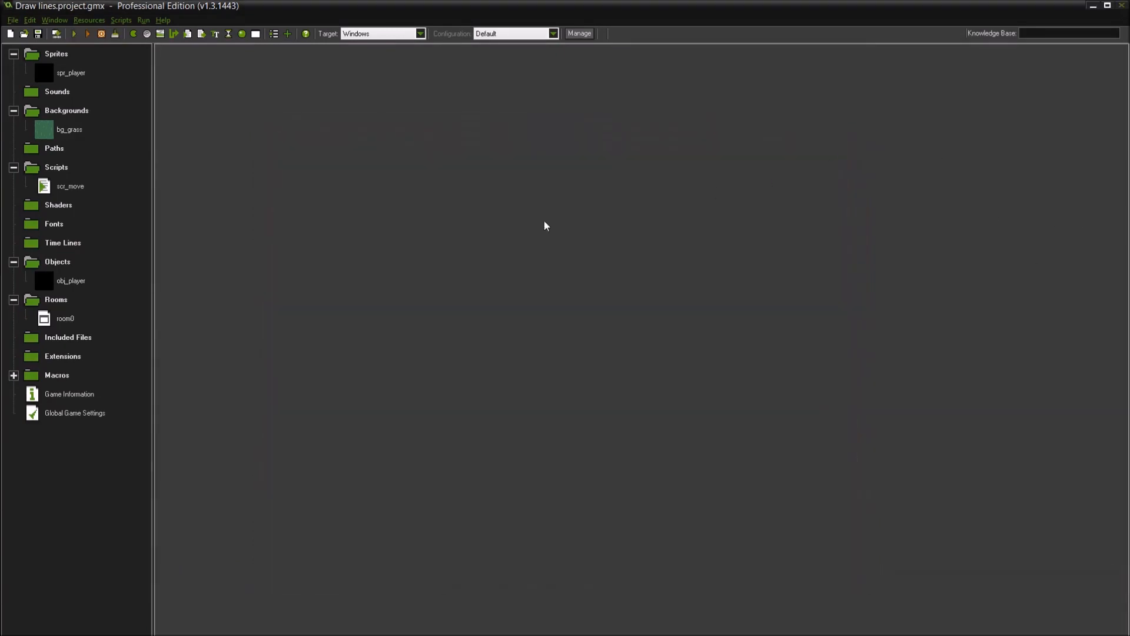
{"action": "mouse_move", "coordinate": [228, 243]}
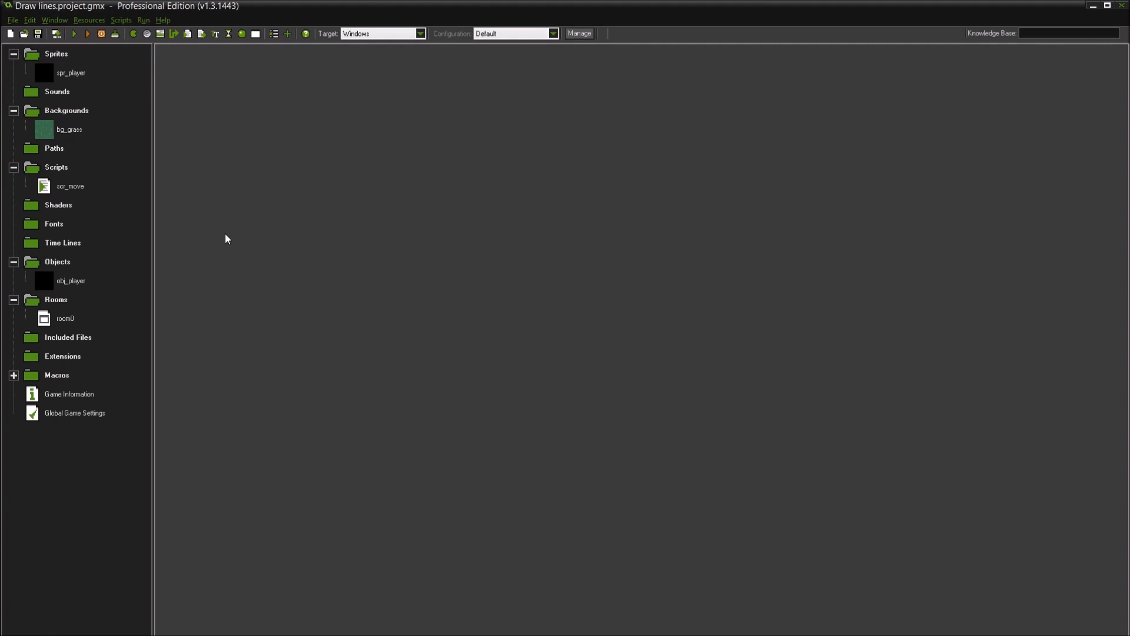
{"action": "mouse_move", "coordinate": [91, 254]}
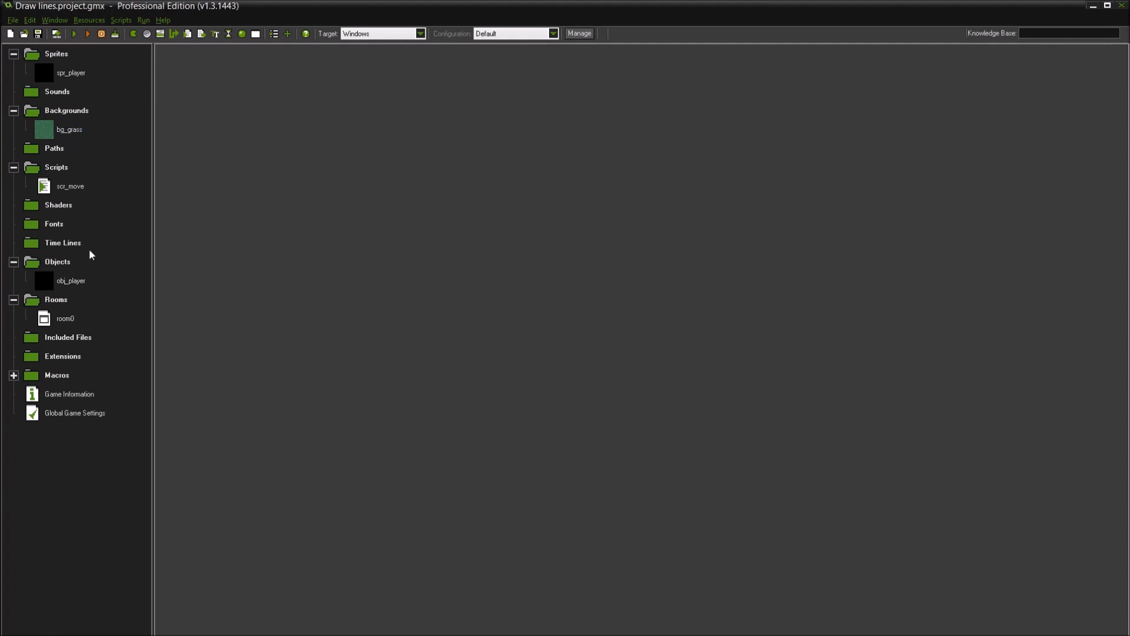
Add a Draw event to obj_player starting with the comment '/// Draw the health'
{"action": "double_click", "coordinate": [71, 280]}
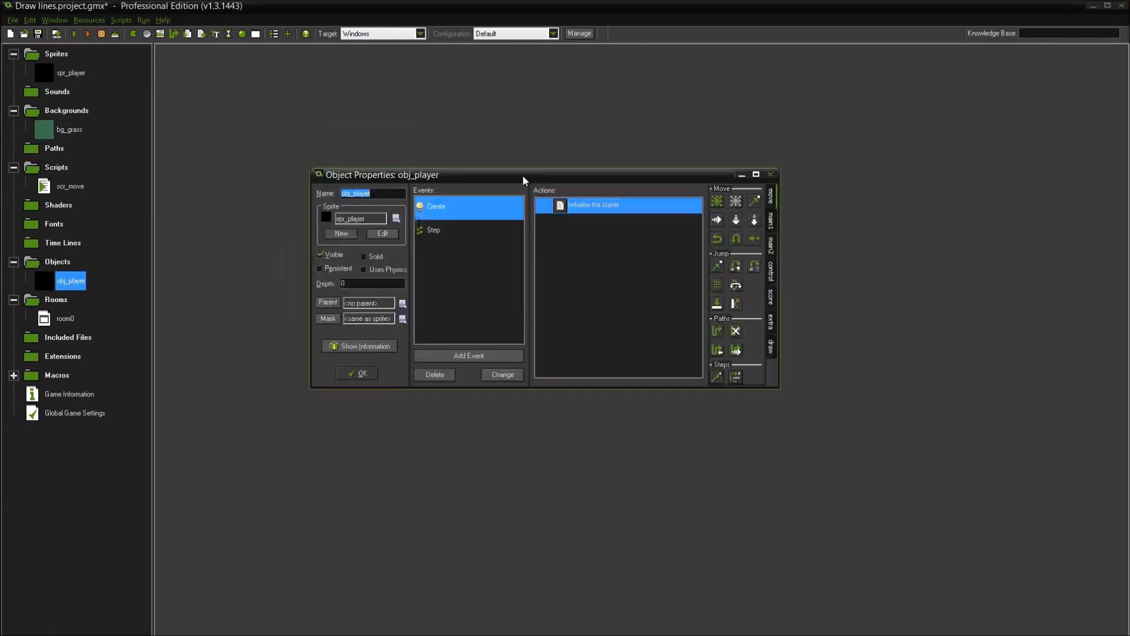
{"action": "left_click_drag", "start_coordinate": [523, 175], "coordinate": [584, 214]}
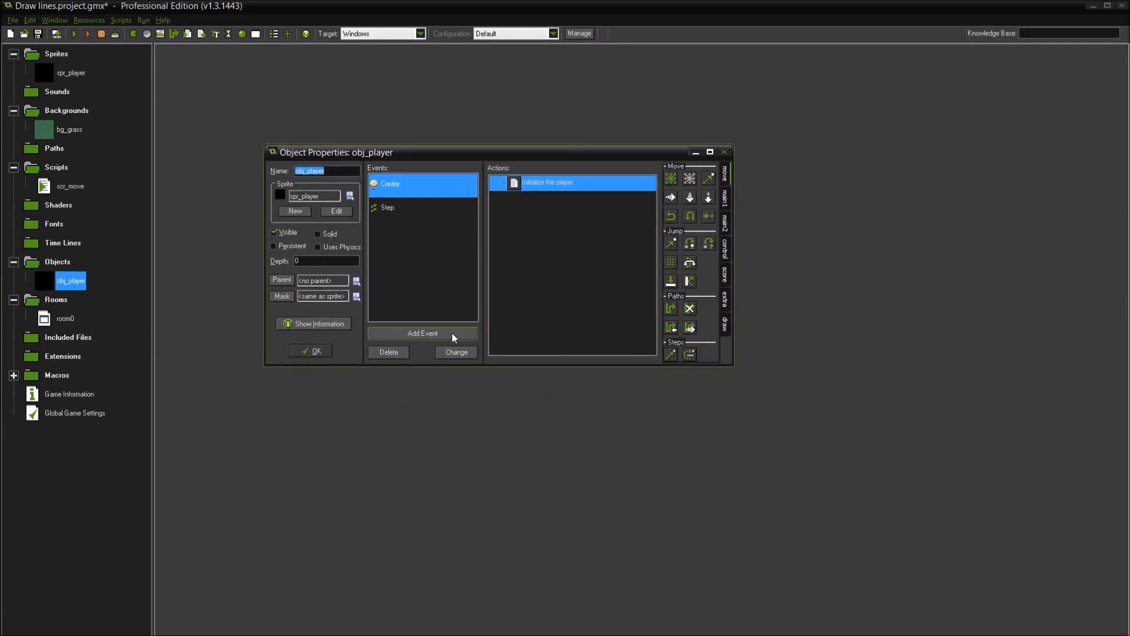
{"action": "left_click", "coordinate": [421, 333]}
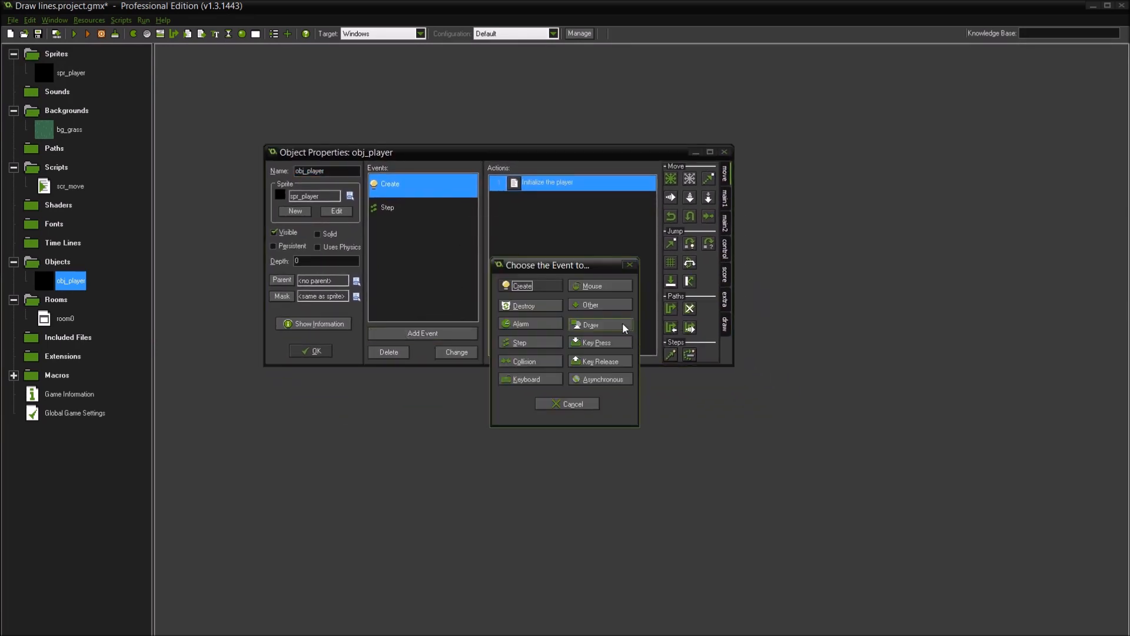
{"action": "left_click", "coordinate": [591, 325]}
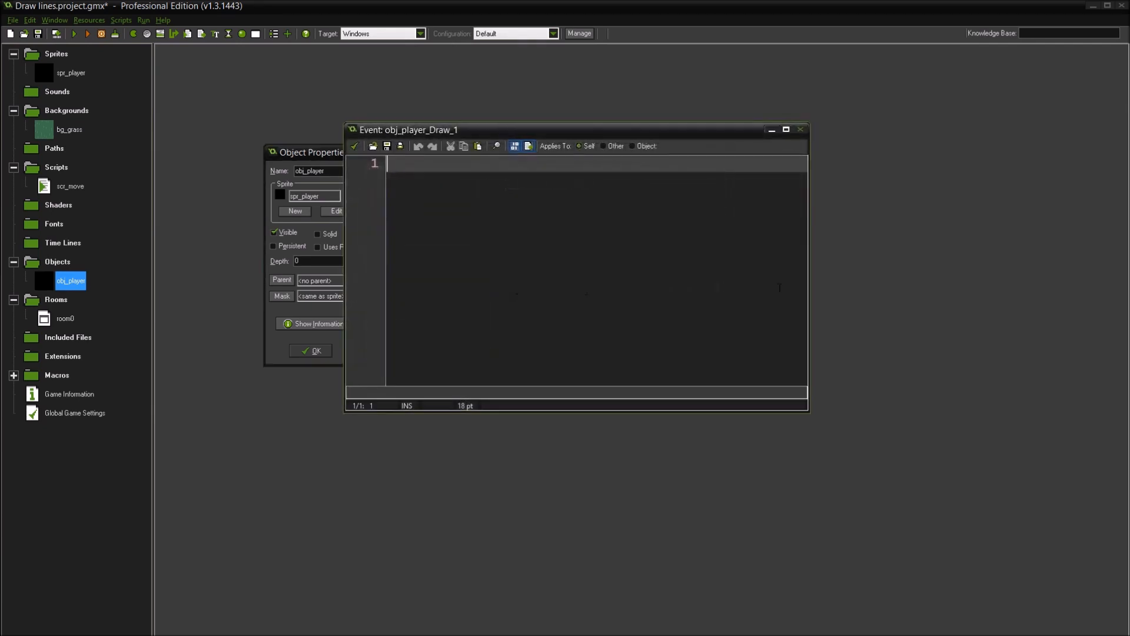
{"action": "type", "text": "/// Dr"}
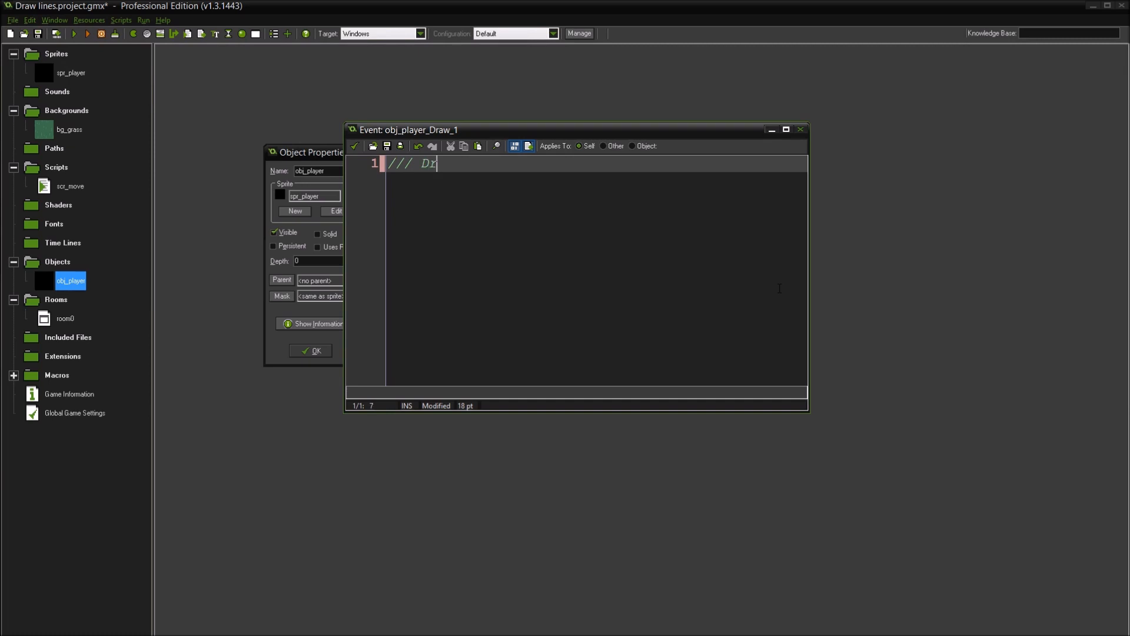
{"action": "type", "text": "aw the health"}
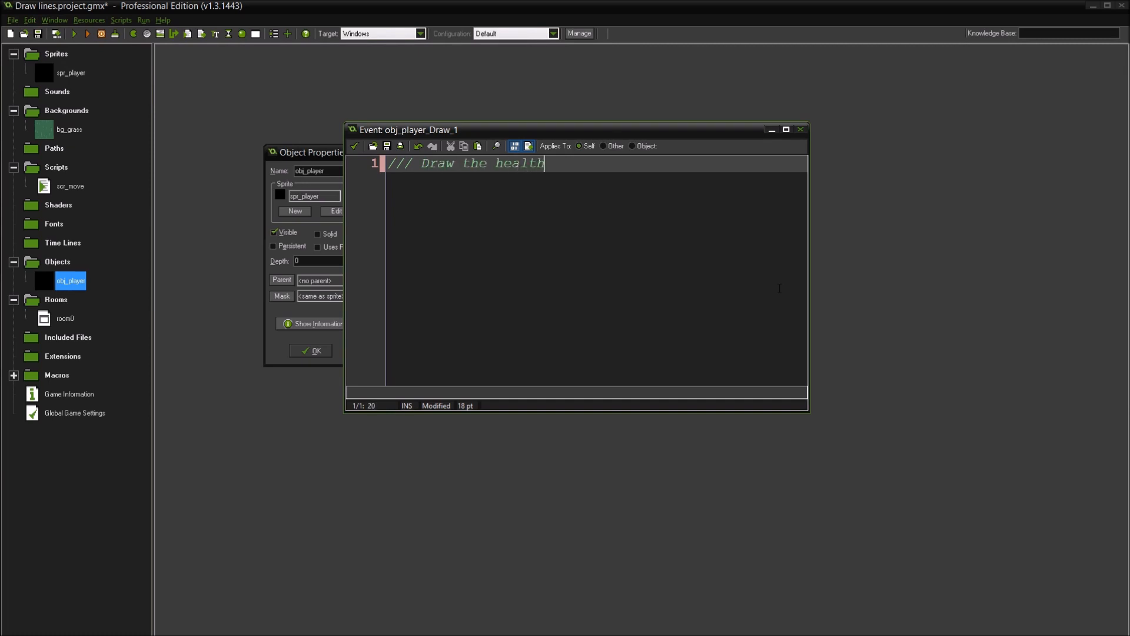
{"action": "key", "text": "Enter"}
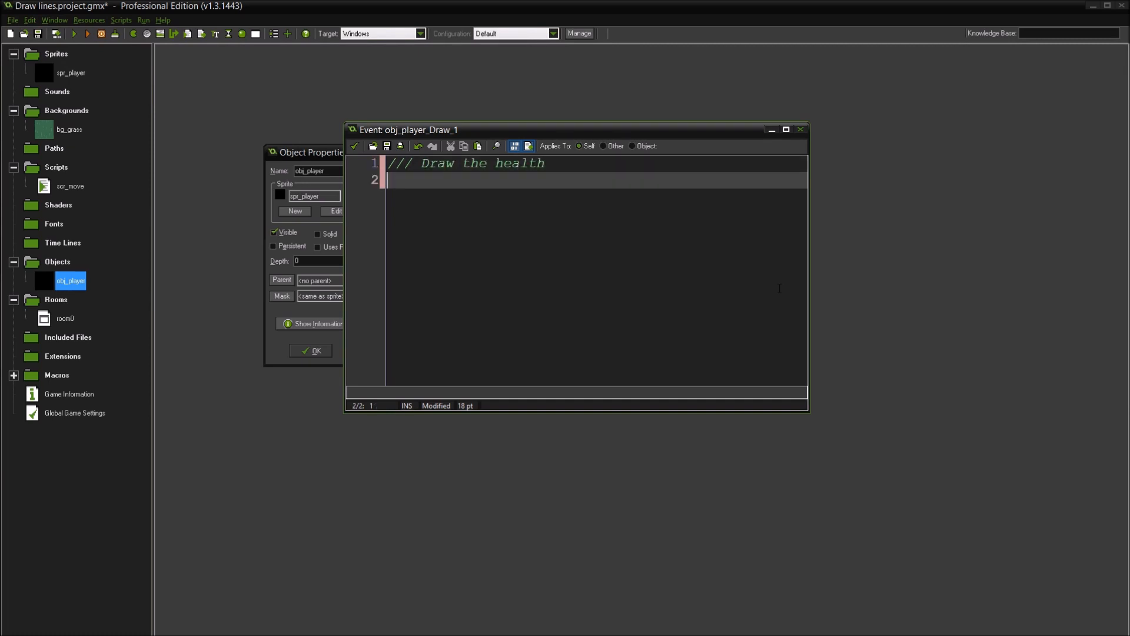
Write draw_text(32,32,string(hp)); to draw the hp value as text
{"action": "type", "text": "draw"}
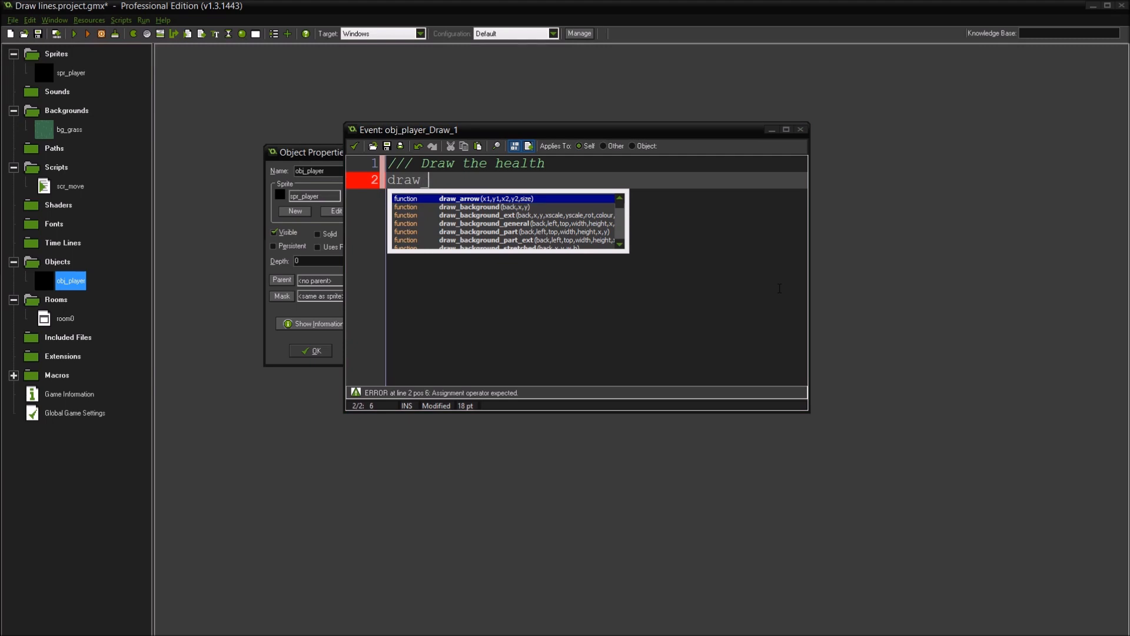
{"action": "type", "text": "_text"}
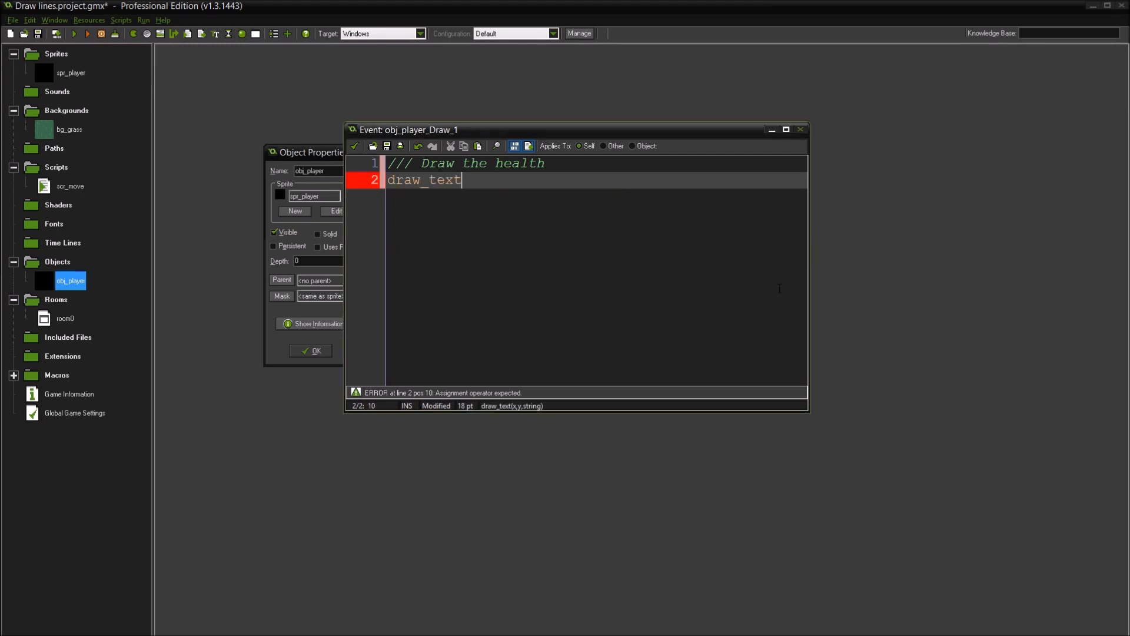
{"action": "type", "text": "(32,"}
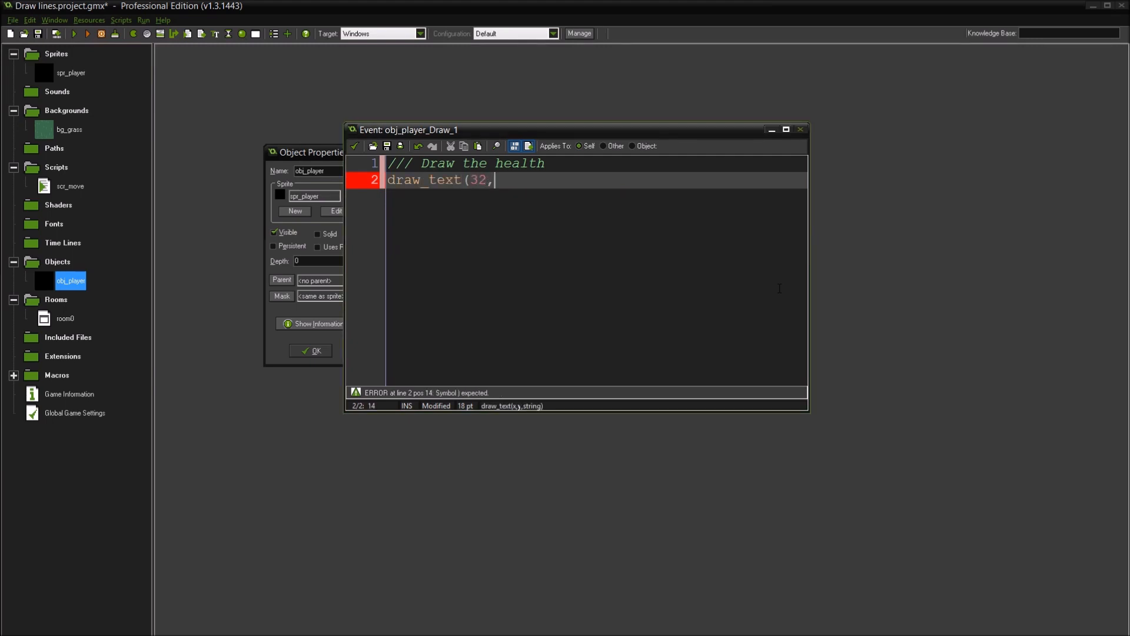
{"action": "type", "text": "32,"}
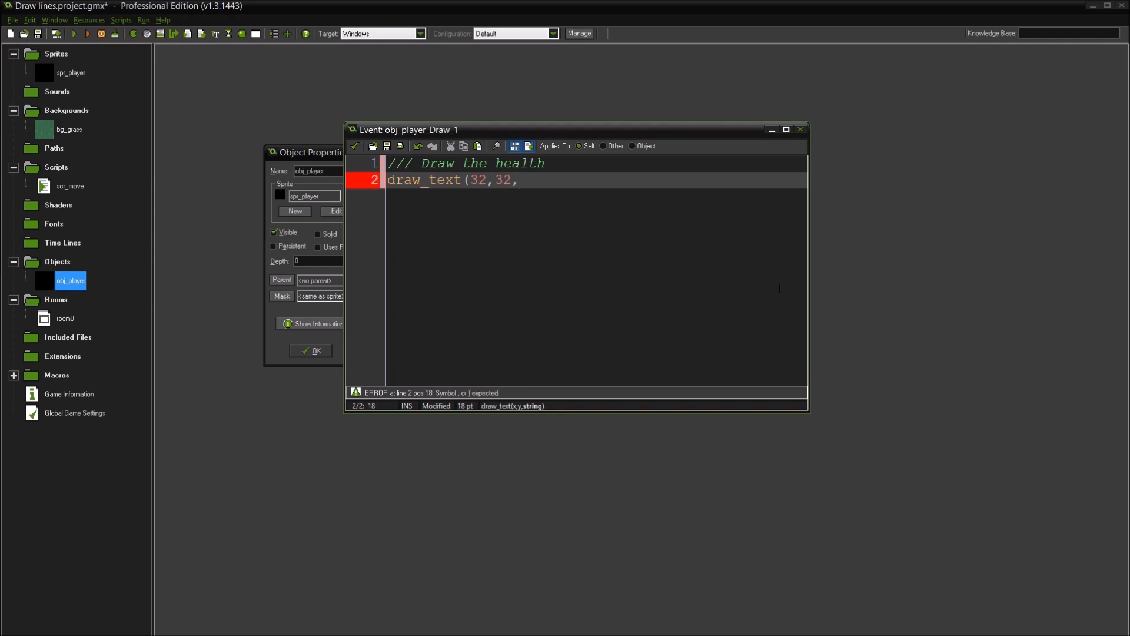
{"action": "type", "text": "string(h"}
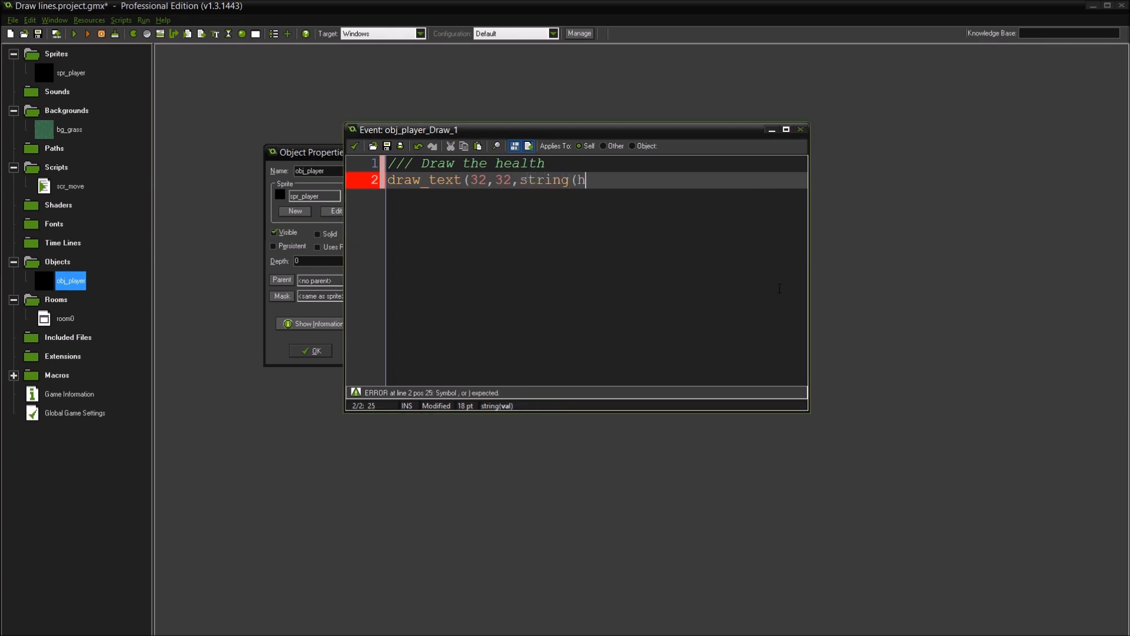
{"action": "type", "text": "p));"}
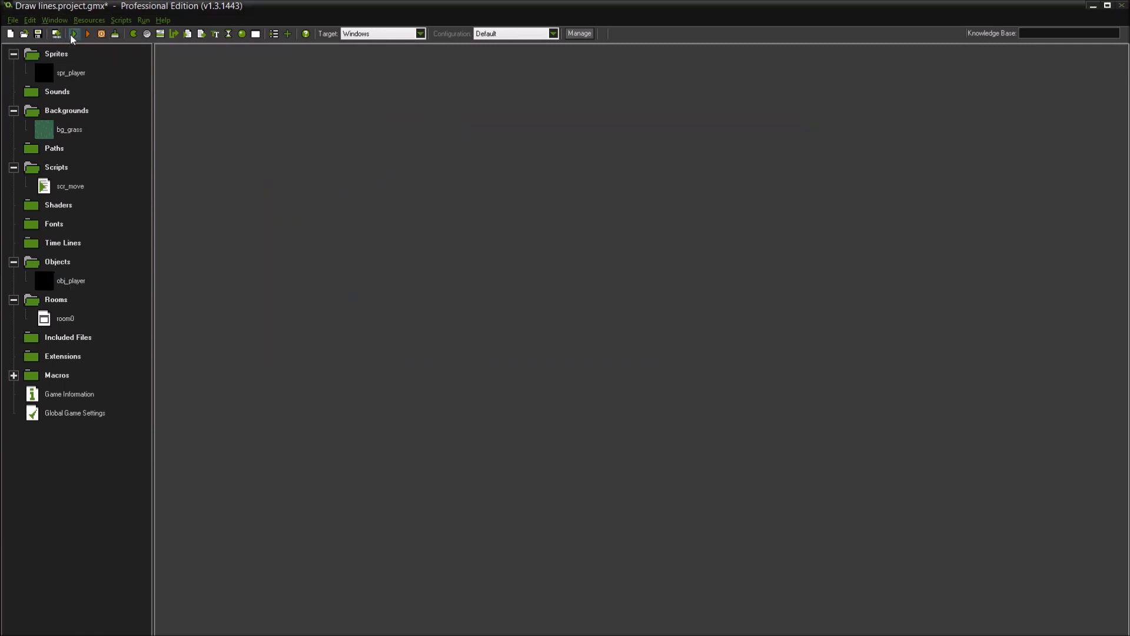
{"action": "left_click", "coordinate": [73, 33]}
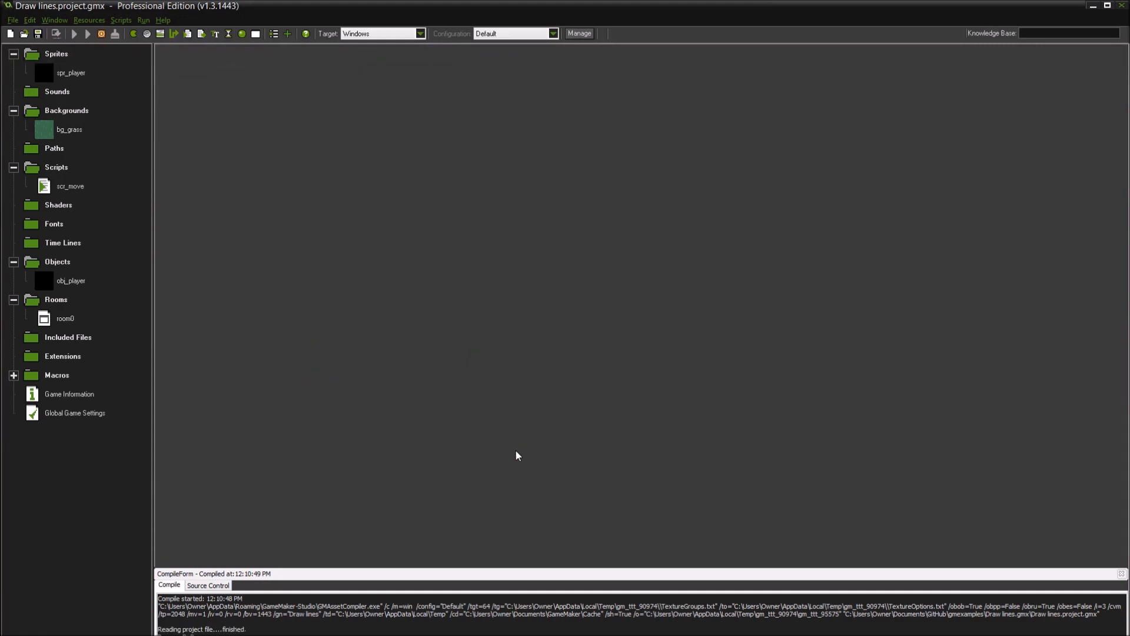
{"action": "left_click", "coordinate": [74, 33]}
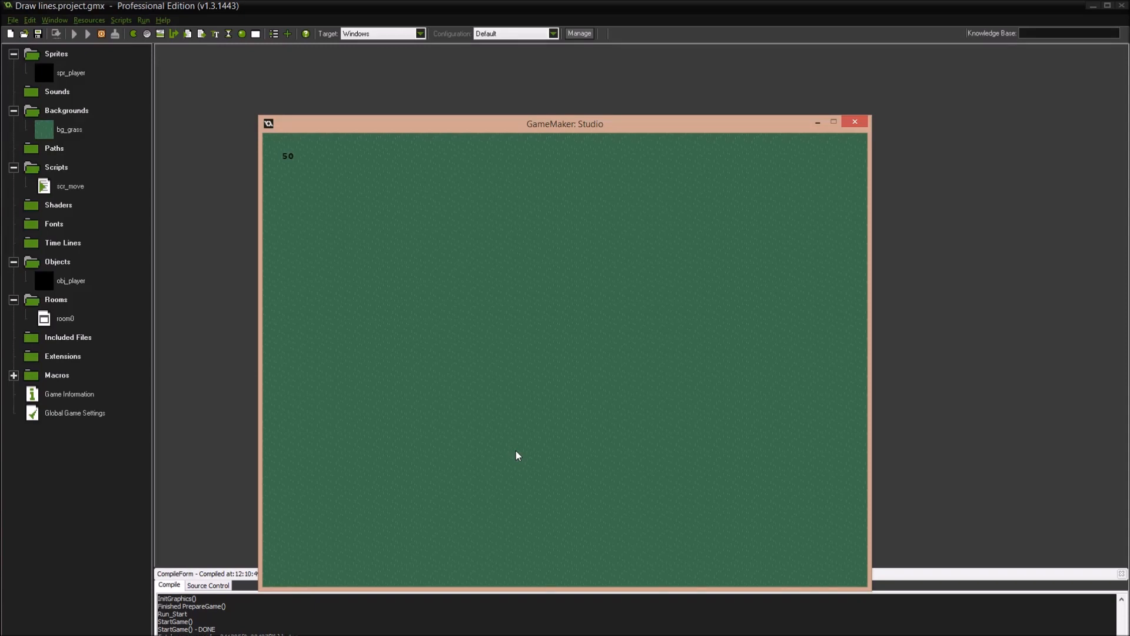
{"action": "mouse_move", "coordinate": [468, 473]}
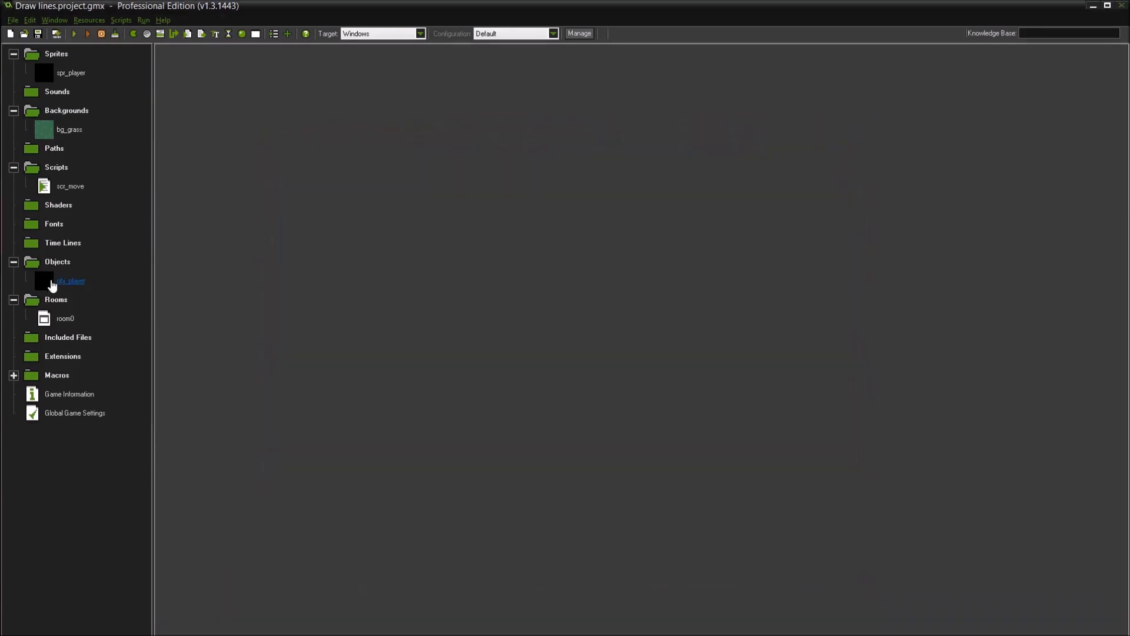
Add draw_self(); after the health text in obj_player's Draw code and close
{"action": "double_click", "coordinate": [70, 280]}
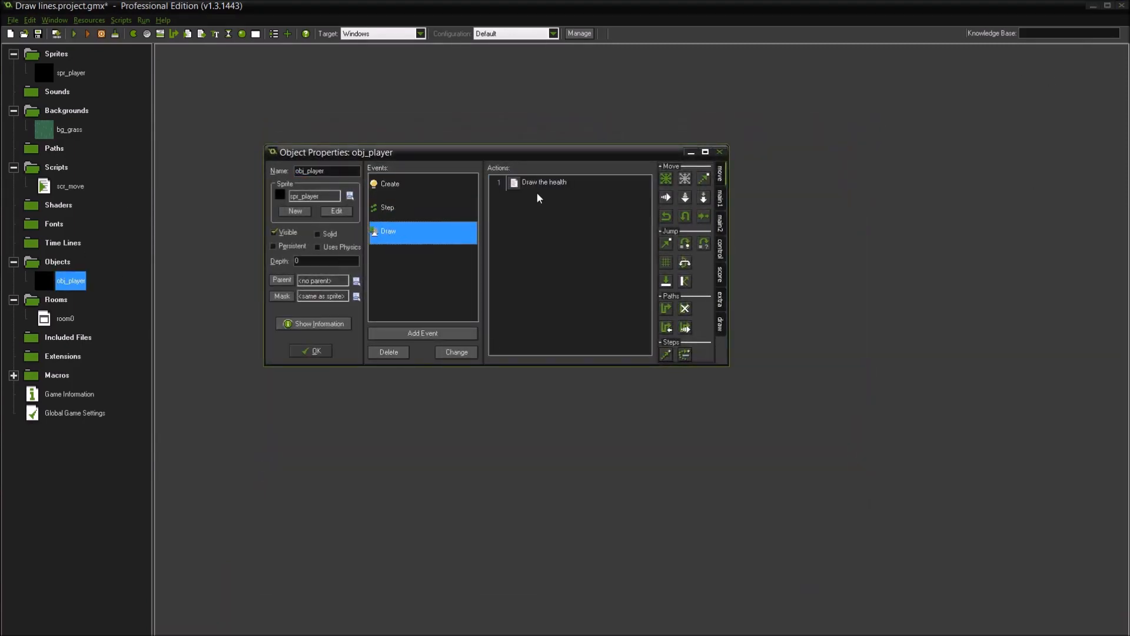
{"action": "double_click", "coordinate": [542, 182]}
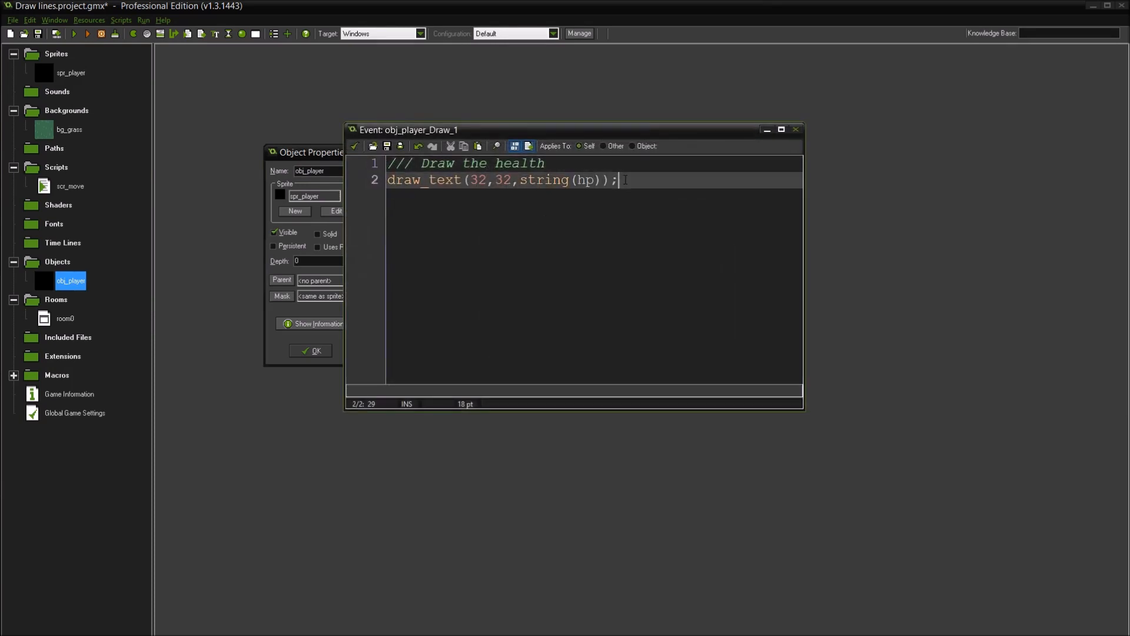
{"action": "key", "text": "Enter"}
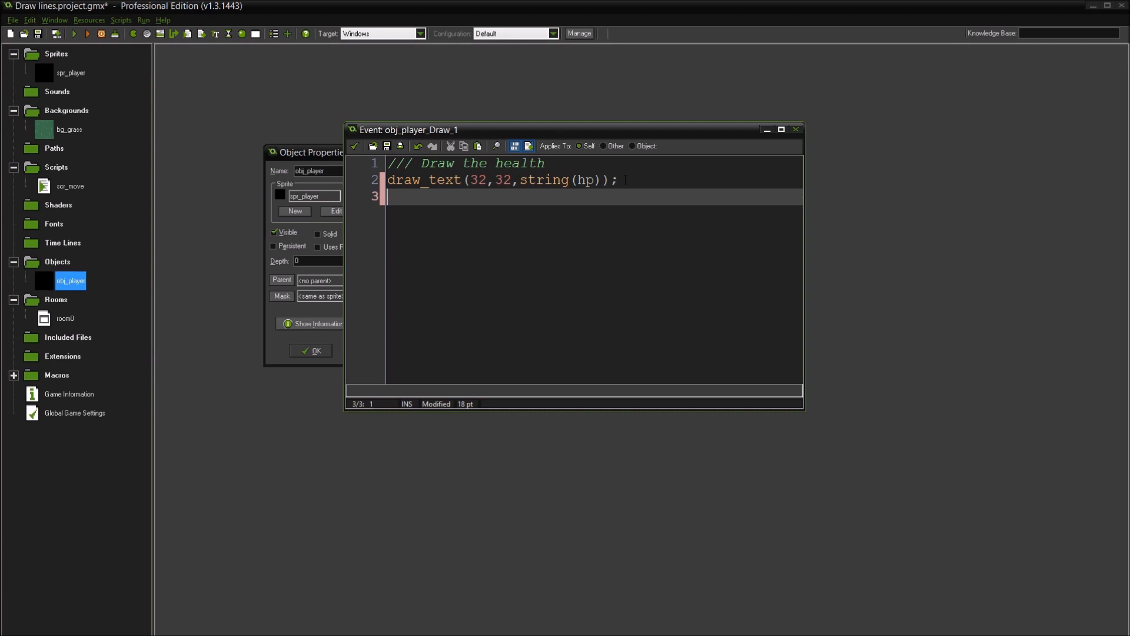
{"action": "type", "text": "d"}
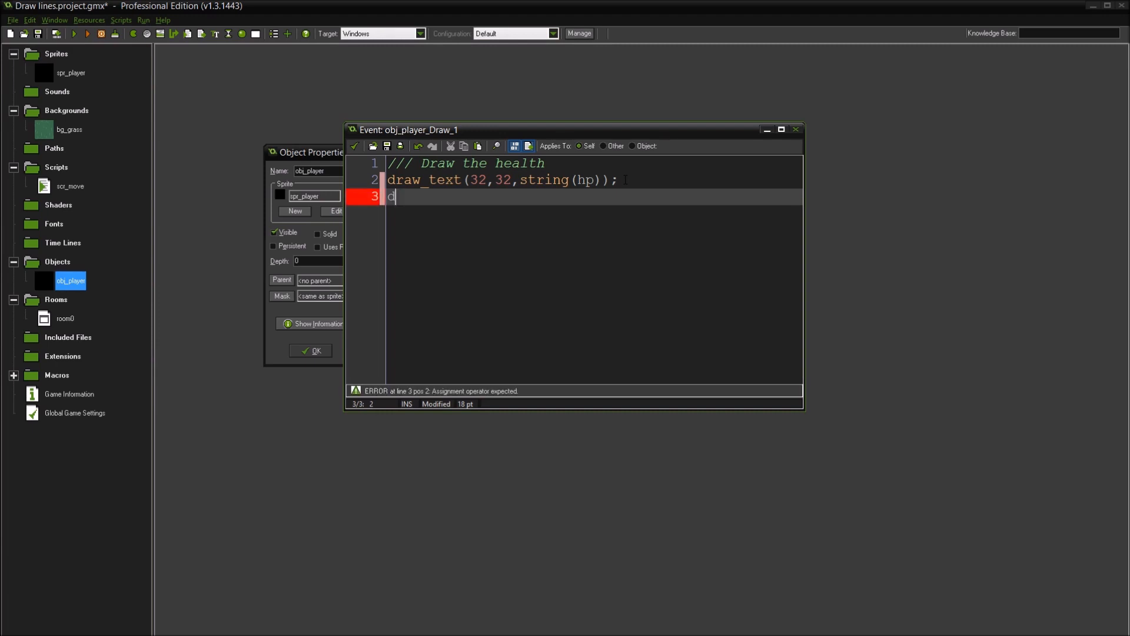
{"action": "type", "text": "raw_self"}
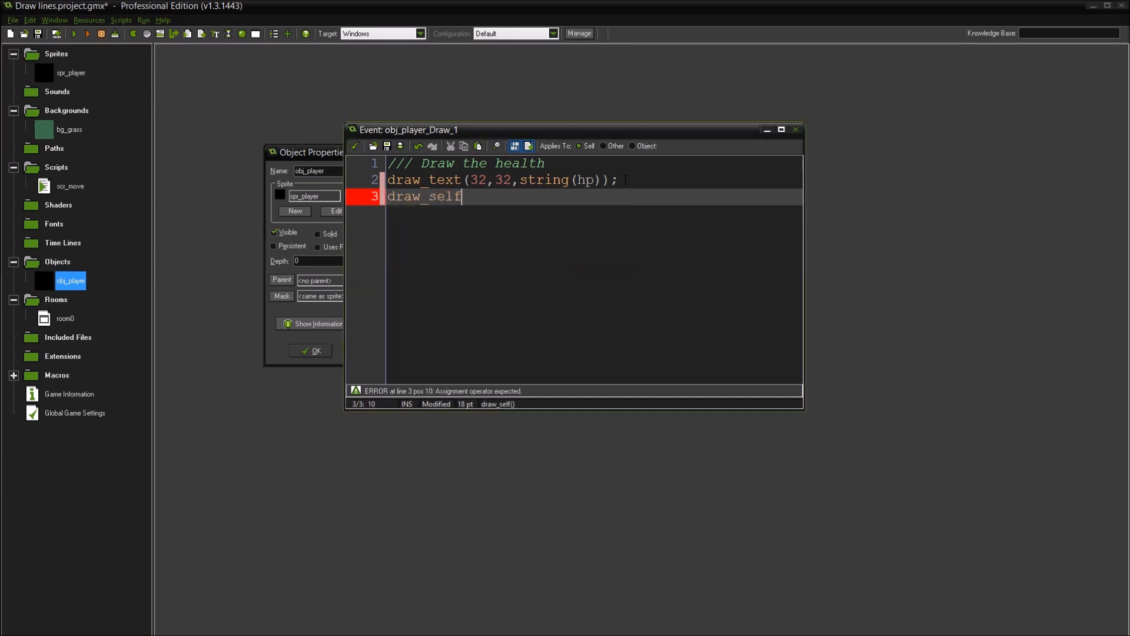
{"action": "type", "text": "();"}
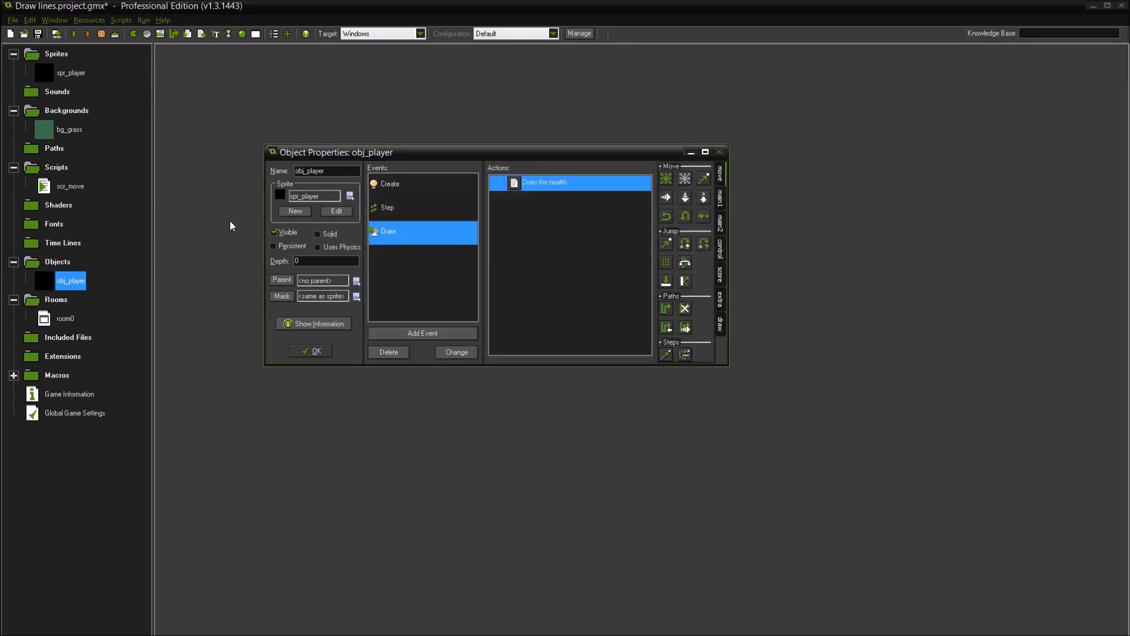
{"action": "left_click", "coordinate": [310, 350]}
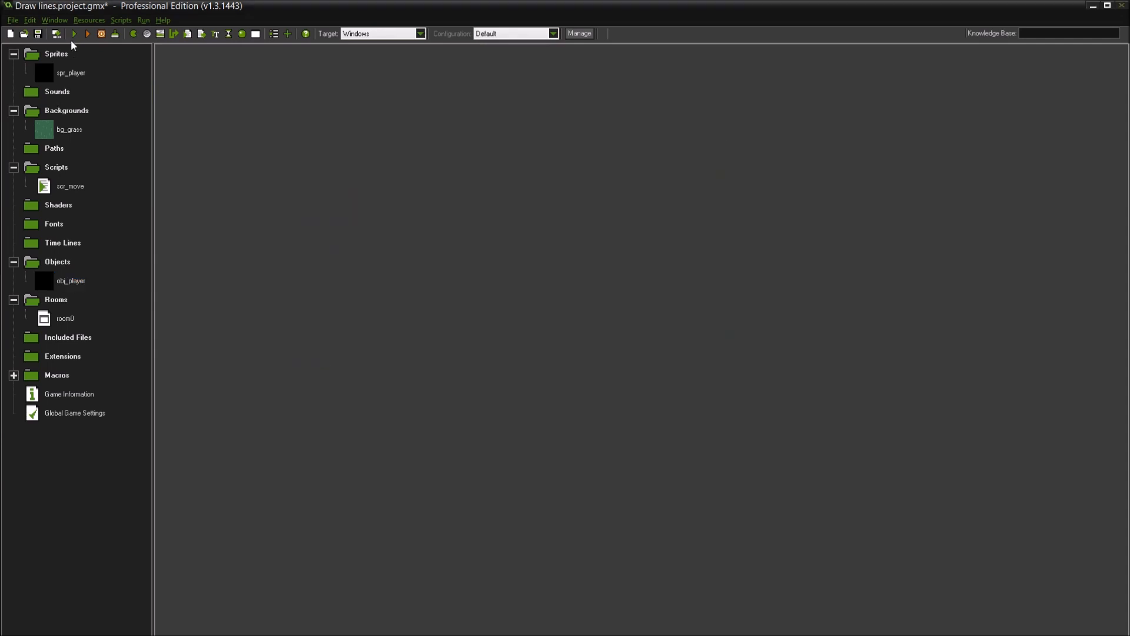
{"action": "left_click", "coordinate": [73, 34]}
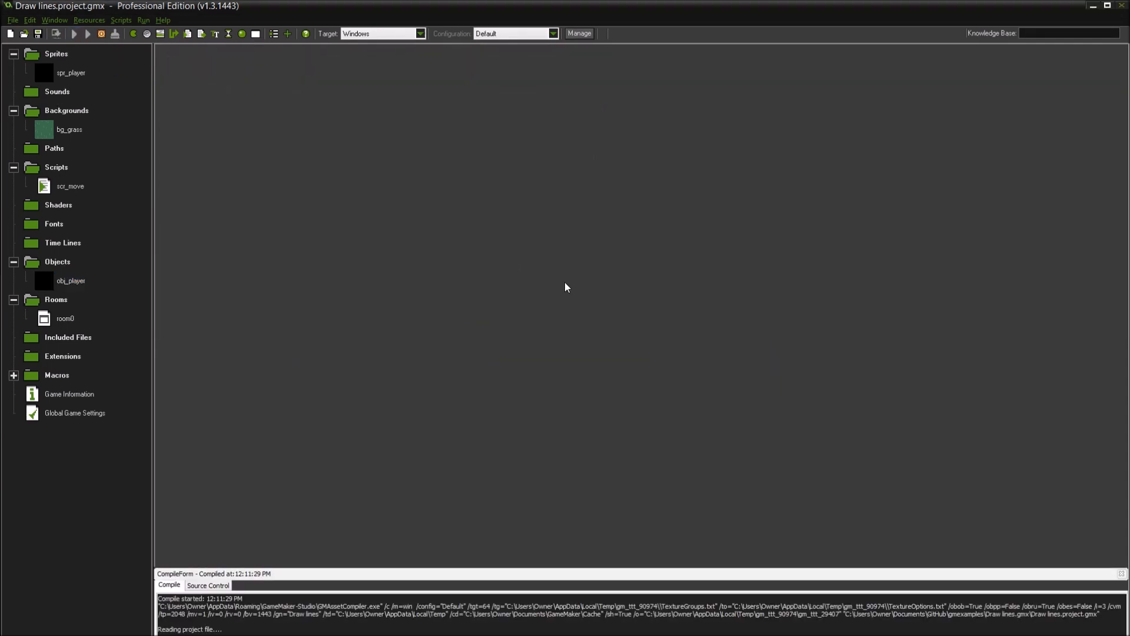
{"action": "left_click", "coordinate": [73, 34]}
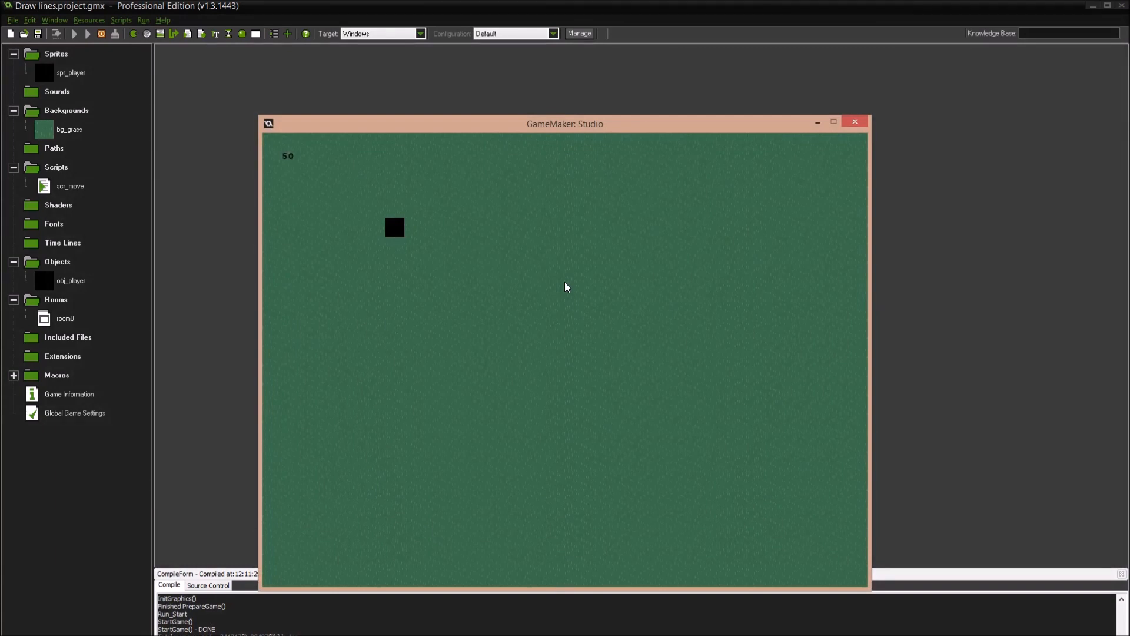
{"action": "mouse_move", "coordinate": [587, 286]}
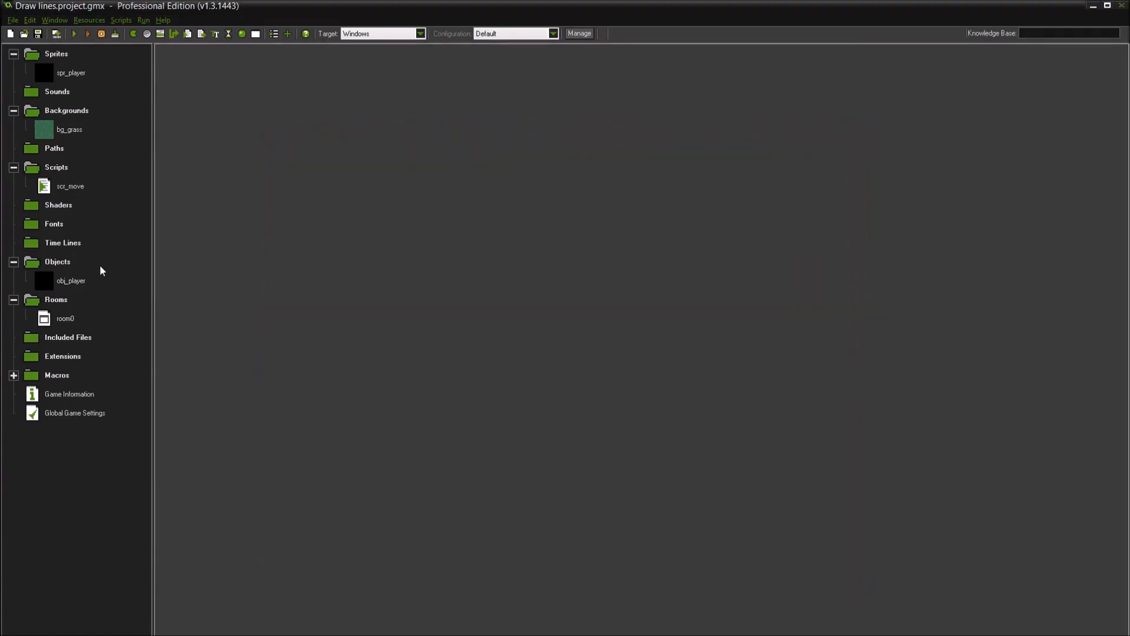
Select obj_player's health Draw event and start changing its event type
{"action": "left_click", "coordinate": [71, 280]}
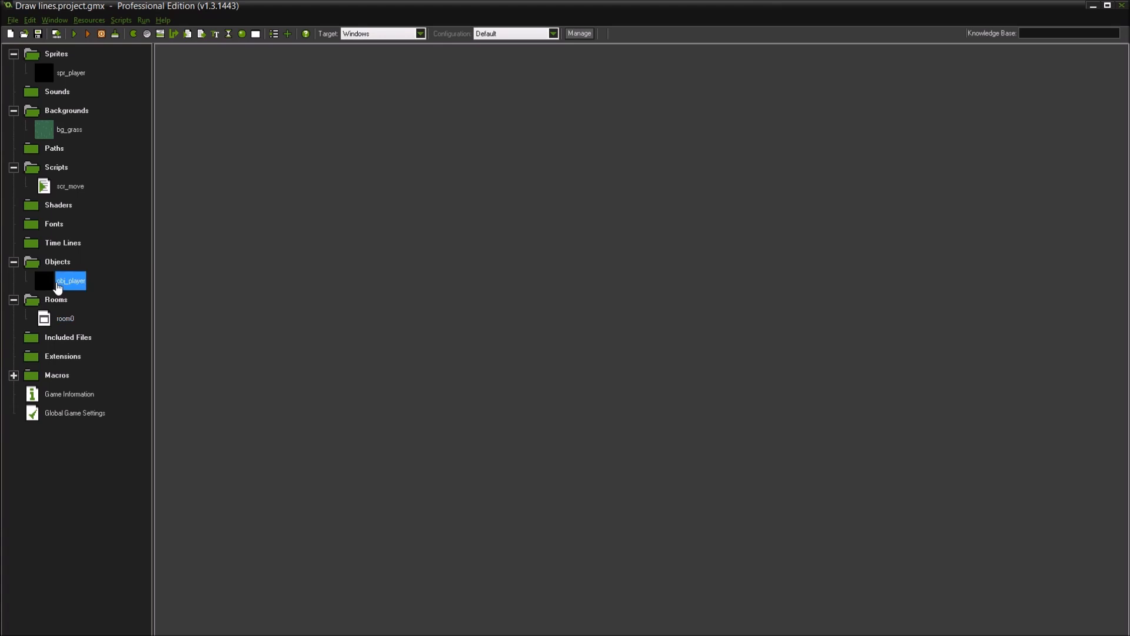
{"action": "double_click", "coordinate": [70, 280]}
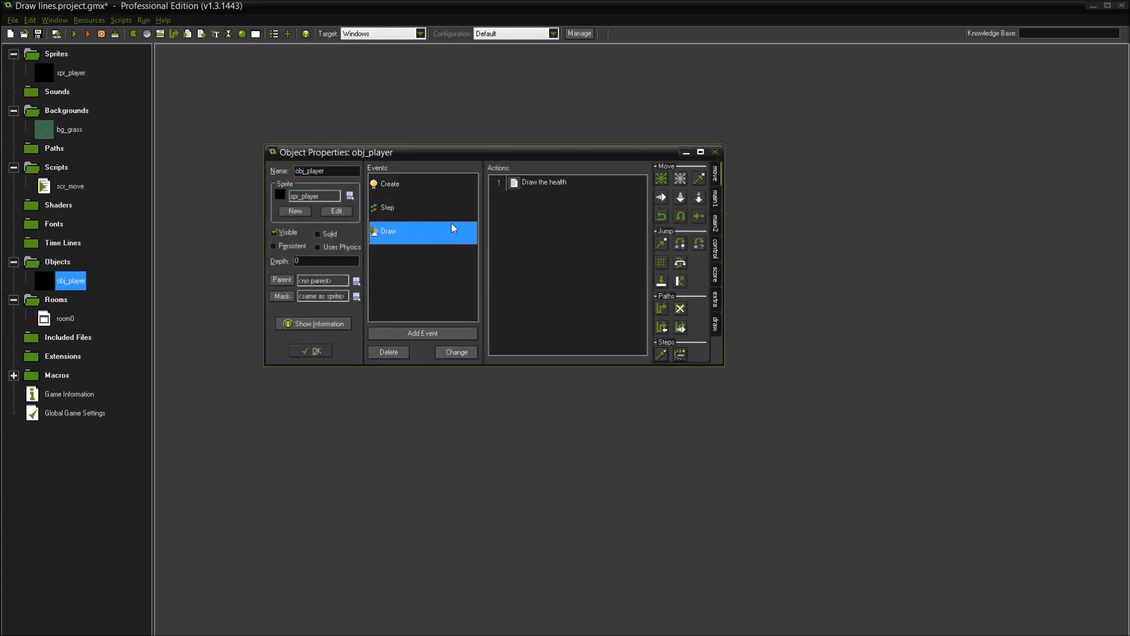
{"action": "double_click", "coordinate": [543, 181]}
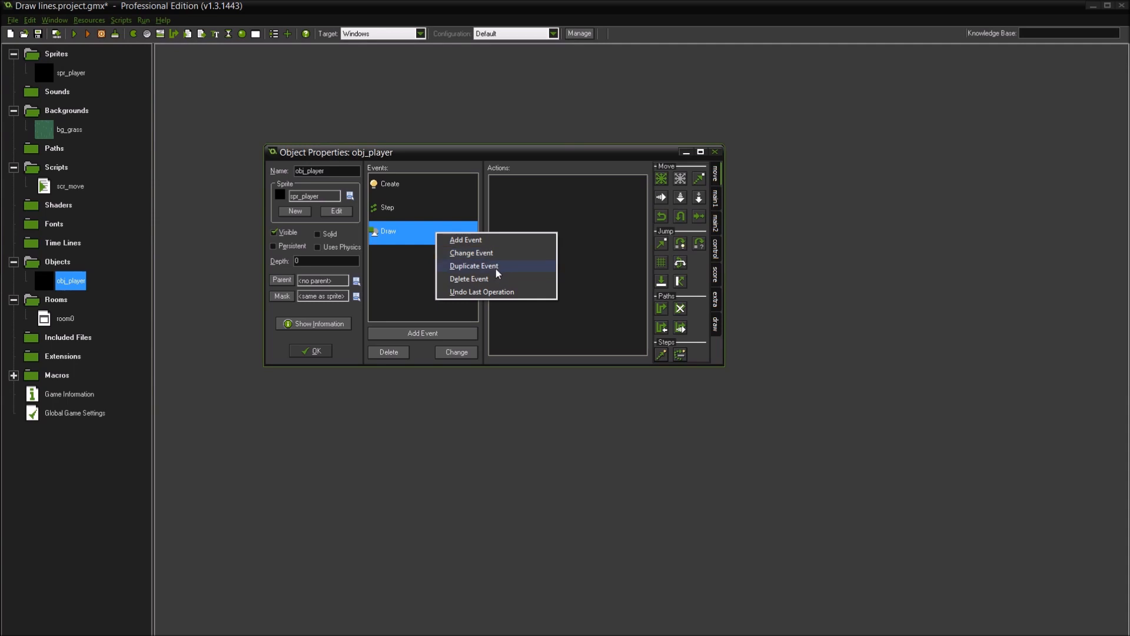
{"action": "left_click", "coordinate": [473, 266]}
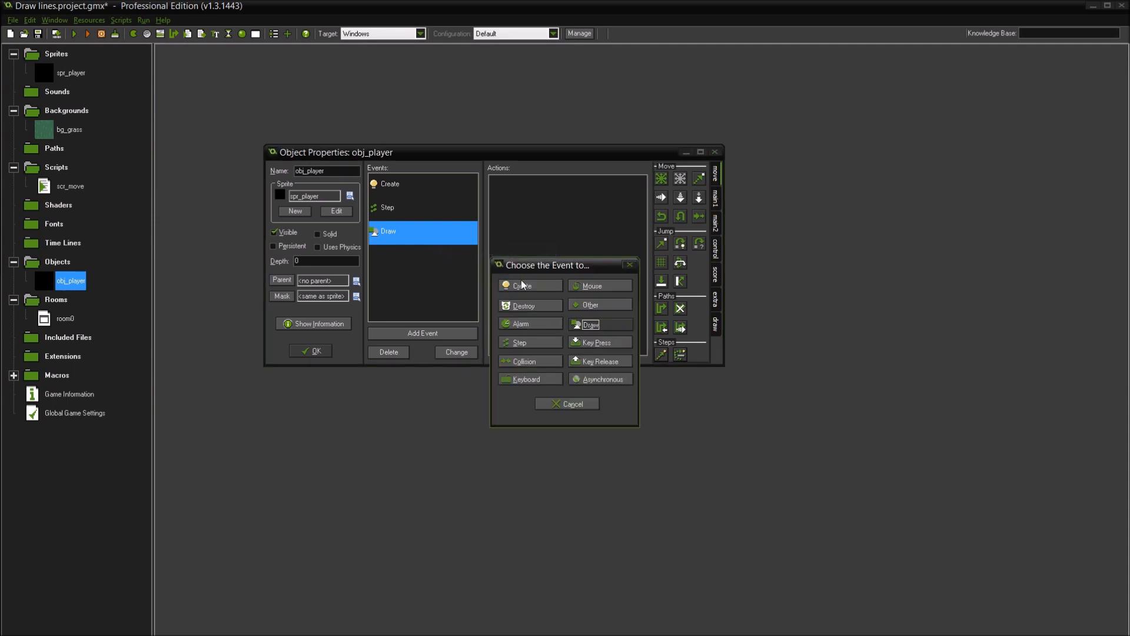
Make it a Draw GUI event, check the code, and save the player object
{"action": "left_click", "coordinate": [591, 325]}
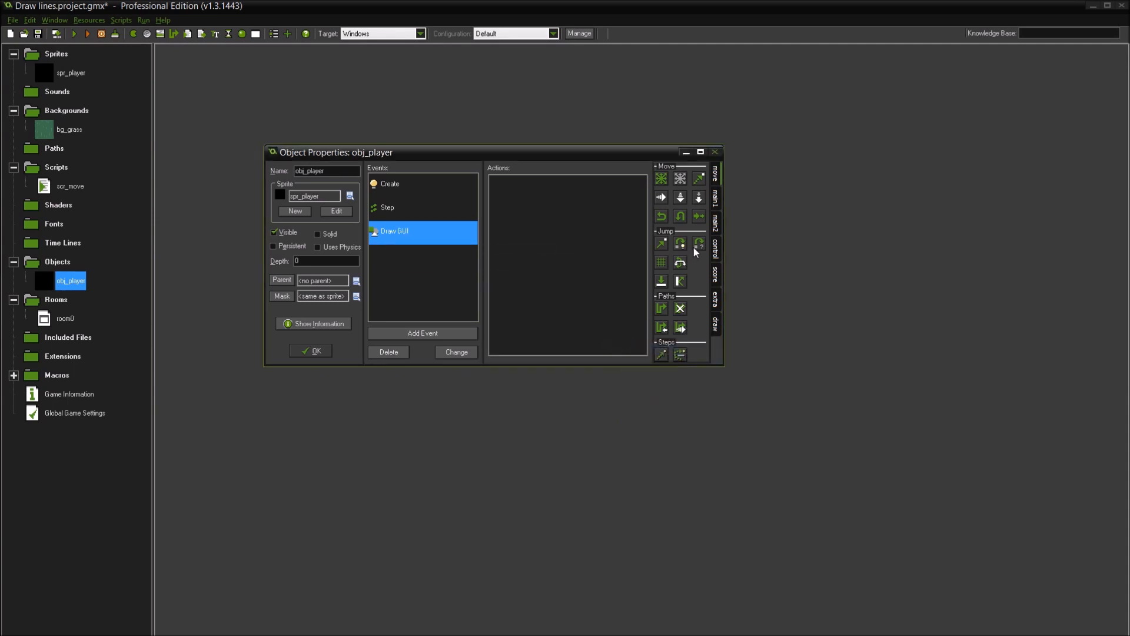
{"action": "left_click", "coordinate": [713, 219]}
{"action": "type", "text": "draw_text(32,32,string(hp));"}
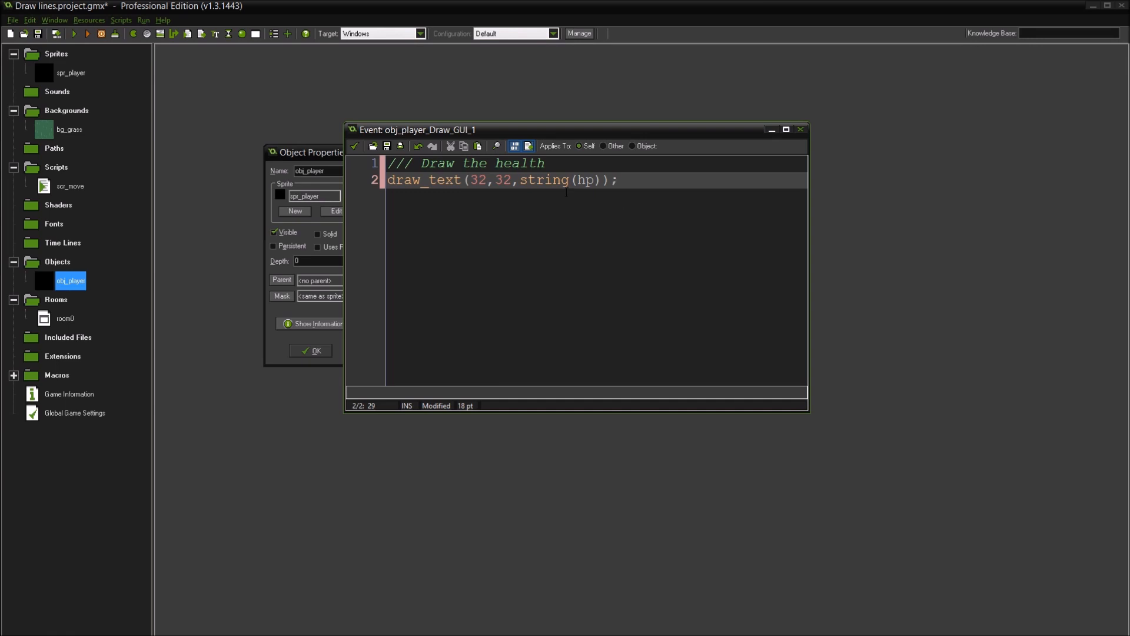
{"action": "left_click", "coordinate": [802, 130]}
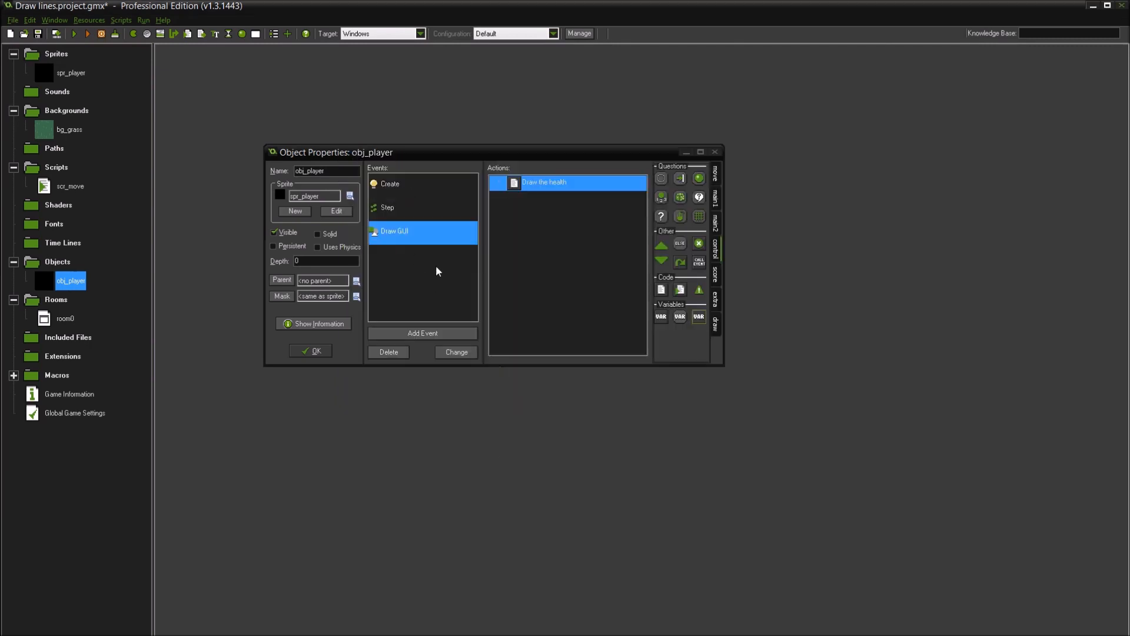
{"action": "left_click", "coordinate": [75, 34]}
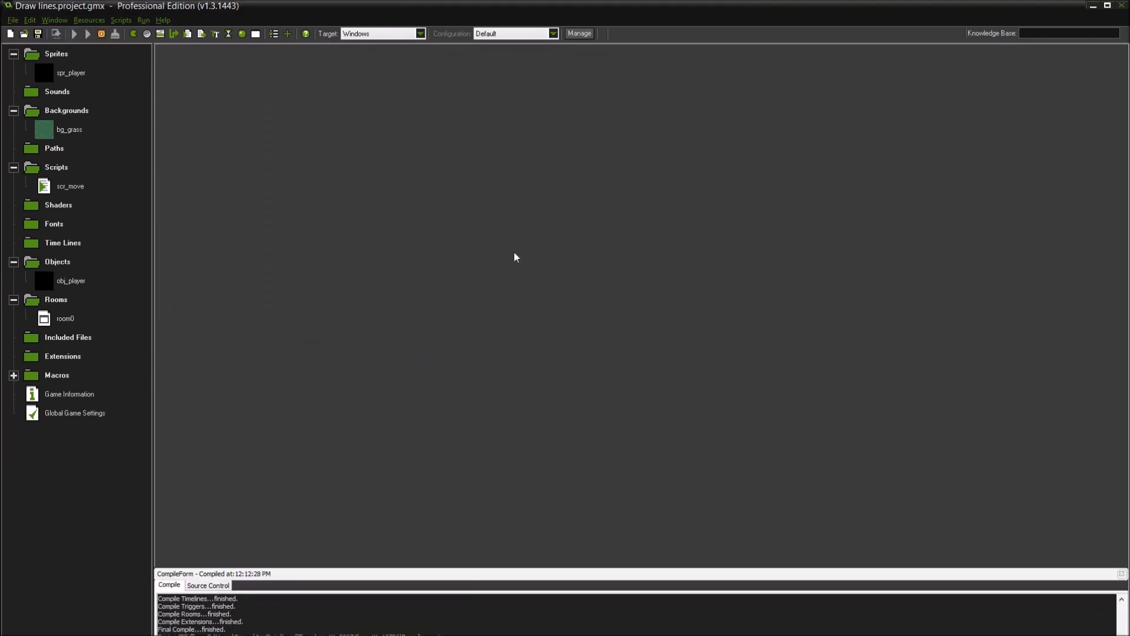
{"action": "left_click", "coordinate": [73, 35]}
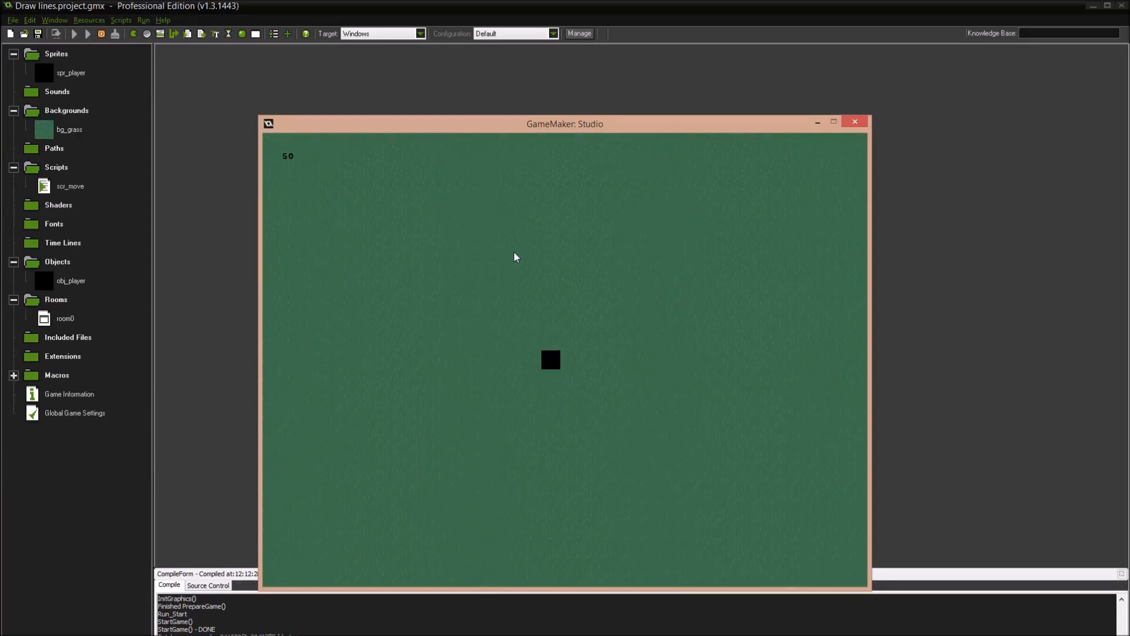
{"action": "left_click", "coordinate": [855, 121]}
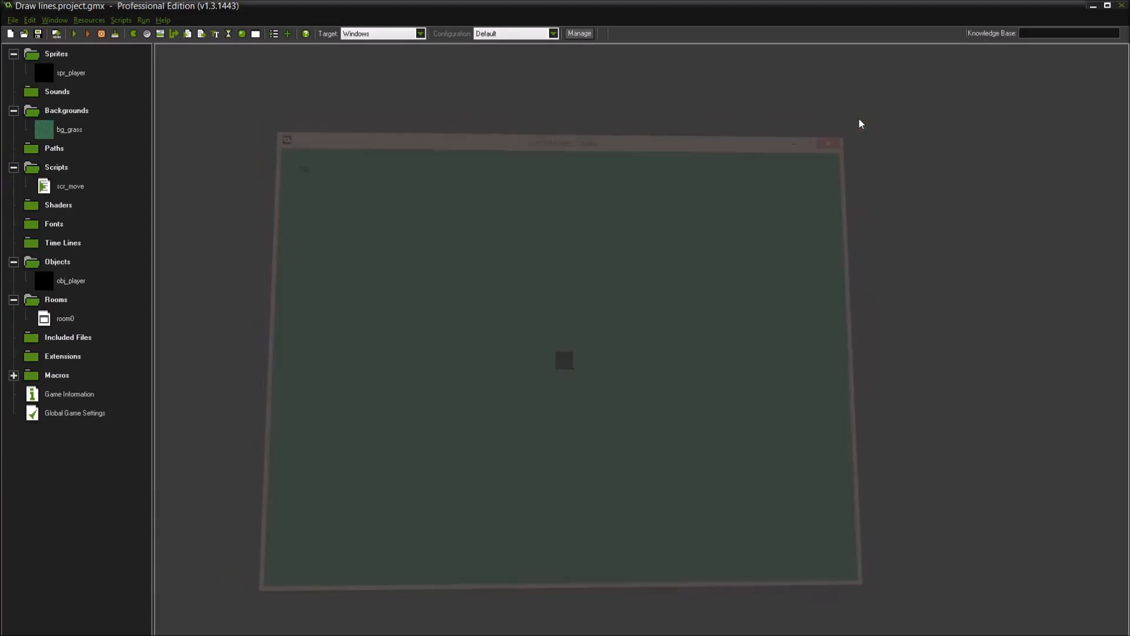
{"action": "left_click", "coordinate": [186, 33]}
{"action": "type", "text": "f"}
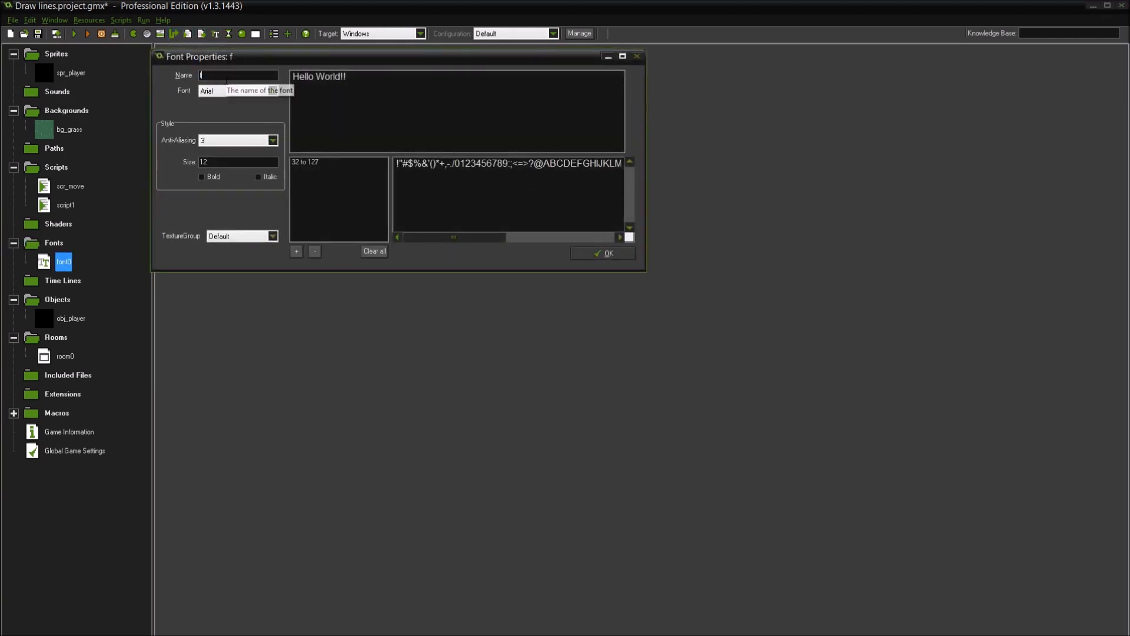
Name the font fnt_one, enlarge it, and add draw_set_font(fn_one); to the Create code
{"action": "type", "text": "nt_one"}
{"action": "left_click", "coordinate": [237, 161]}
{"action": "type", "text": "48"}
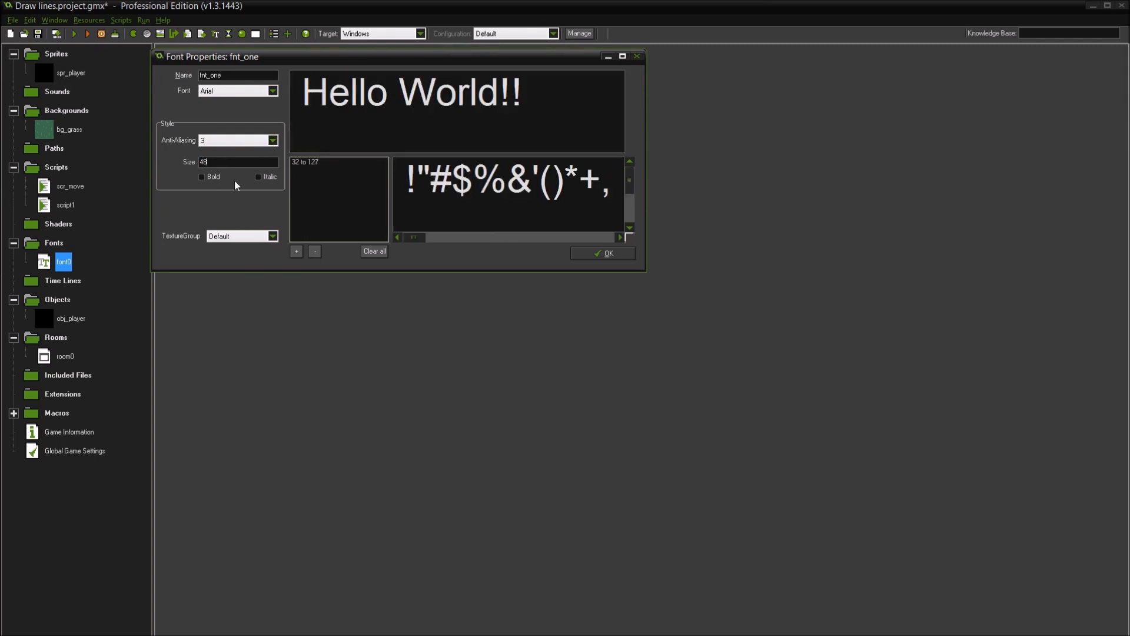
{"action": "type", "text": "32"}
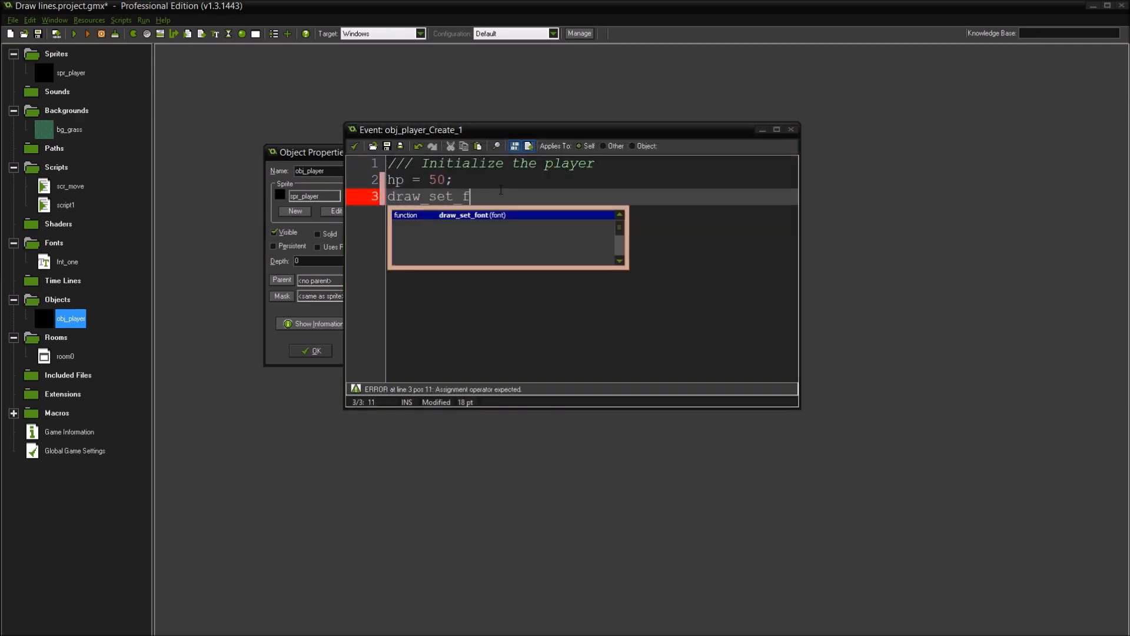
{"action": "type", "text": "ont(fn_one)"}
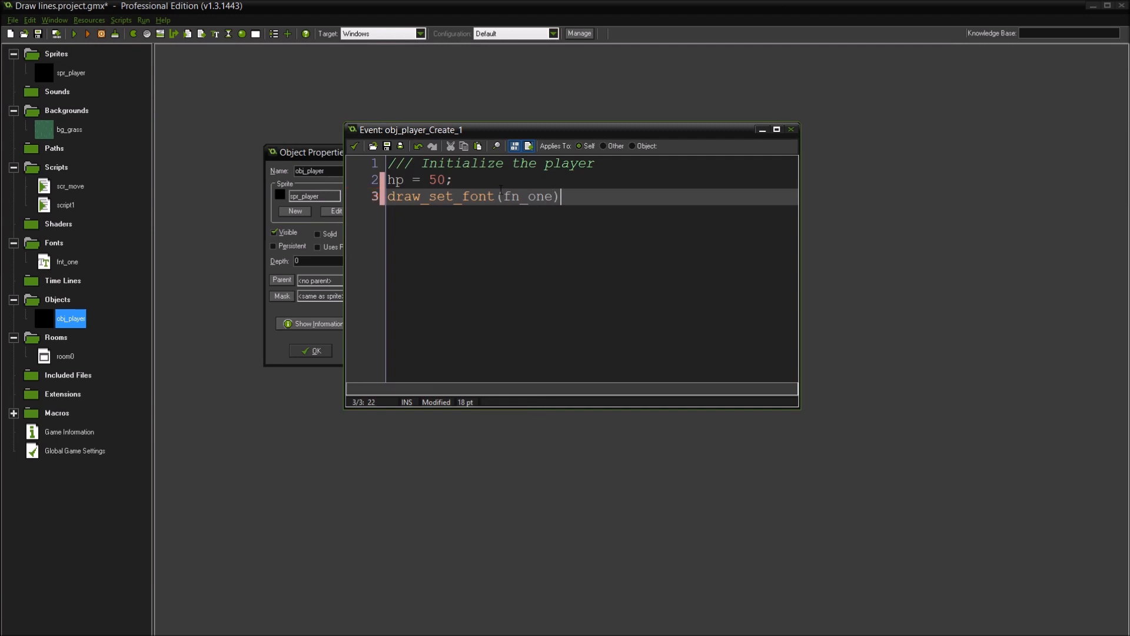
{"action": "type", "text": ";"}
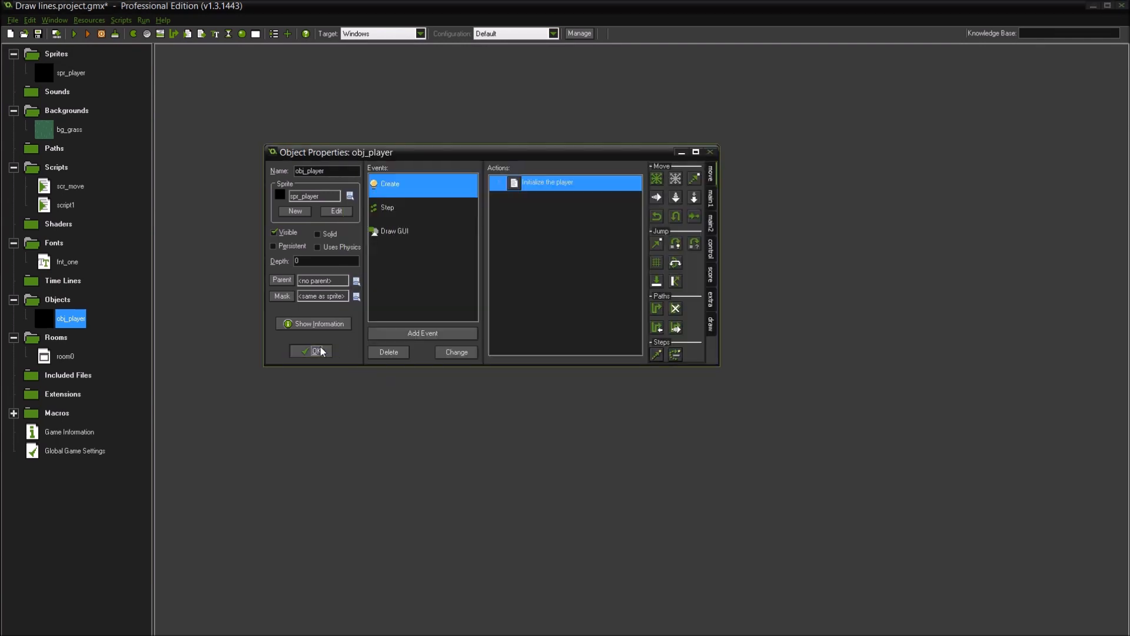
{"action": "left_click", "coordinate": [316, 351]}
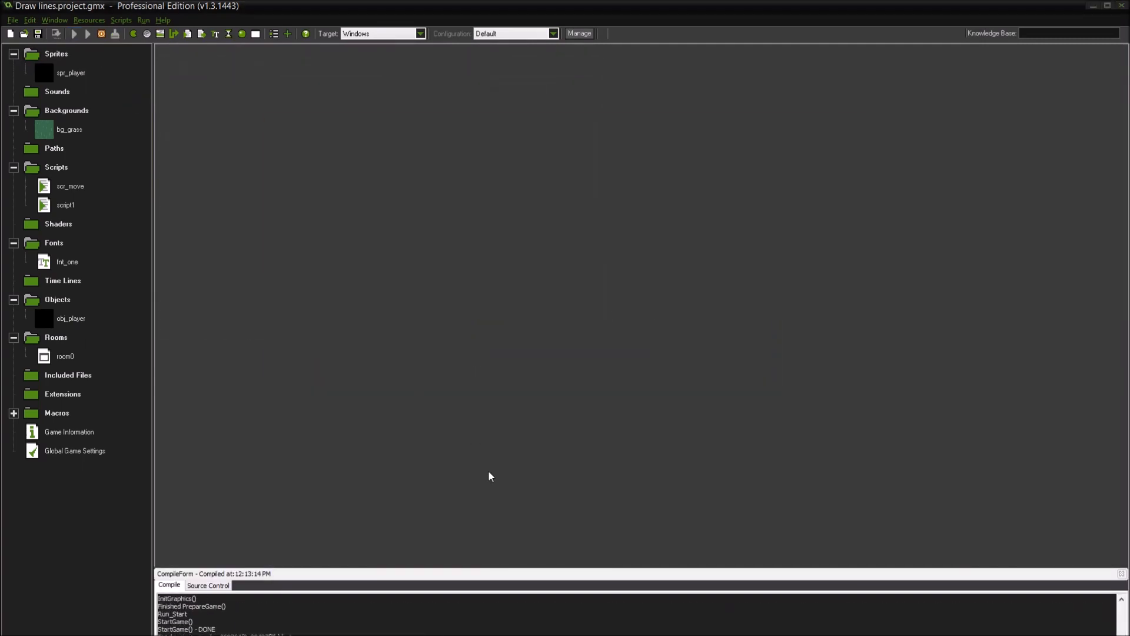
Run the game to confirm HP 50 shows in the larger font, then close it
{"action": "left_click", "coordinate": [76, 33]}
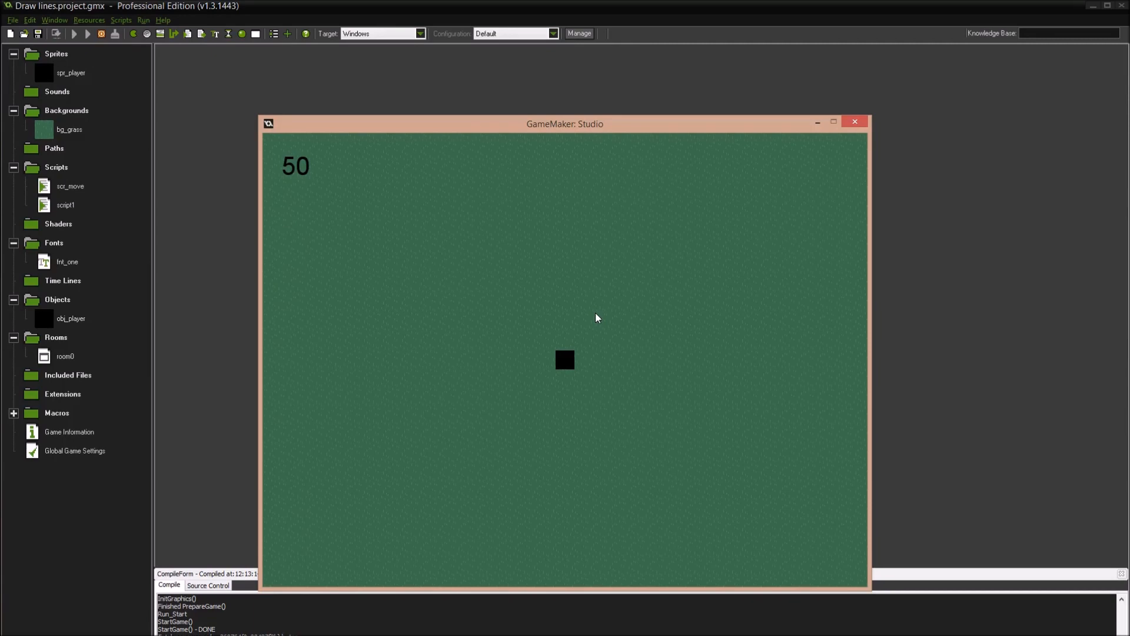
{"action": "mouse_move", "coordinate": [630, 321]}
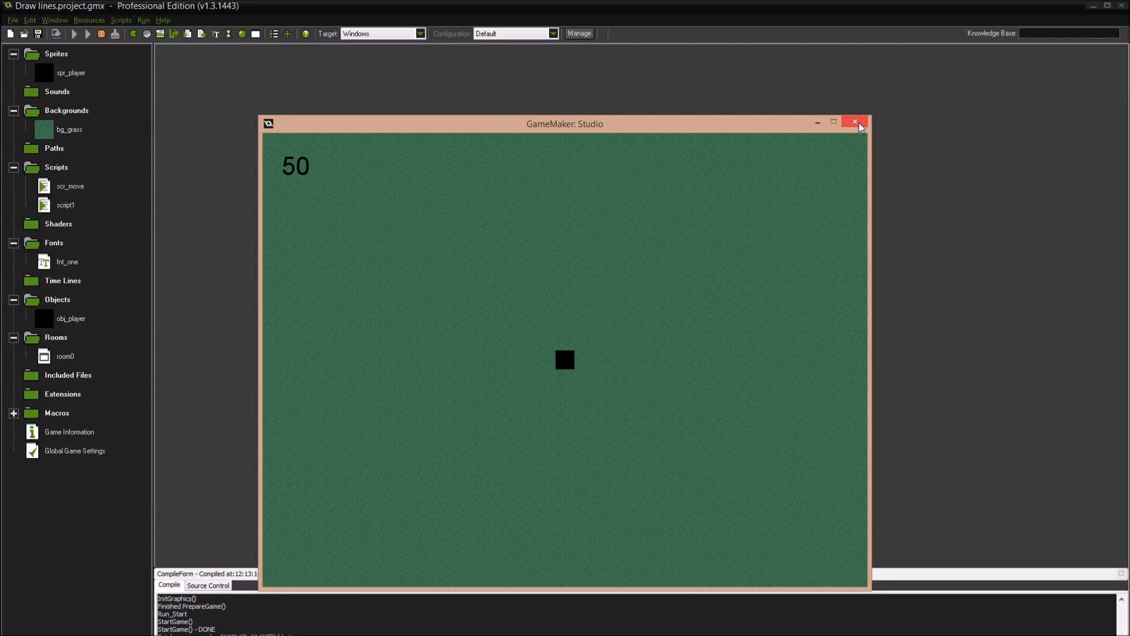
{"action": "left_click", "coordinate": [854, 122]}
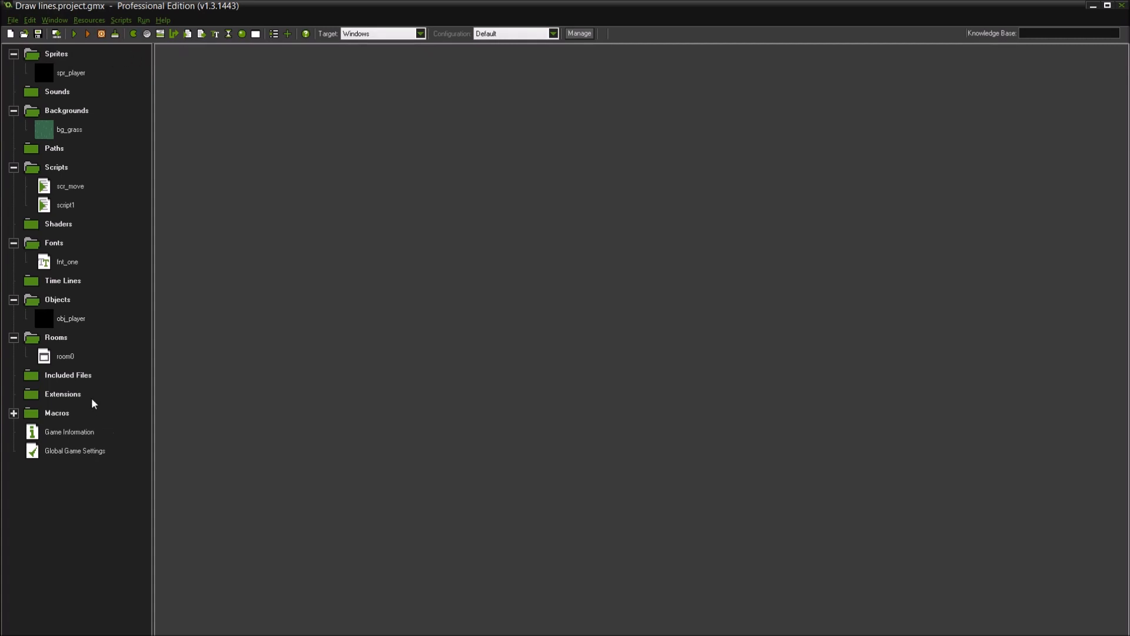
{"action": "double_click", "coordinate": [64, 355]}
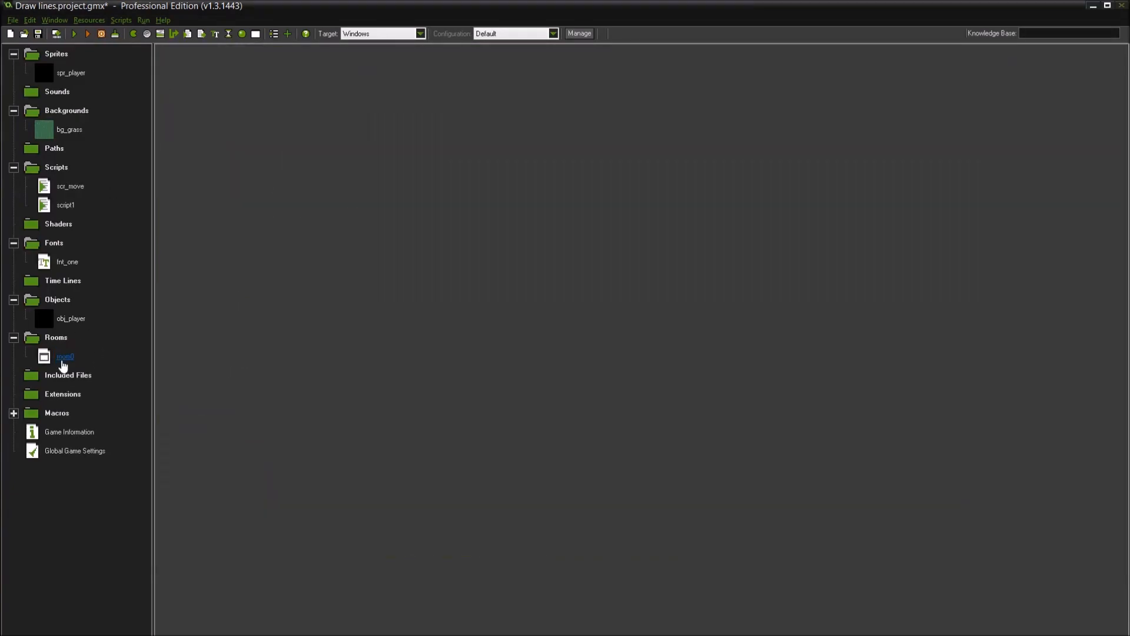
{"action": "double_click", "coordinate": [65, 356]}
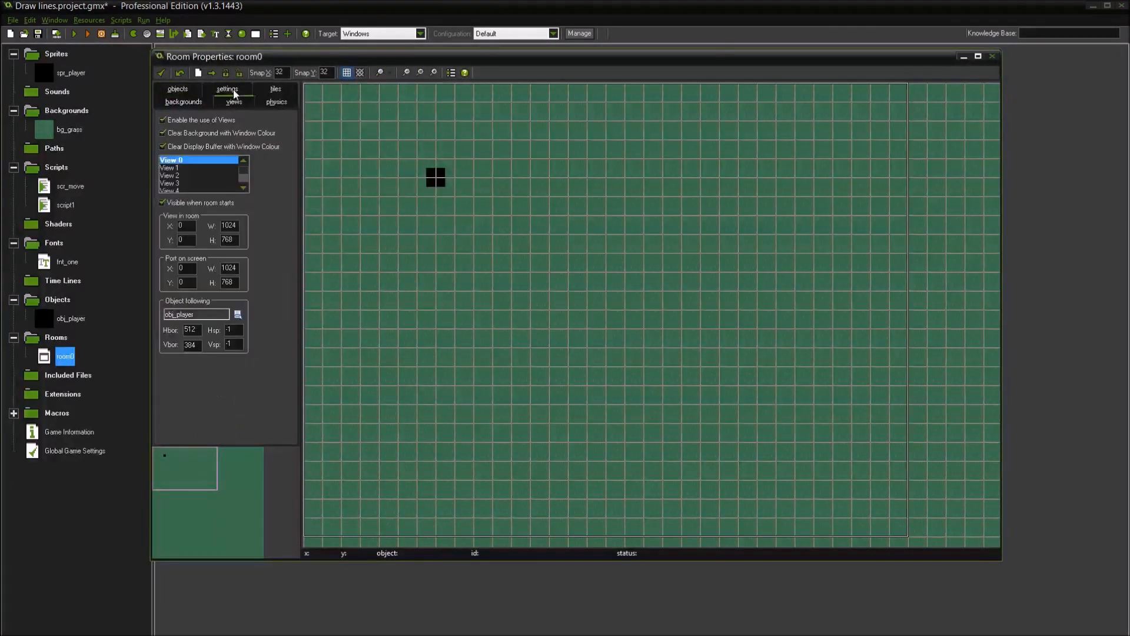
{"action": "mouse_move", "coordinate": [363, 186]}
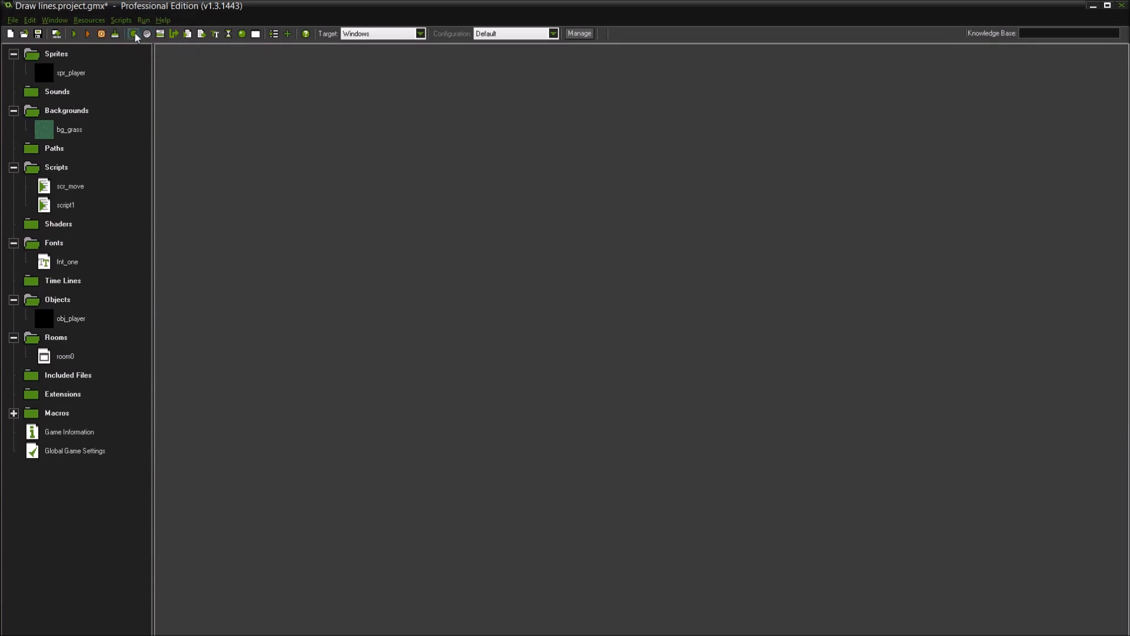
Create a new sprite named spr and give it a blank 64 by 16 image
{"action": "left_click", "coordinate": [134, 34]}
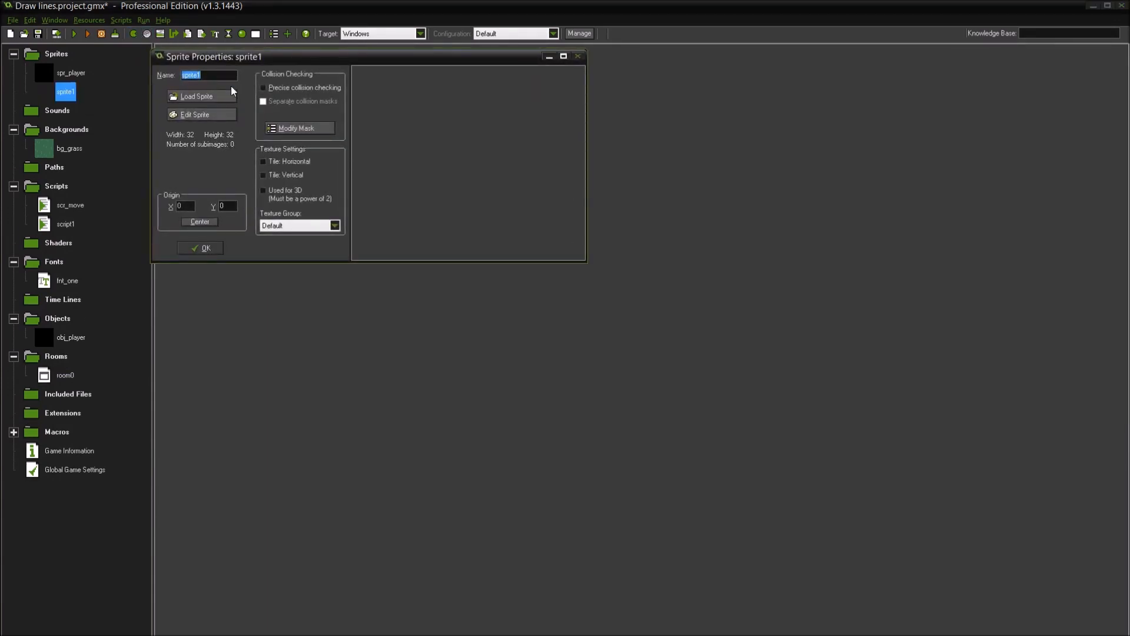
{"action": "type", "text": "spr"}
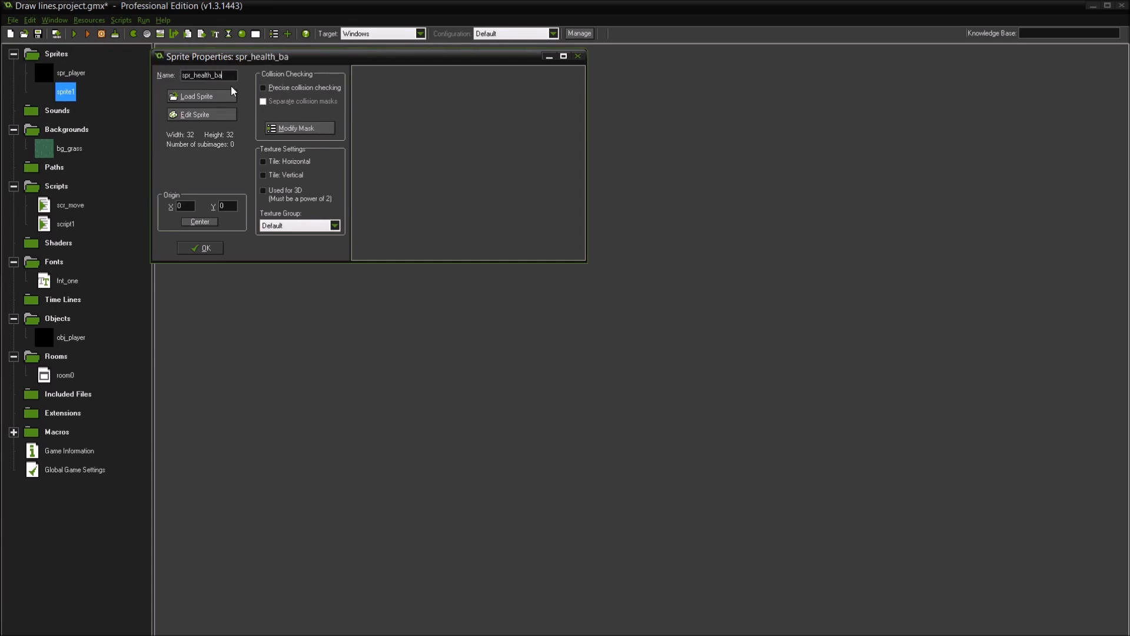
{"action": "left_click", "coordinate": [202, 114]}
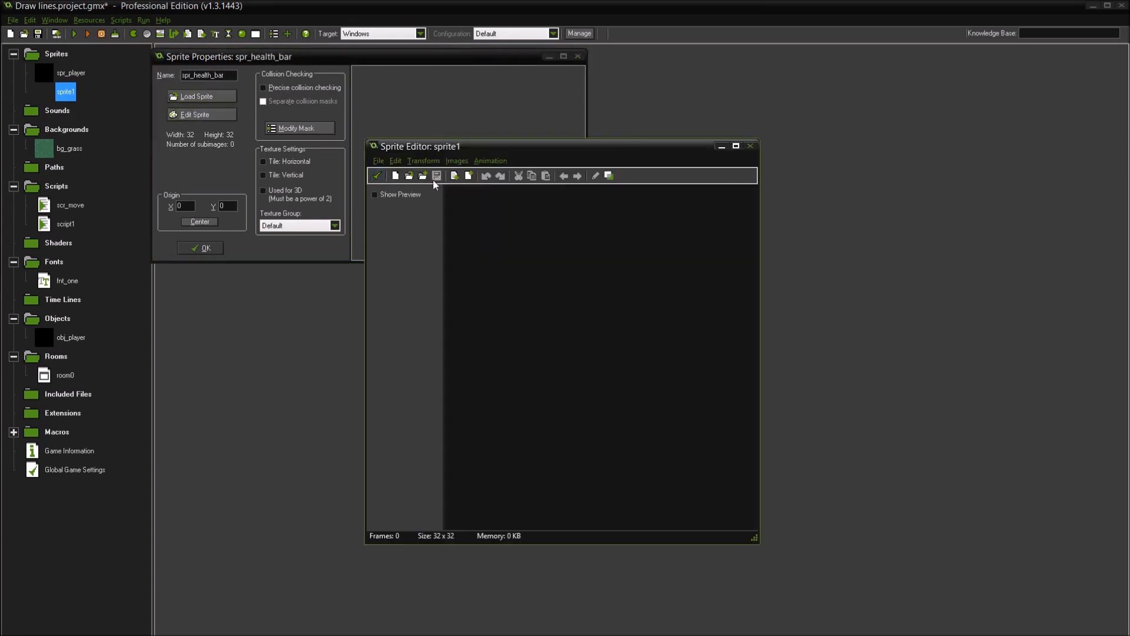
{"action": "left_click", "coordinate": [396, 176]}
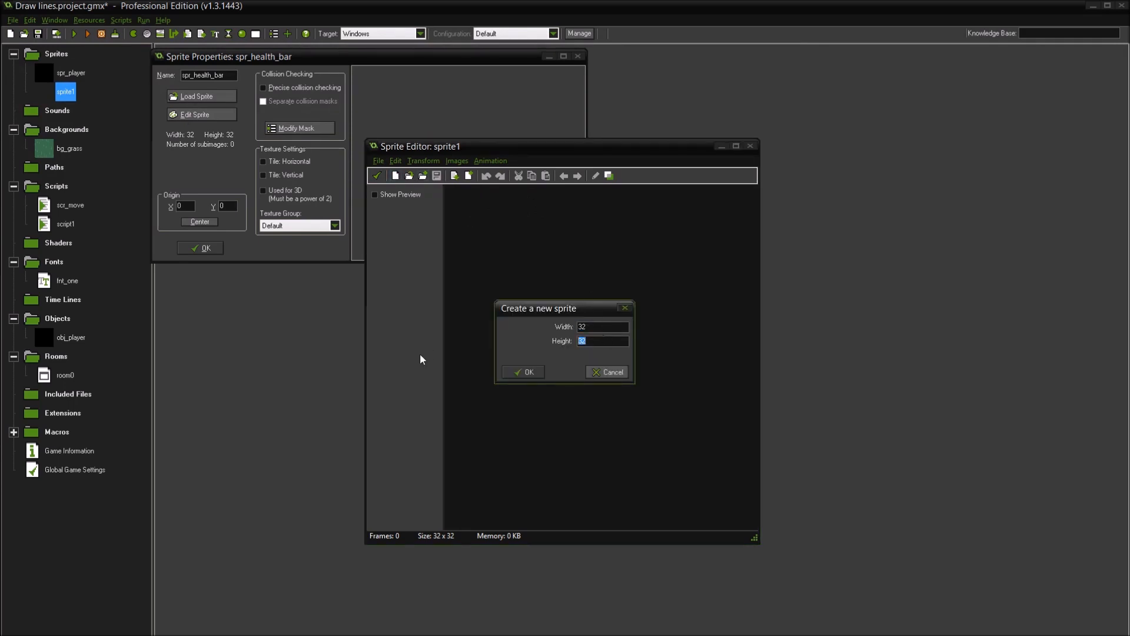
{"action": "type", "text": "16"}
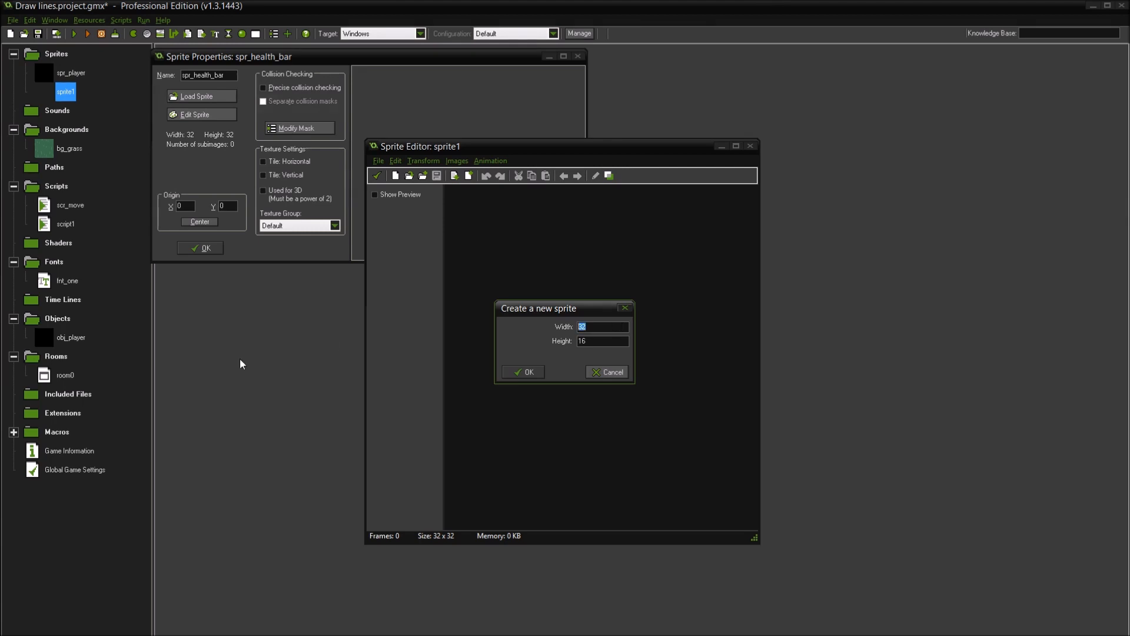
{"action": "left_click", "coordinate": [523, 371]}
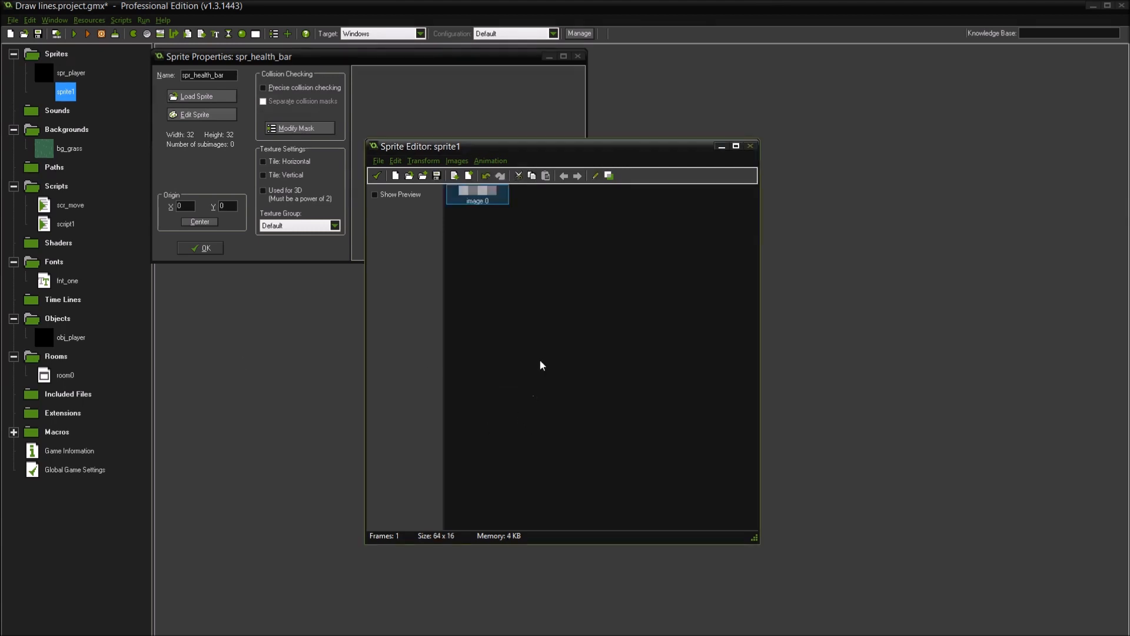
Paint the left half of the bar image red
{"action": "double_click", "coordinate": [477, 194]}
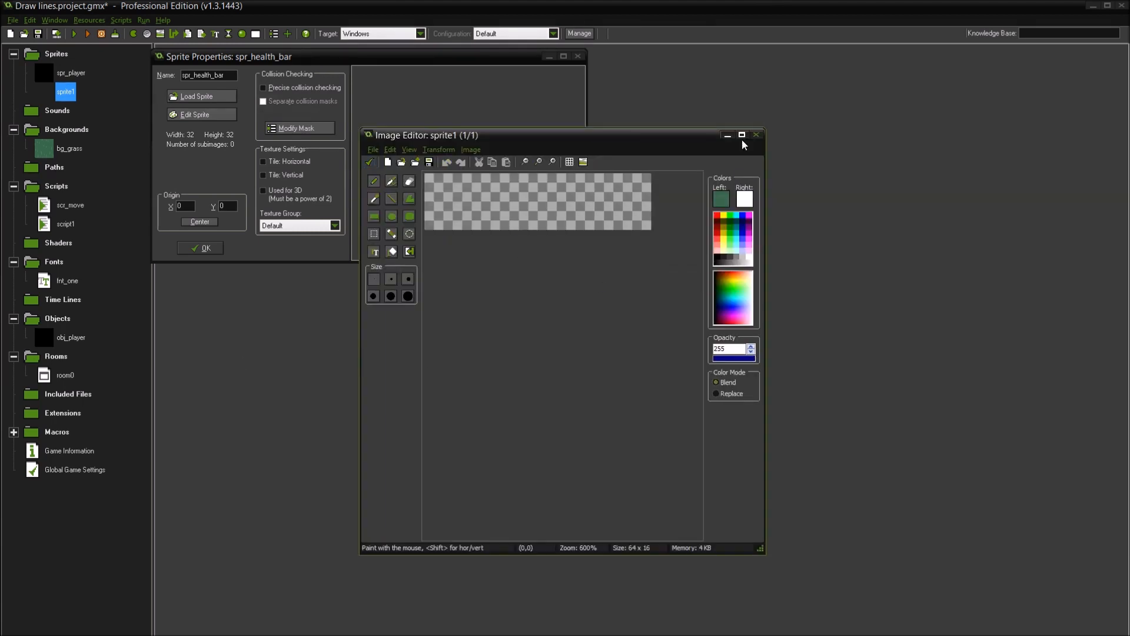
{"action": "left_click", "coordinate": [741, 135]}
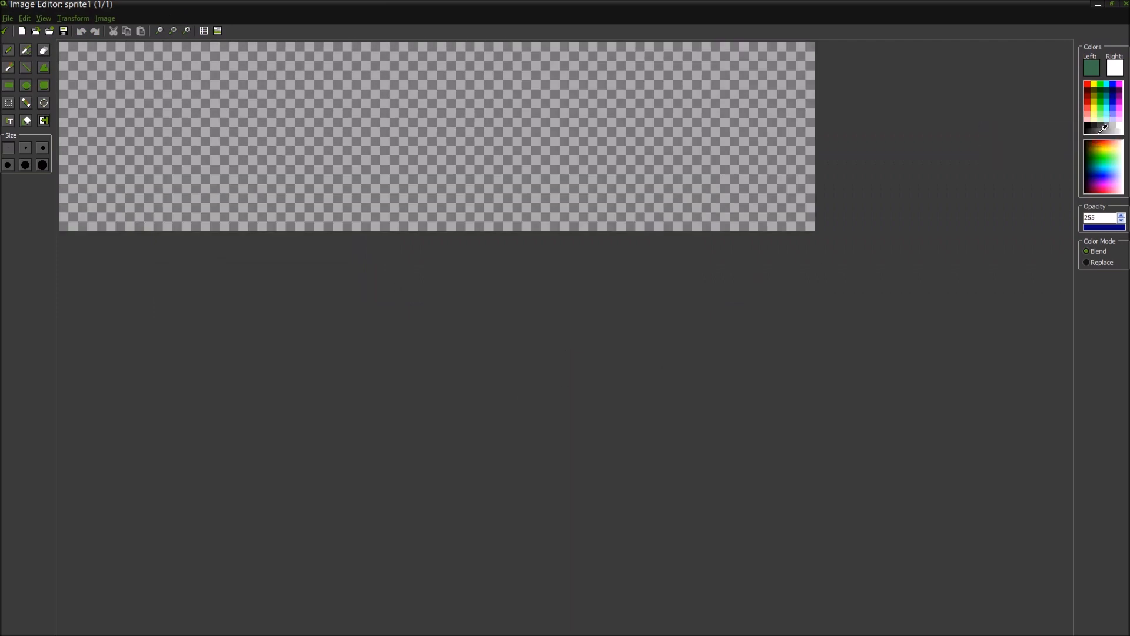
{"action": "left_click", "coordinate": [9, 83]}
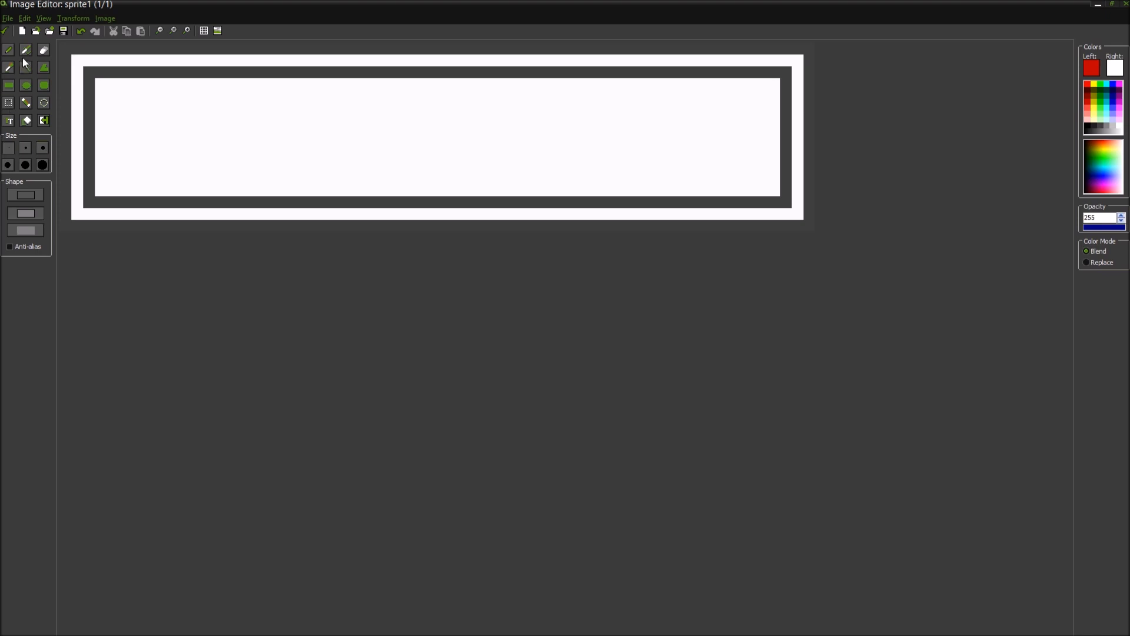
{"action": "left_click_drag", "start_coordinate": [407, 77], "coordinate": [408, 179]}
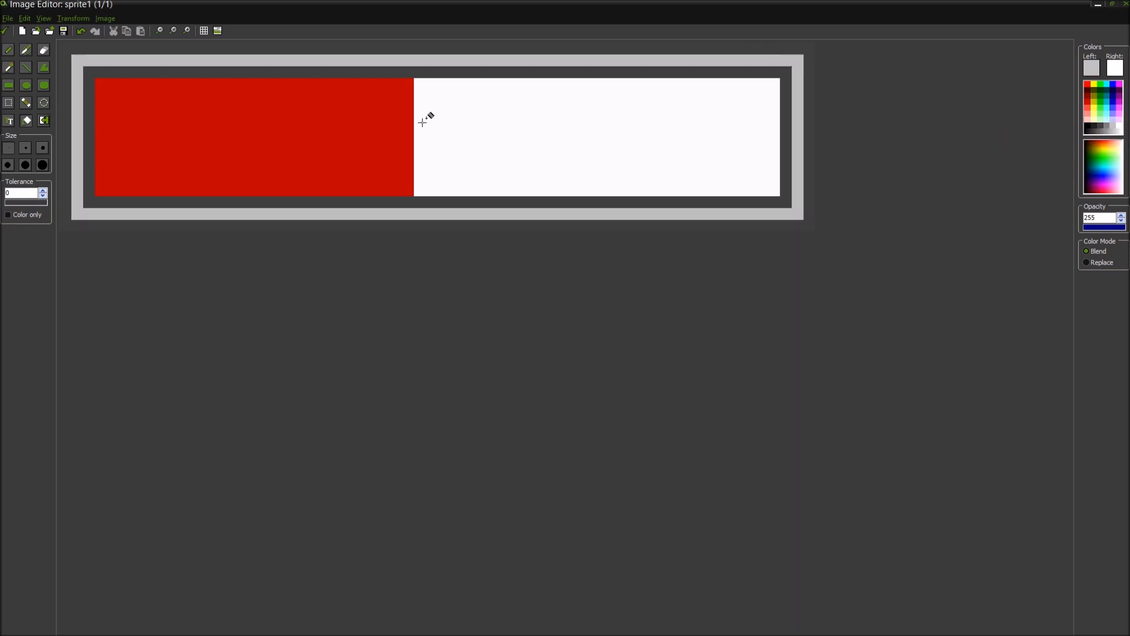
{"action": "mouse_move", "coordinate": [699, 62]}
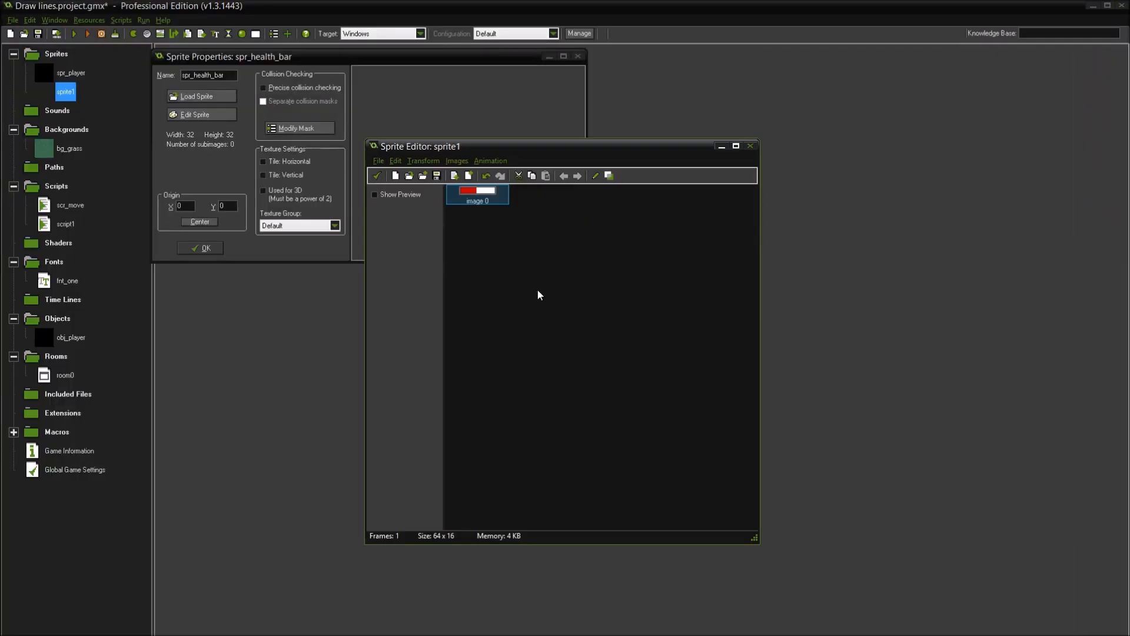
Finish the bar with the black right area, accept the image and close the sprite
{"action": "double_click", "coordinate": [478, 193]}
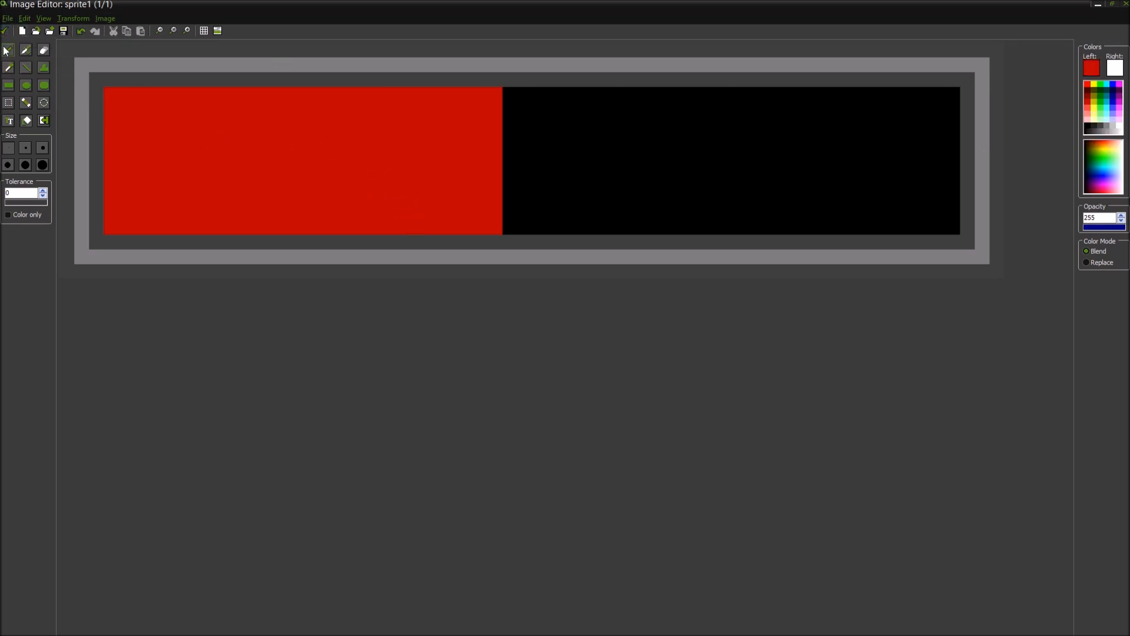
{"action": "left_click_drag", "start_coordinate": [699, 86], "coordinate": [699, 222]}
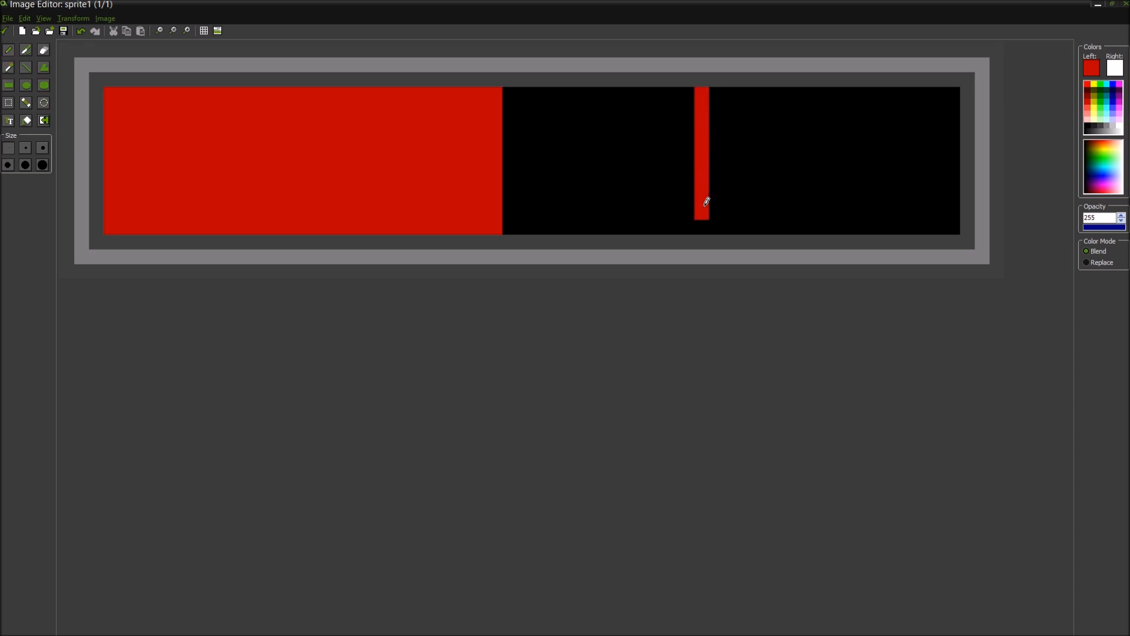
{"action": "left_click", "coordinate": [41, 120]}
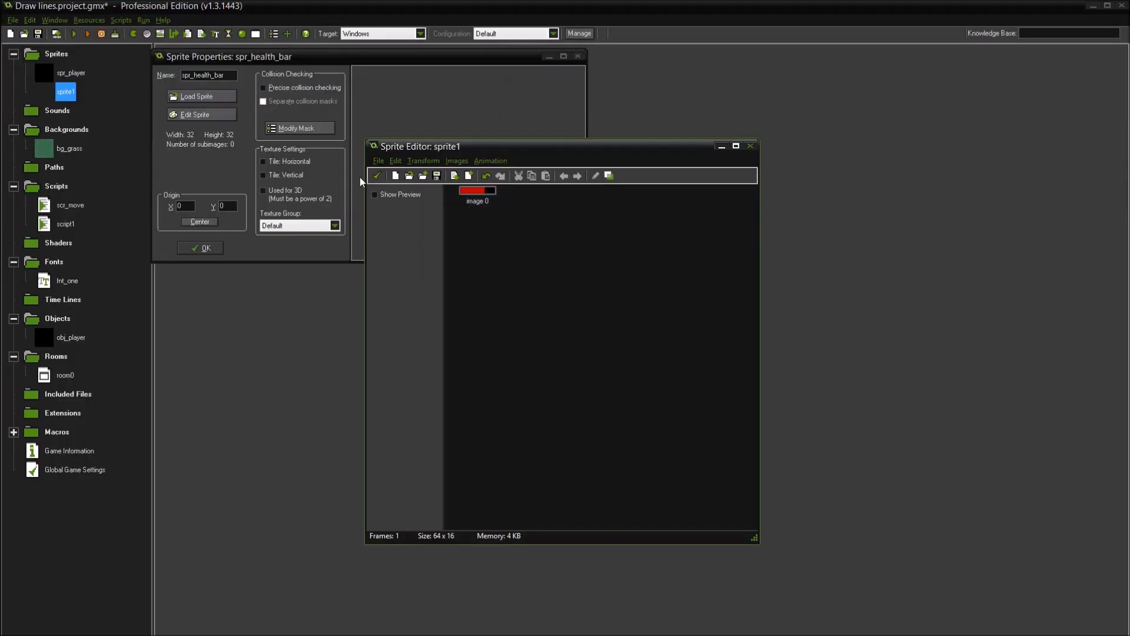
{"action": "left_click", "coordinate": [200, 247]}
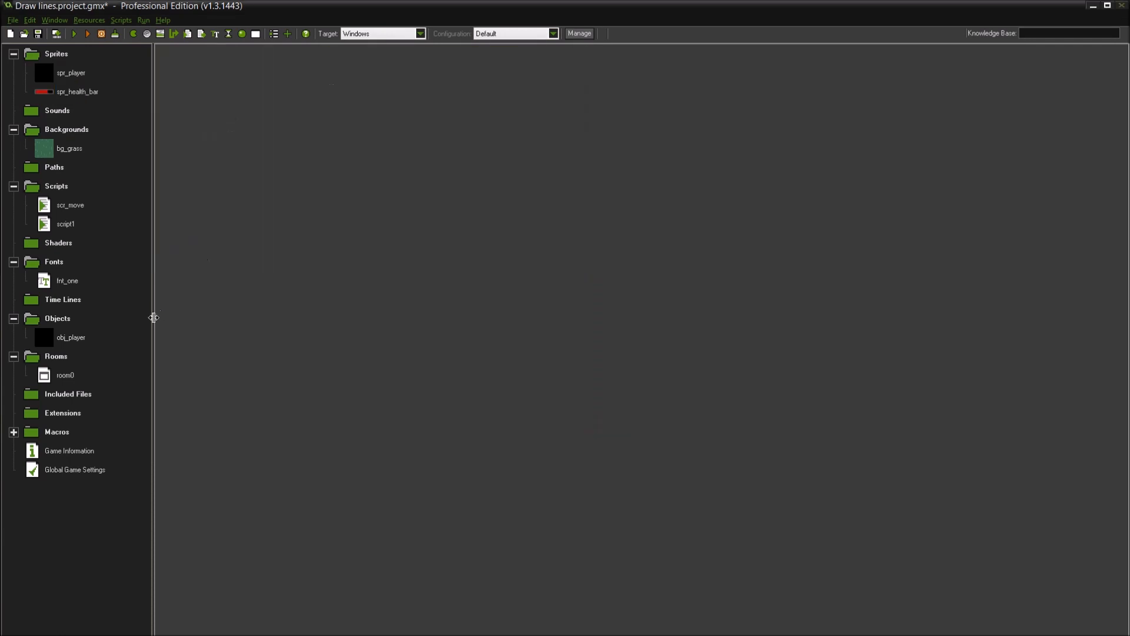
Begin a draw_sprite(spr_health_ call in obj_player's Draw GUI code
{"action": "double_click", "coordinate": [71, 337]}
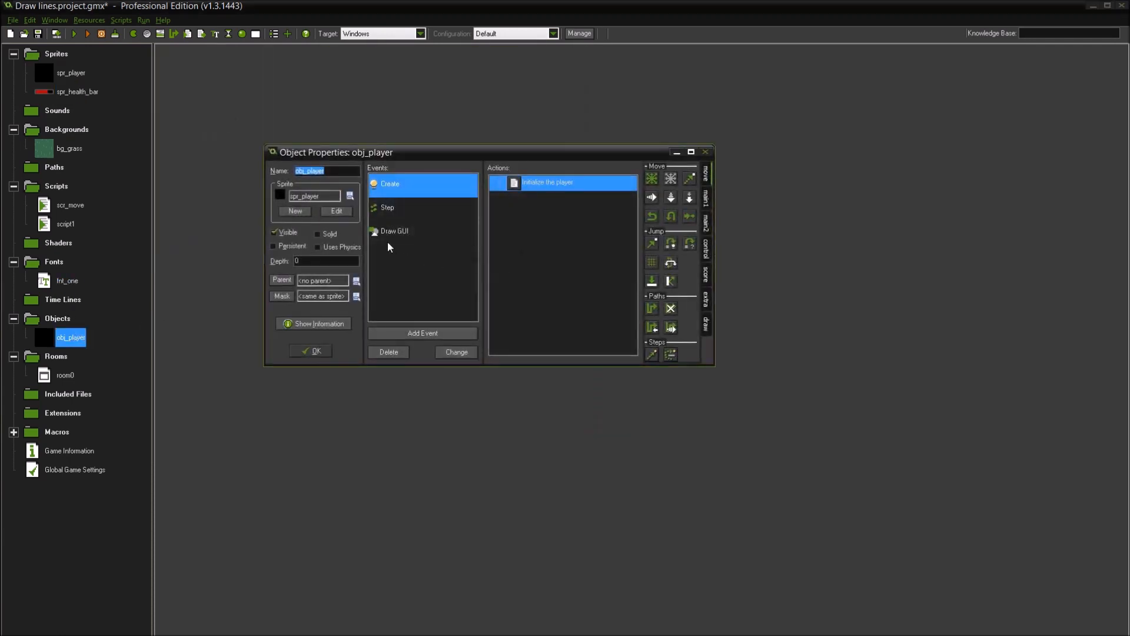
{"action": "double_click", "coordinate": [395, 231]}
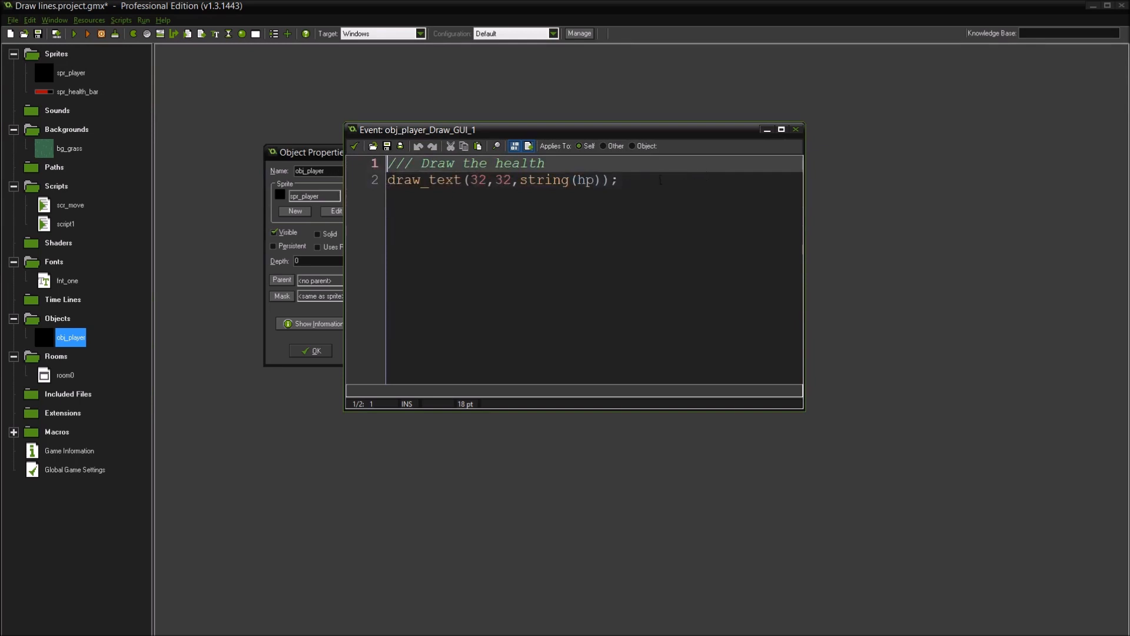
{"action": "type", "text": "draw s"}
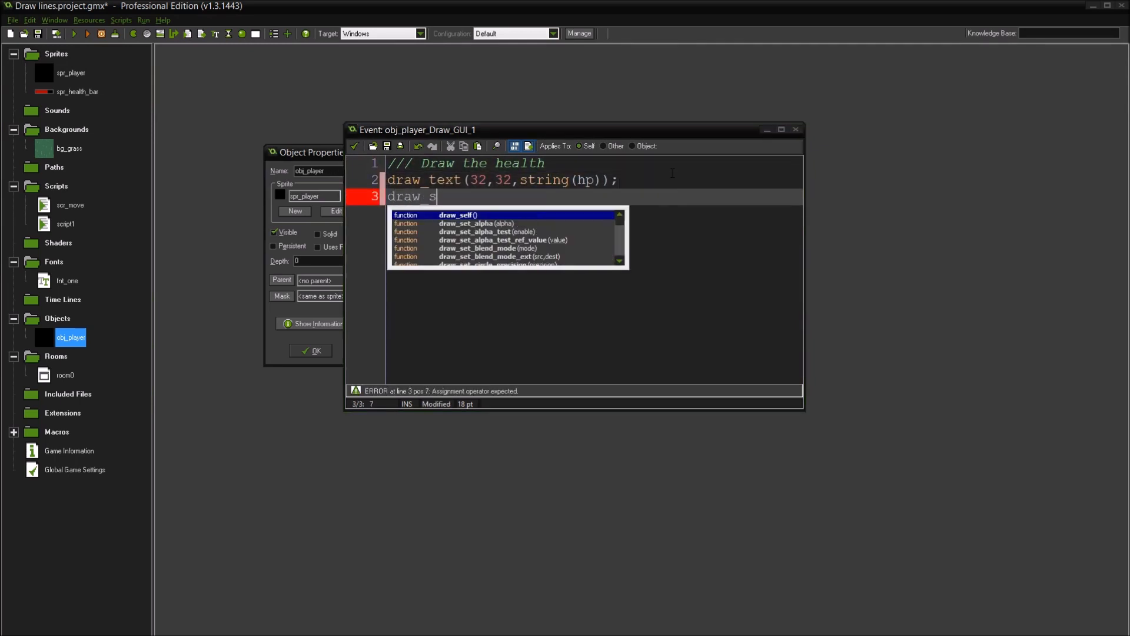
{"action": "type", "text": "prite("}
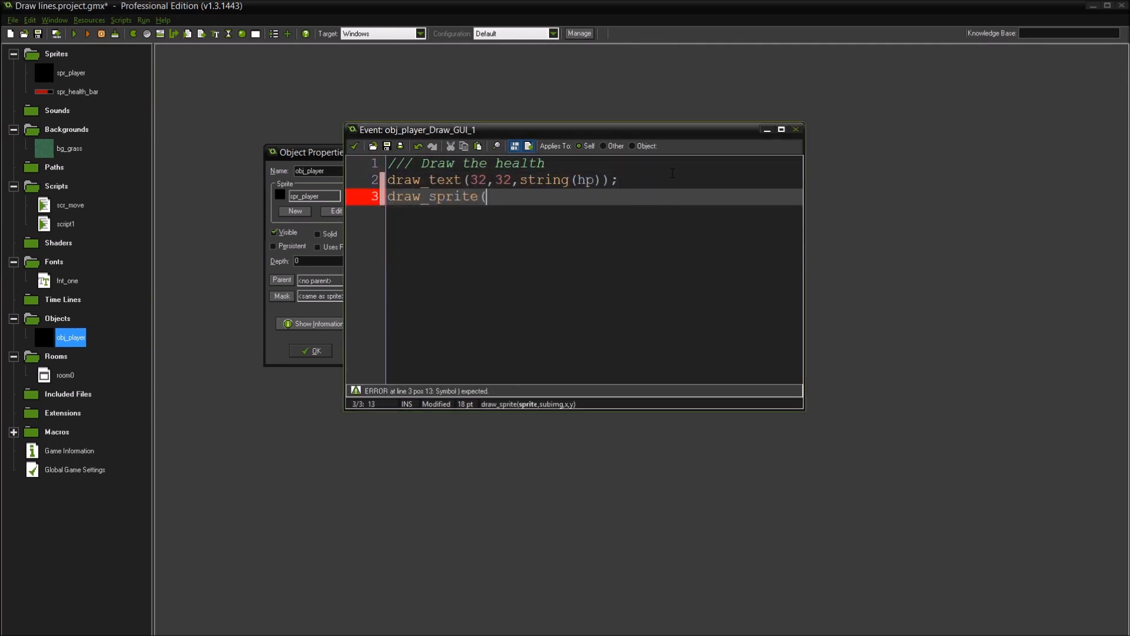
{"action": "type", "text": "spr_health_bar,"}
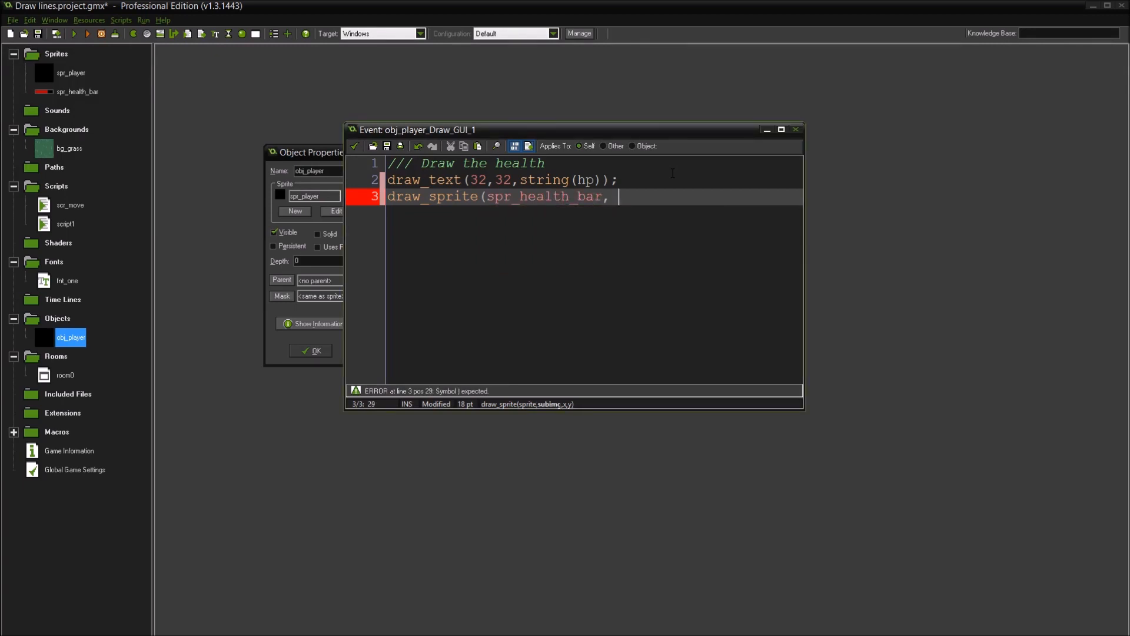
Complete draw_sprite(spr_health_bar, 0, 32, 64); and run the game to test the bar
{"action": "type", "text": "0,"}
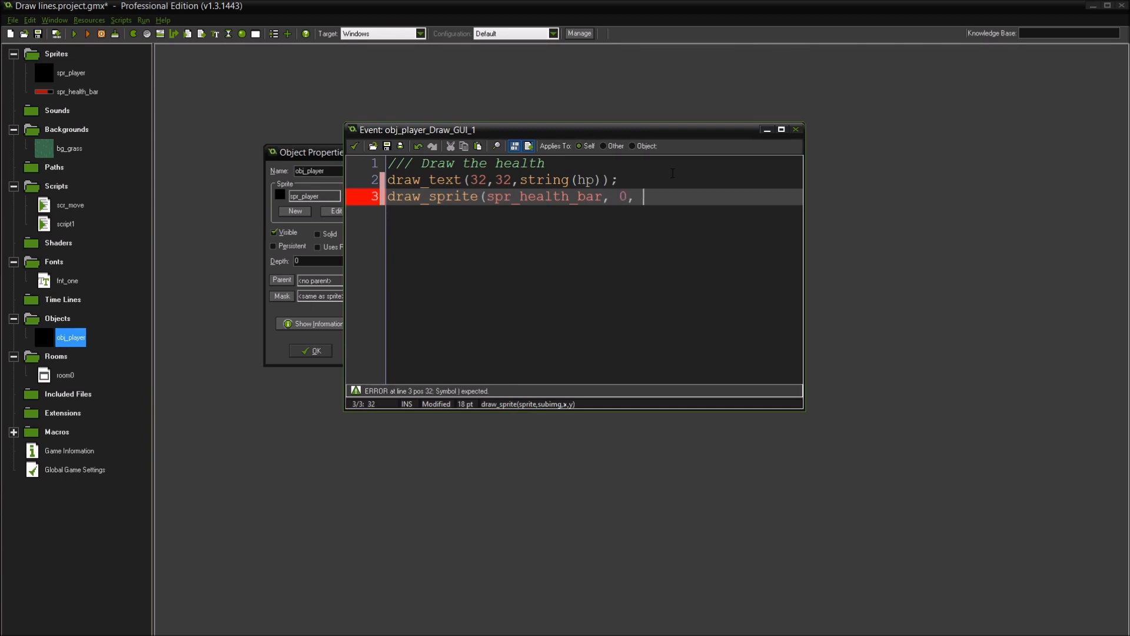
{"action": "type", "text": "32,"}
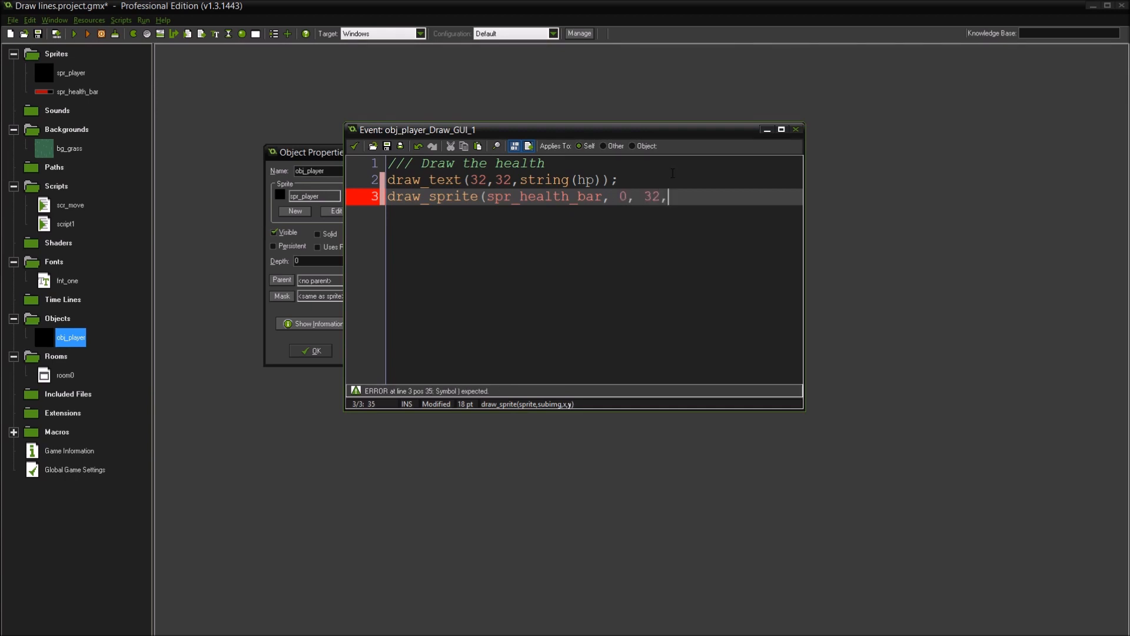
{"action": "type", "text": "64"}
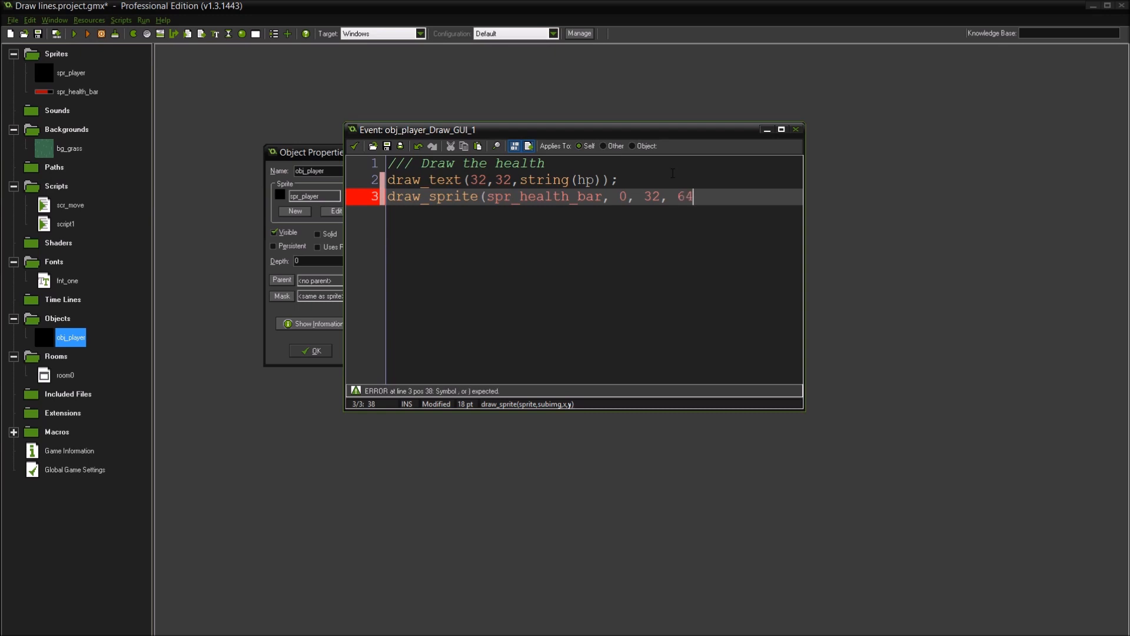
{"action": "type", "text": ");"}
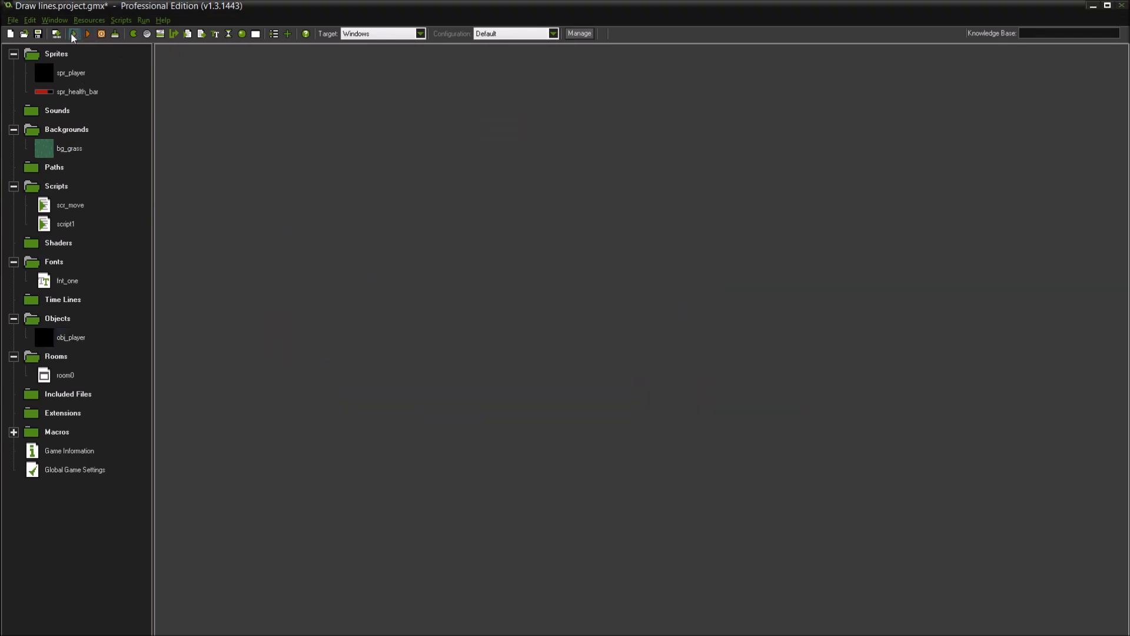
{"action": "left_click", "coordinate": [70, 36]}
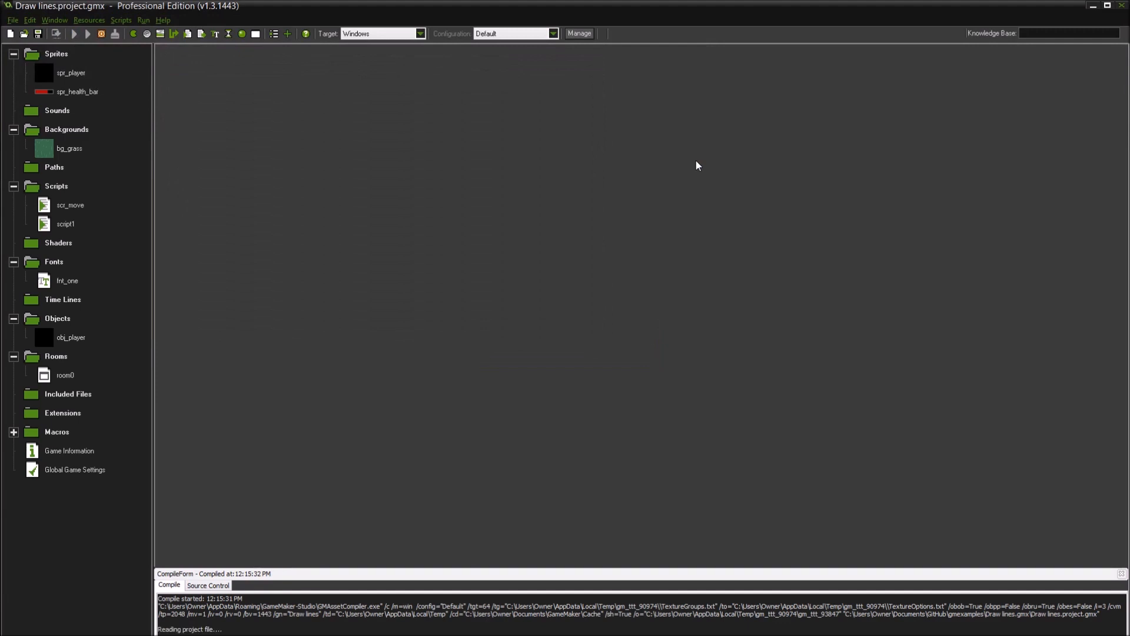
{"action": "left_click", "coordinate": [86, 34]}
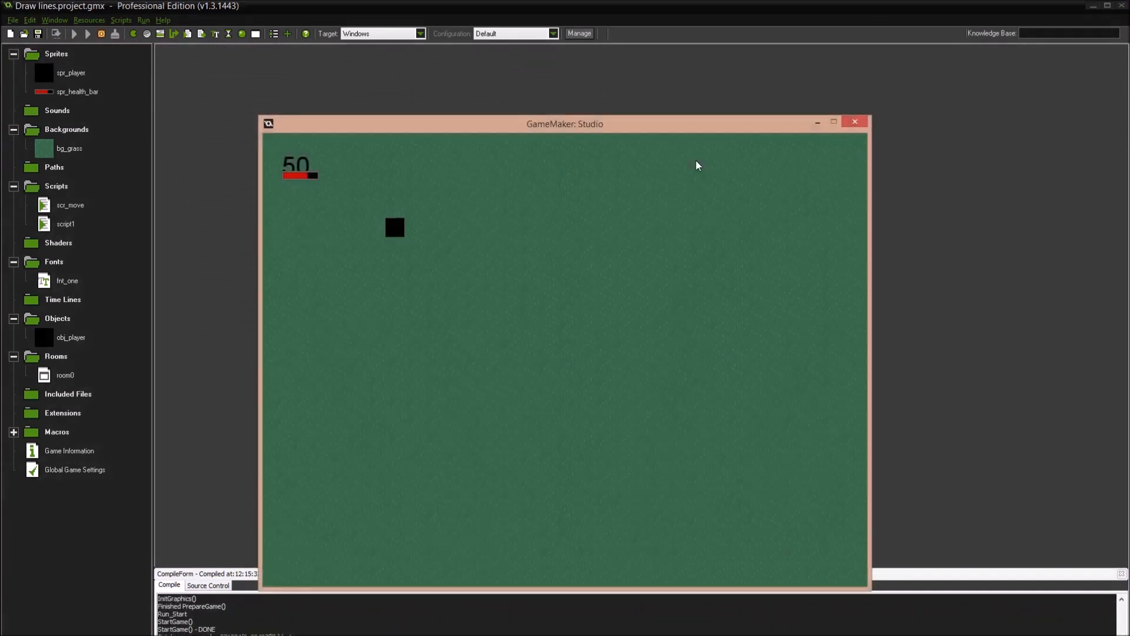
{"action": "mouse_move", "coordinate": [980, 175]}
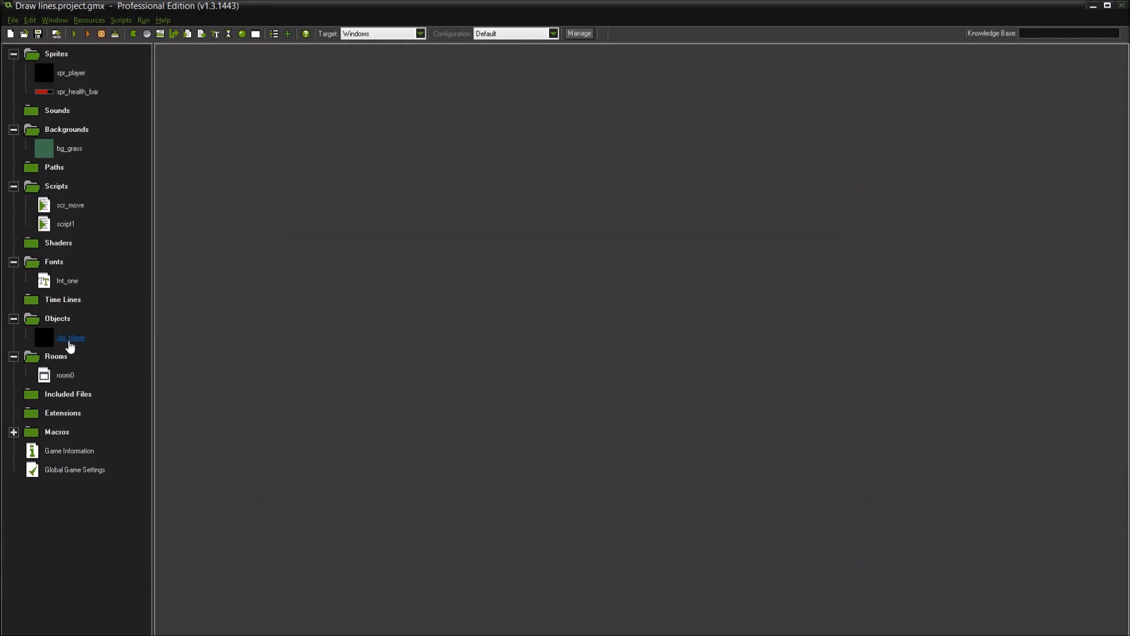
Change the health bar's y argument to 128 in obj_player's Draw GUI code and run the game
{"action": "double_click", "coordinate": [71, 337]}
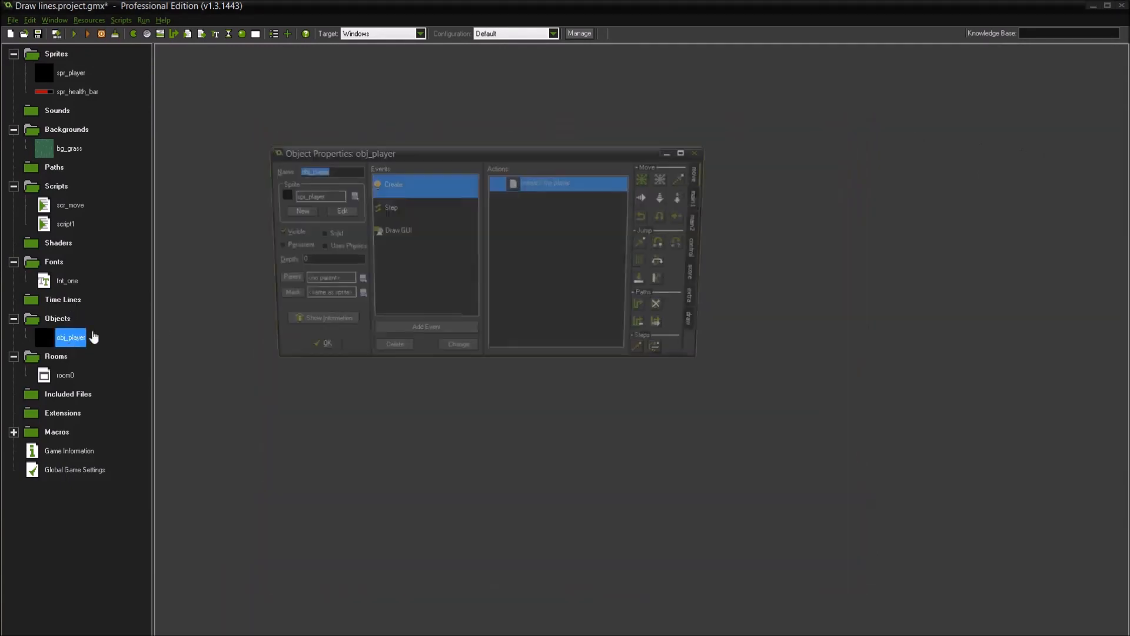
{"action": "double_click", "coordinate": [398, 231]}
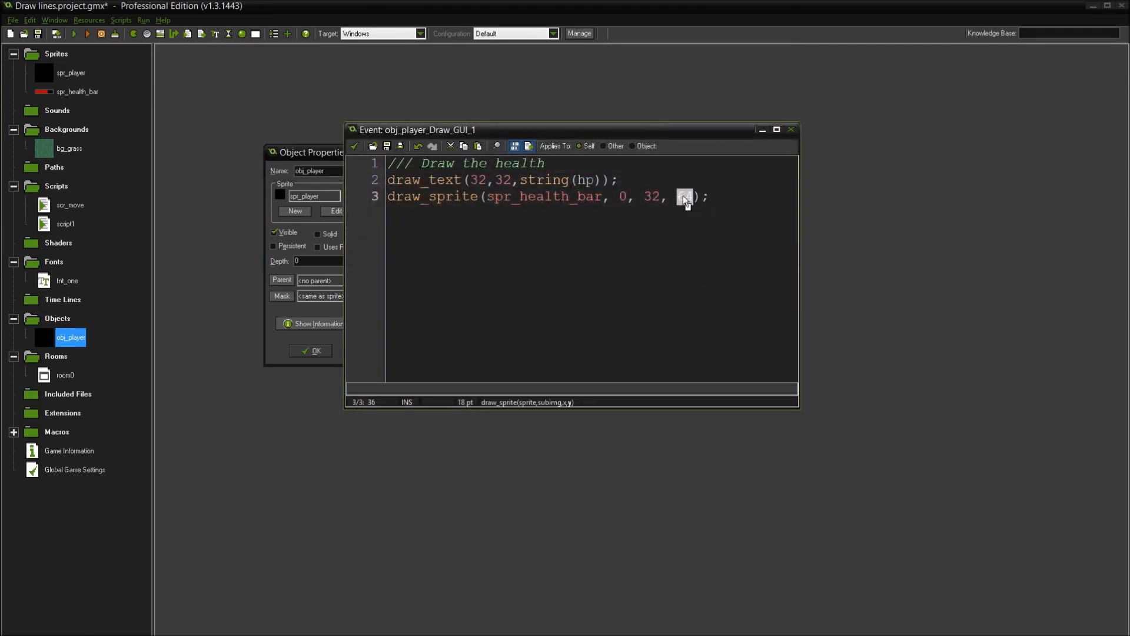
{"action": "type", "text": "128"}
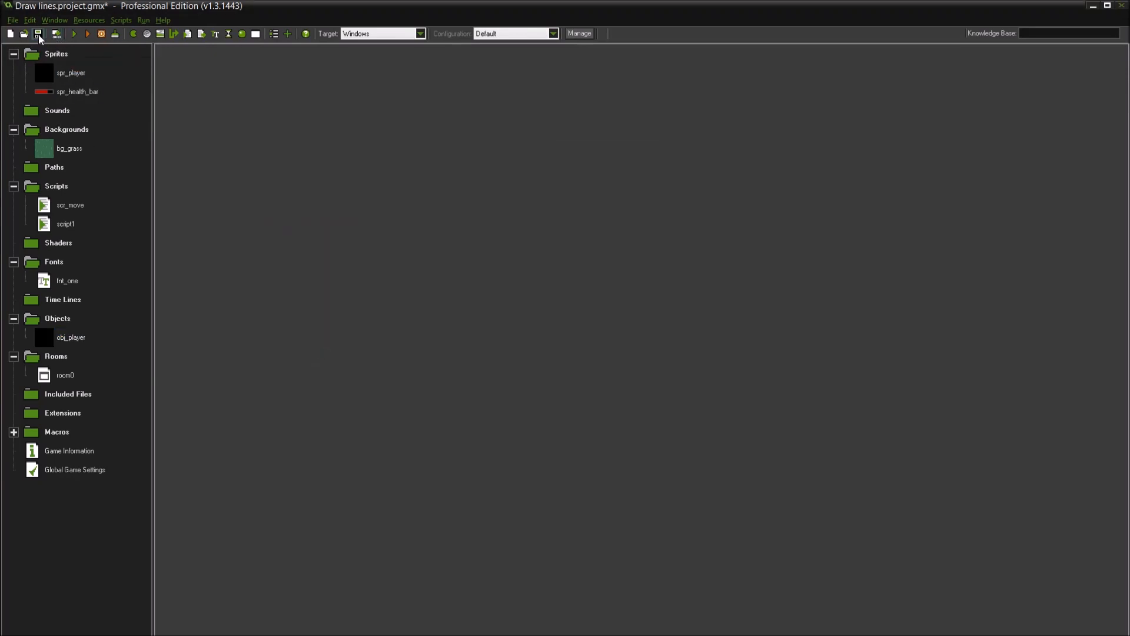
{"action": "left_click", "coordinate": [36, 35]}
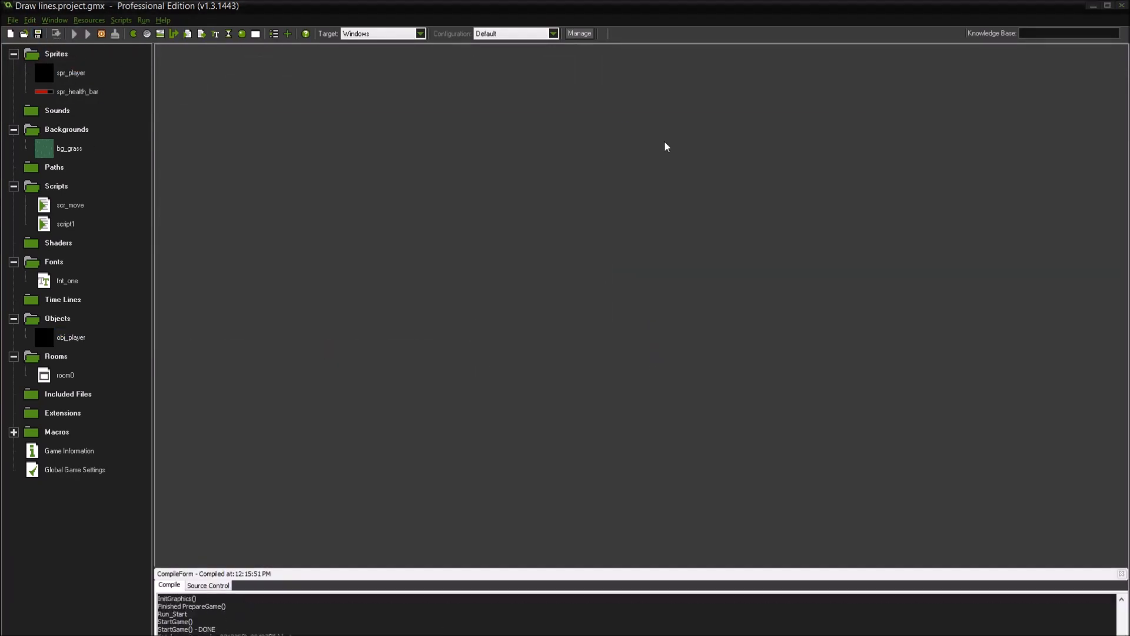
{"action": "left_click", "coordinate": [87, 33]}
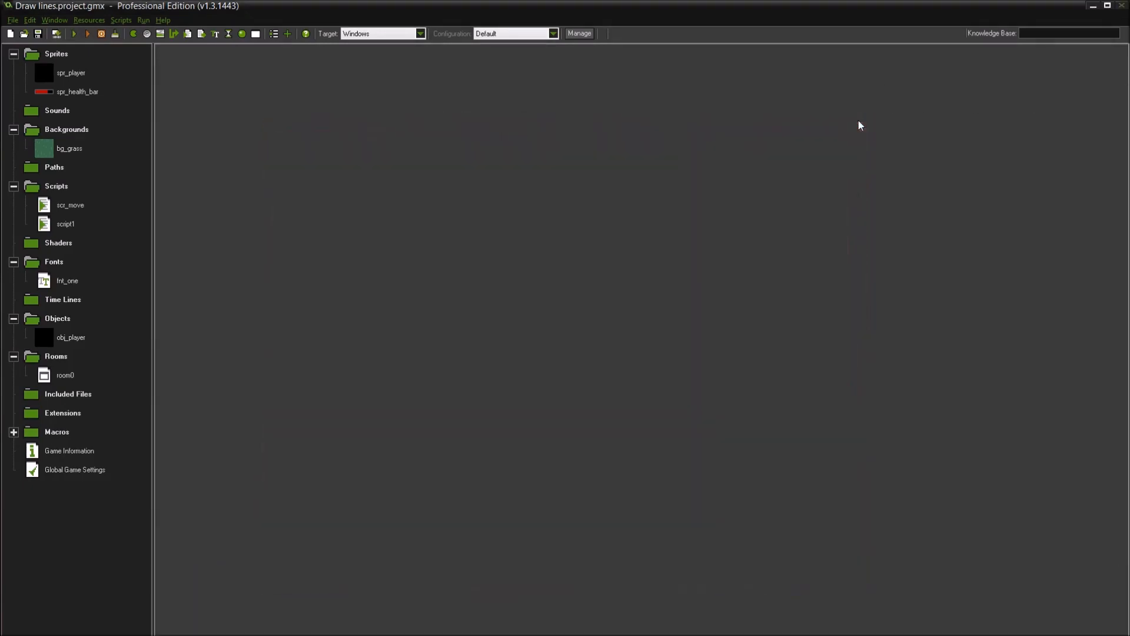
{"action": "mouse_move", "coordinate": [332, 386]}
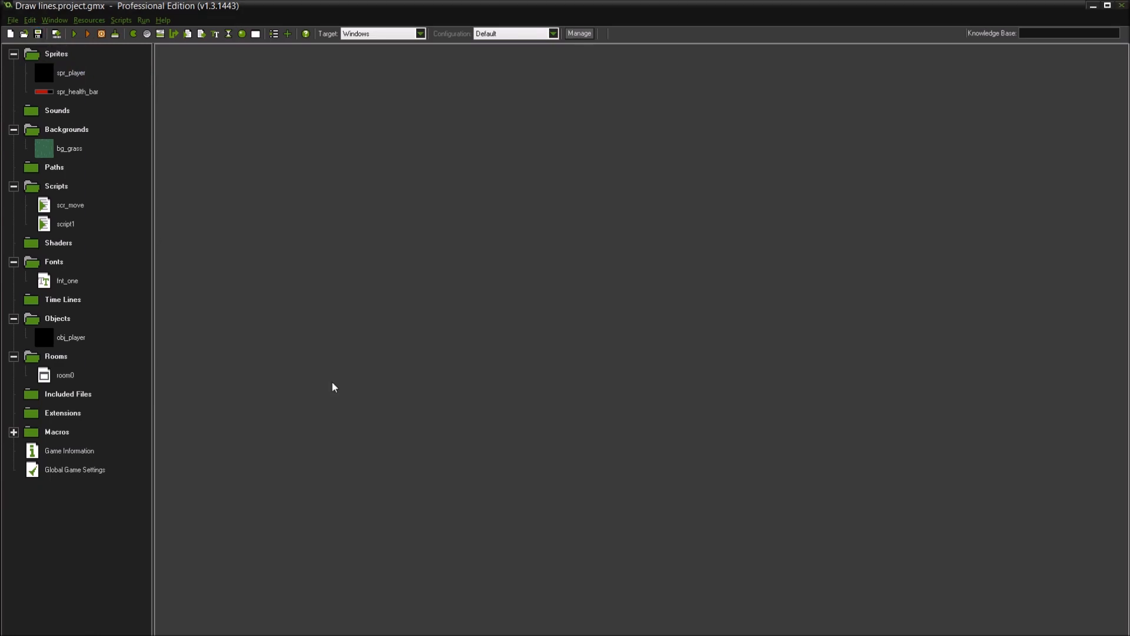
Set room0's View in room size to 640 by 360 and hide the room grid
{"action": "left_click", "coordinate": [65, 376]}
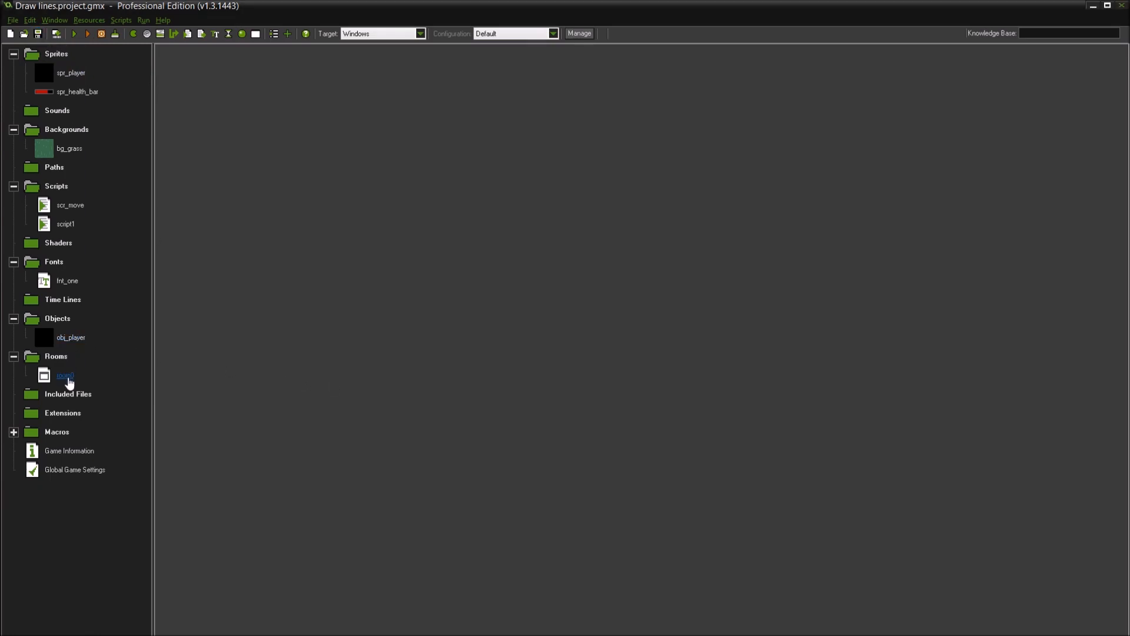
{"action": "left_click", "coordinate": [65, 375]}
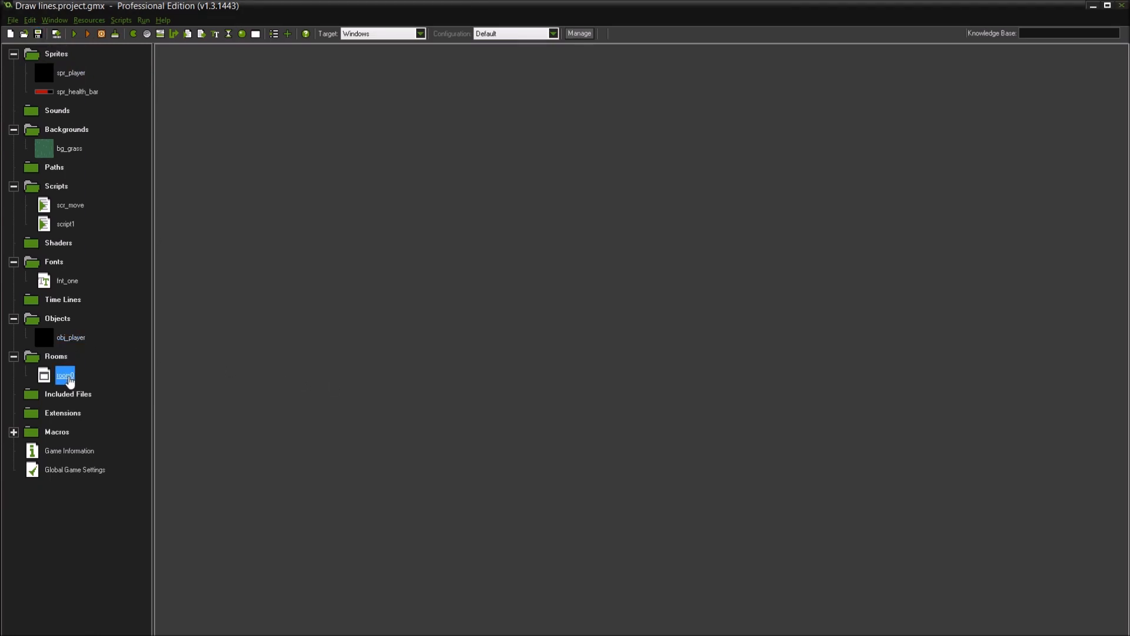
{"action": "double_click", "coordinate": [65, 376]}
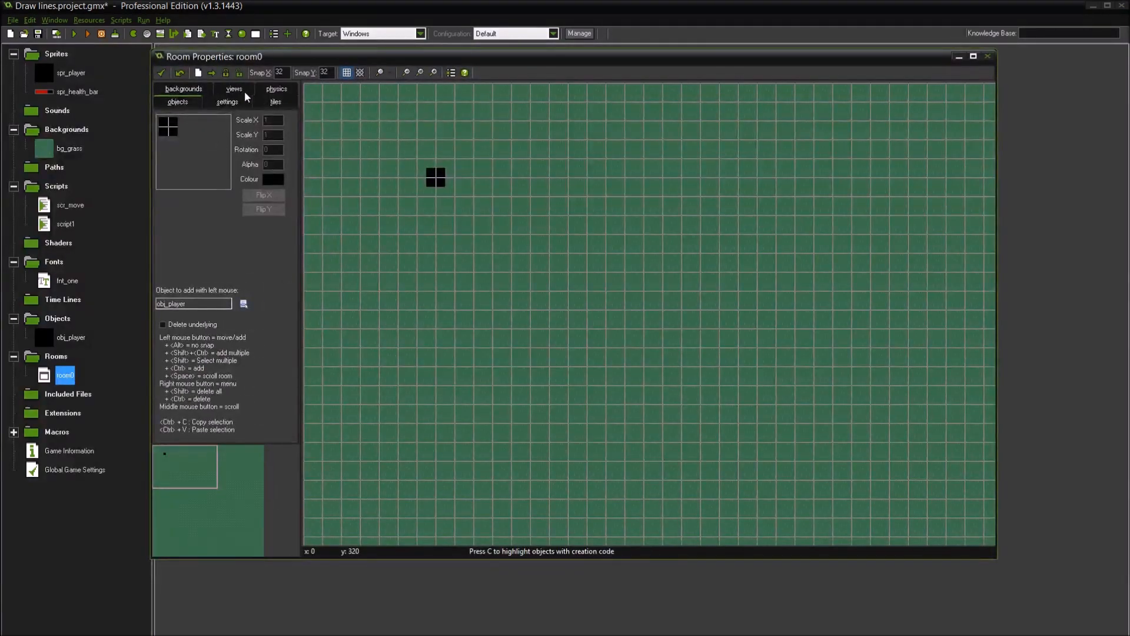
{"action": "left_click", "coordinate": [233, 89]}
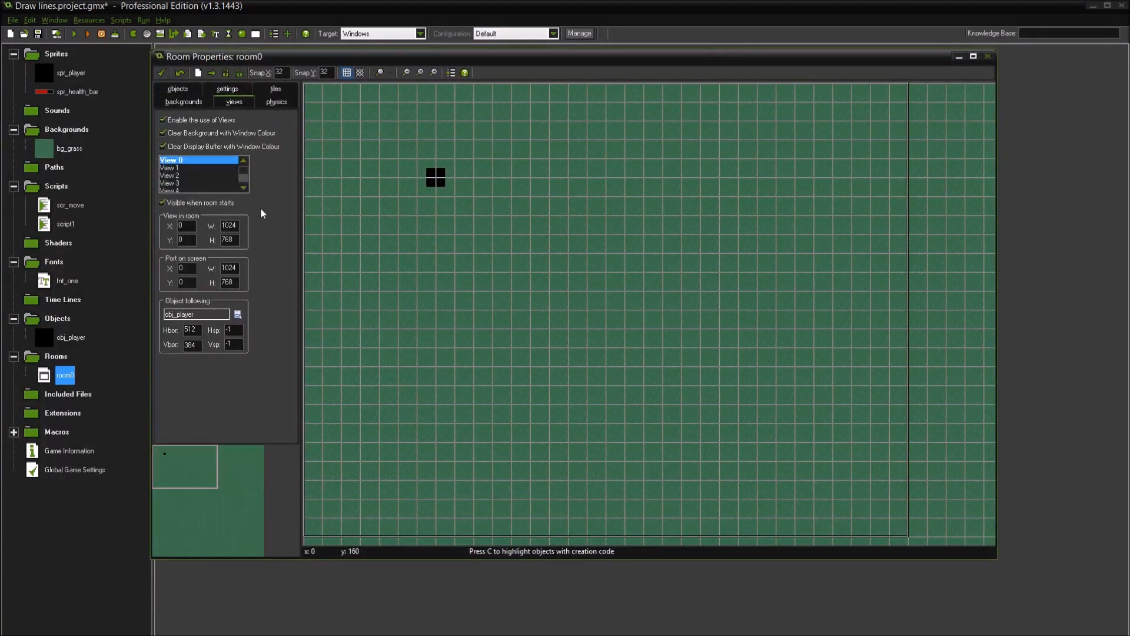
{"action": "mouse_move", "coordinate": [358, 260]}
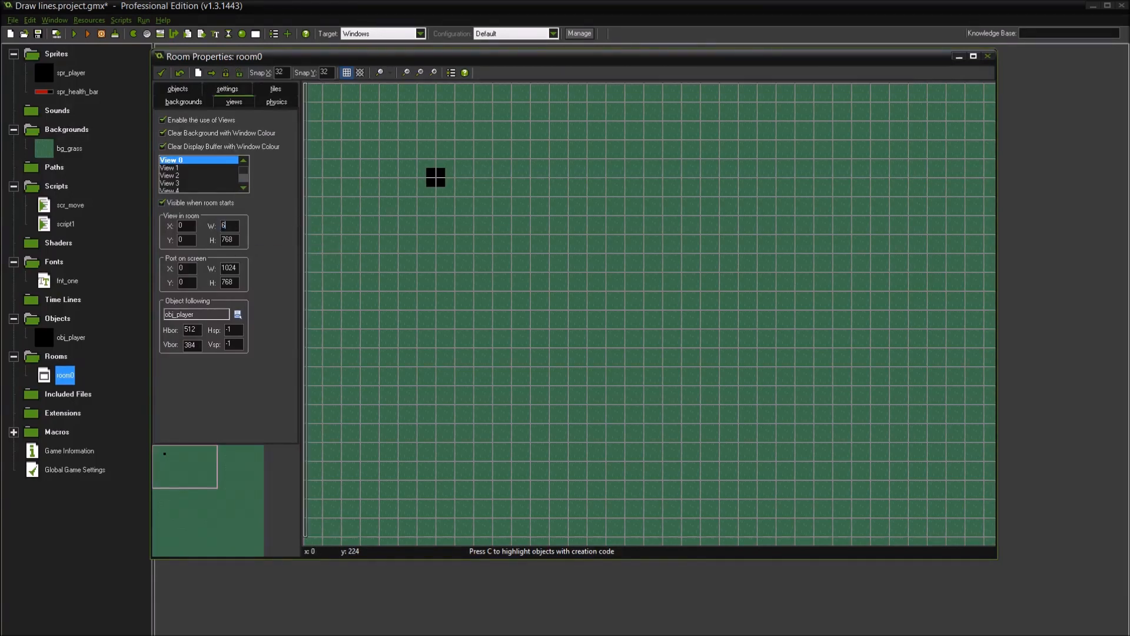
{"action": "type", "text": "640"}
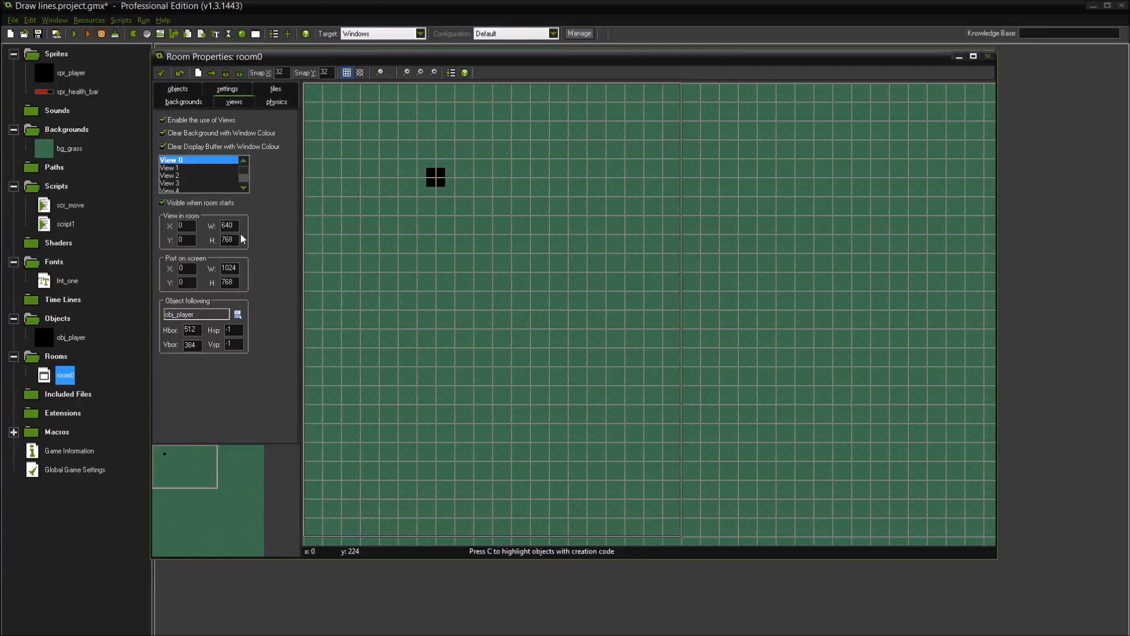
{"action": "type", "text": "360"}
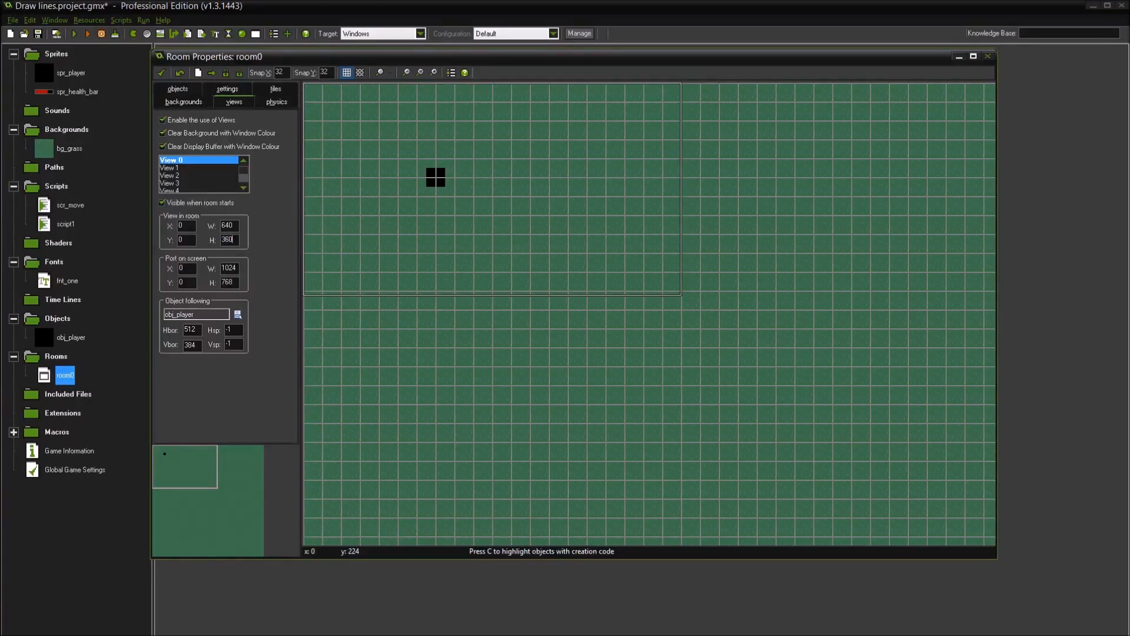
{"action": "left_click", "coordinate": [347, 73]}
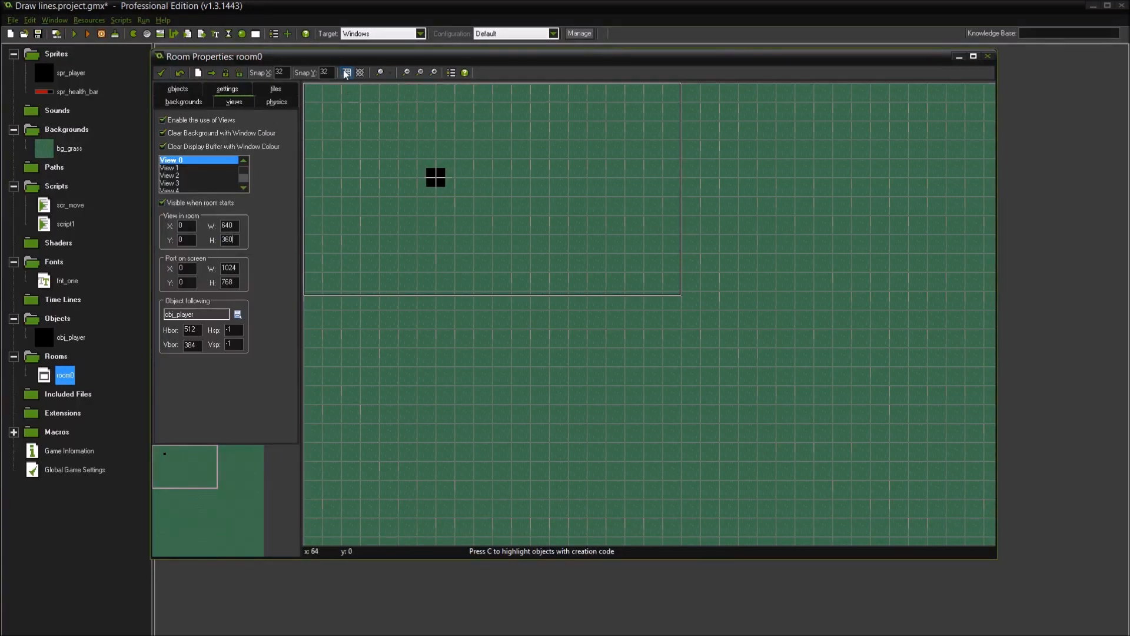
{"action": "left_click", "coordinate": [346, 73]}
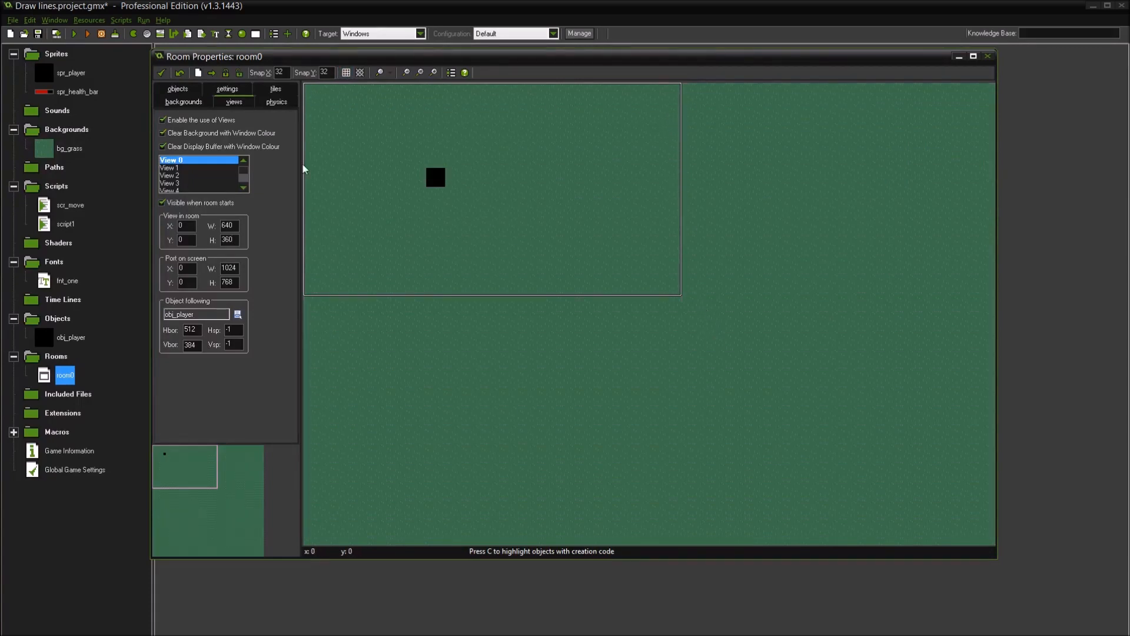
{"action": "mouse_move", "coordinate": [317, 243]}
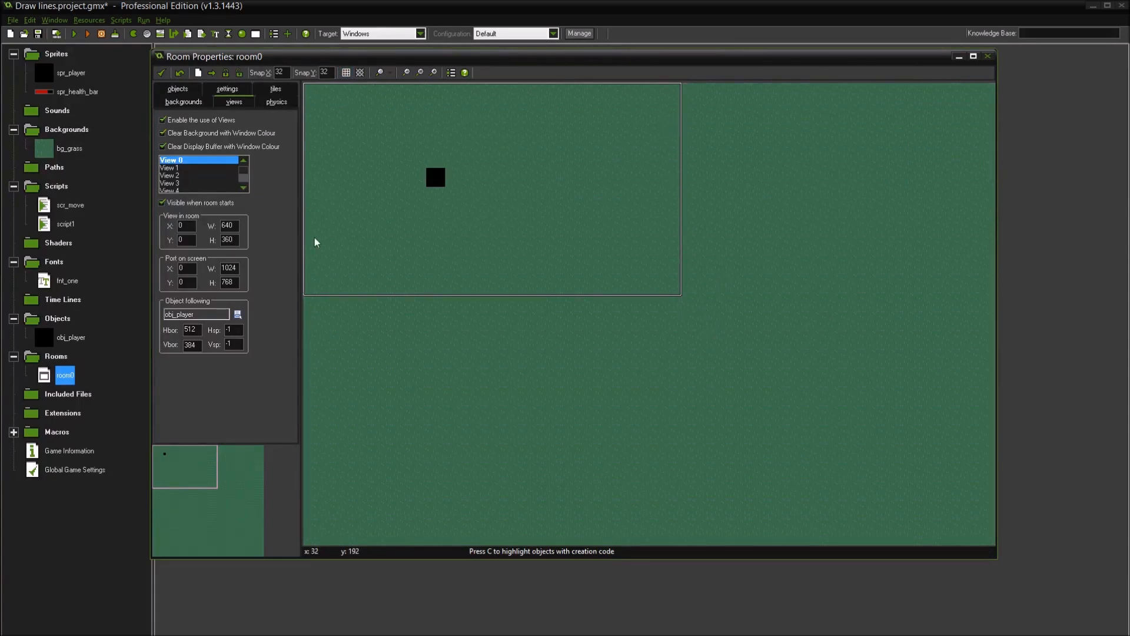
{"action": "mouse_move", "coordinate": [228, 269]}
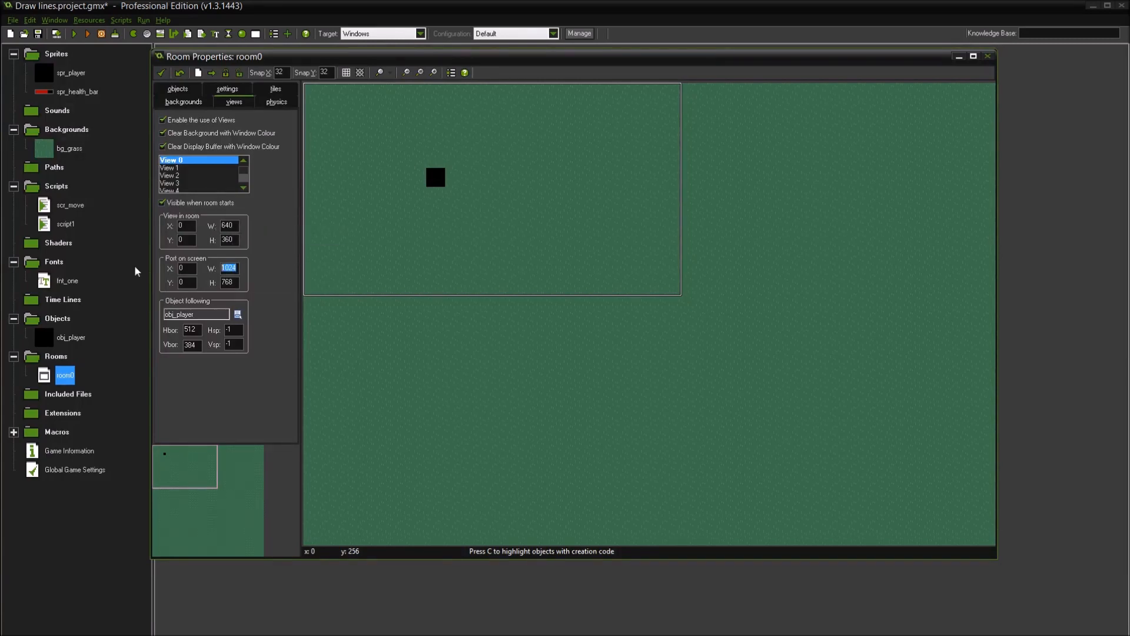
Set the Port on screen to 1280 by 720 with follow borders Hbor 320 and Vbor 180
{"action": "type", "text": "1280"}
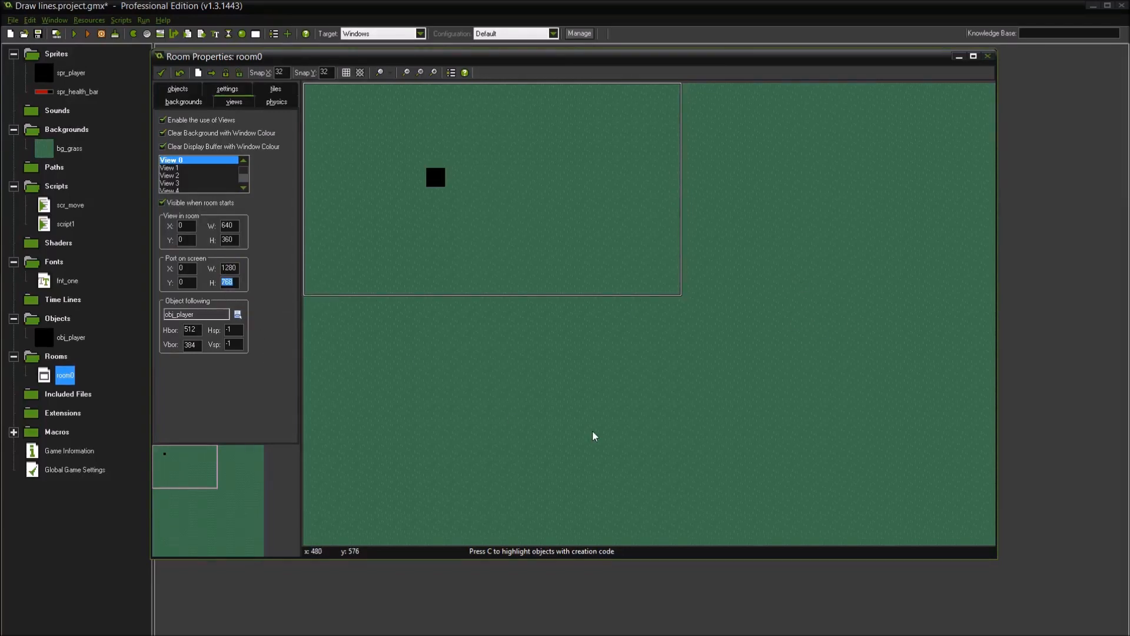
{"action": "type", "text": "720"}
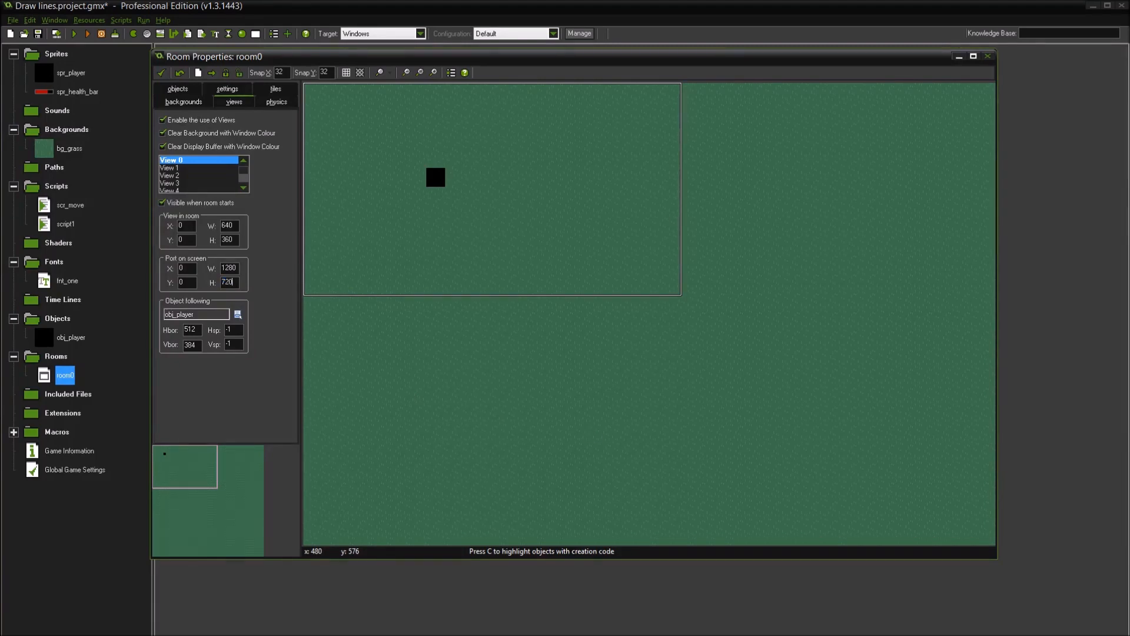
{"action": "mouse_move", "coordinate": [592, 436]}
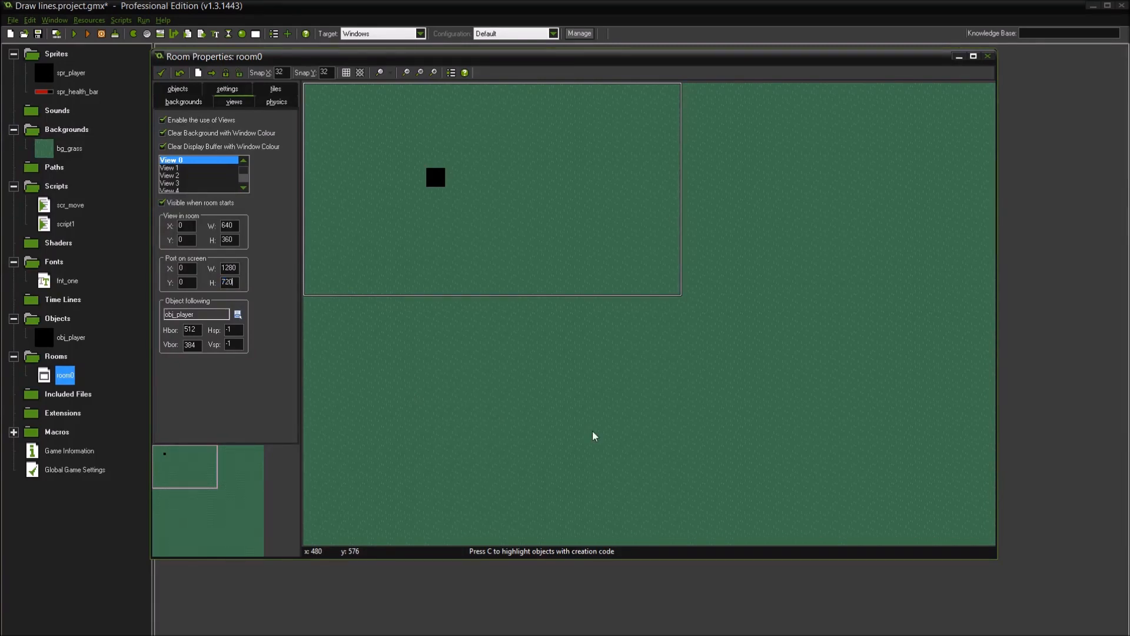
{"action": "mouse_move", "coordinate": [537, 155]}
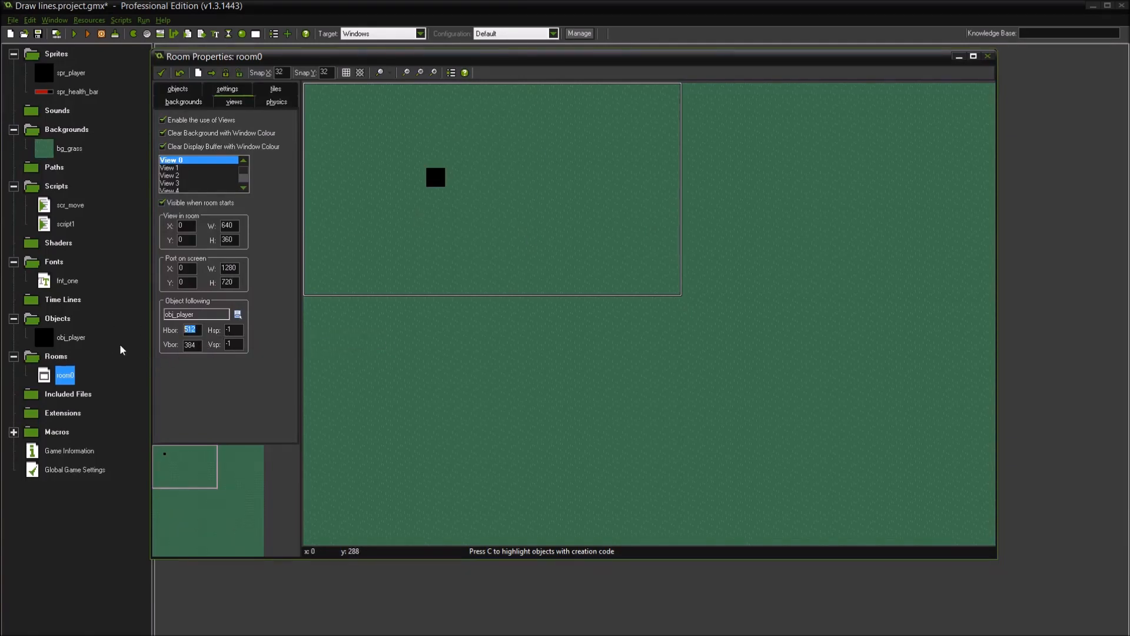
{"action": "mouse_move", "coordinate": [334, 365]}
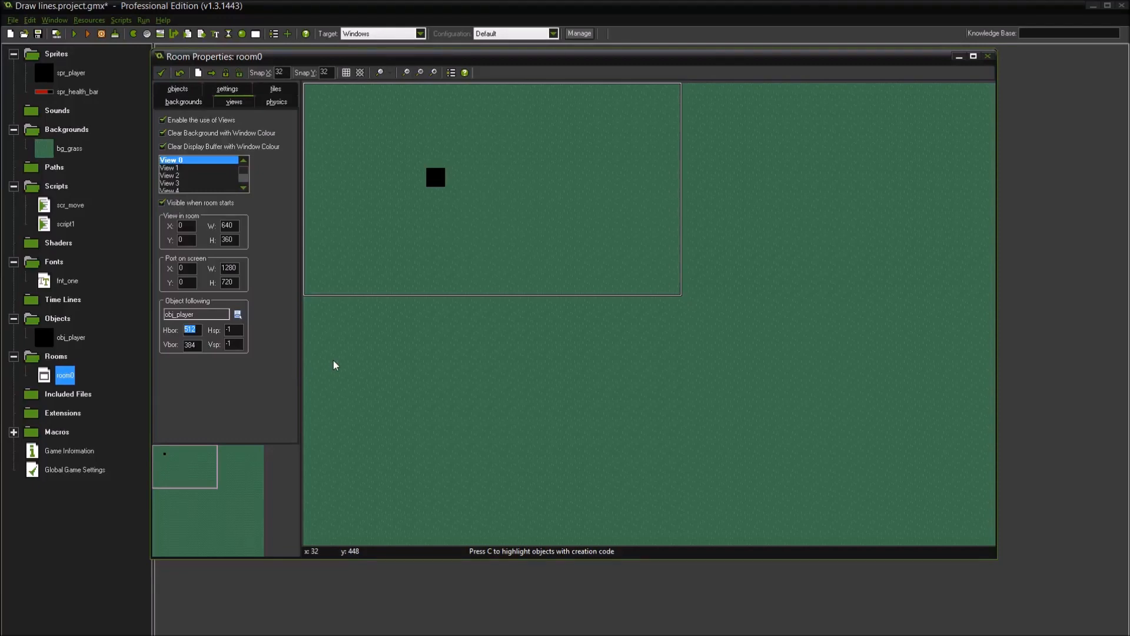
{"action": "type", "text": "360"}
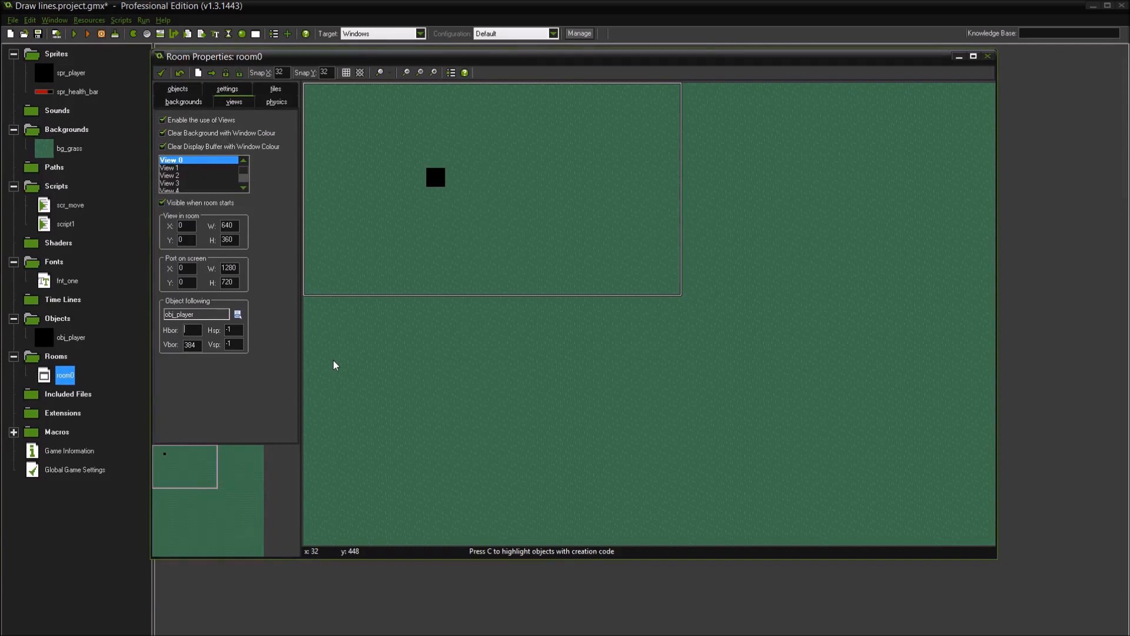
{"action": "type", "text": "320"}
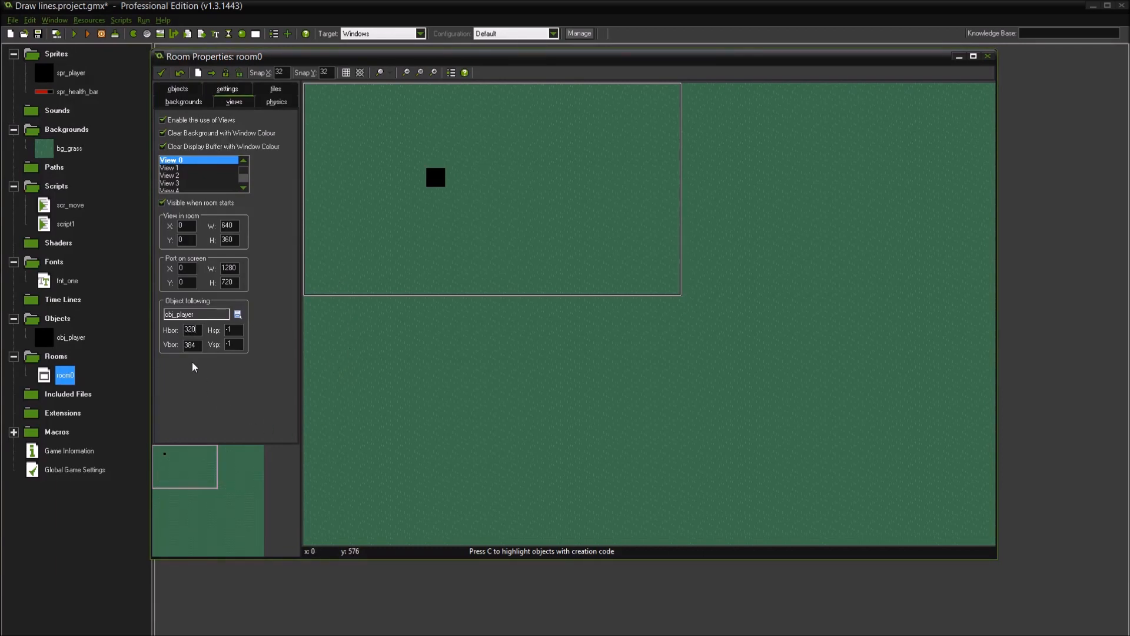
{"action": "type", "text": "180"}
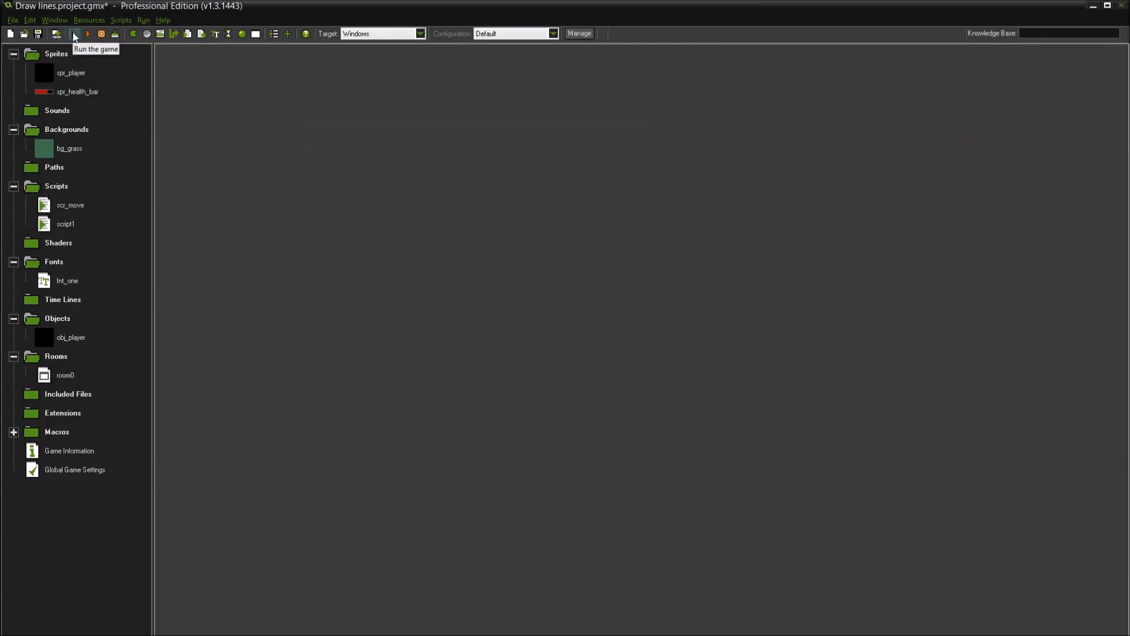
Bring up the Global Game Settings dialog on its General tab
{"action": "left_click", "coordinate": [74, 34]}
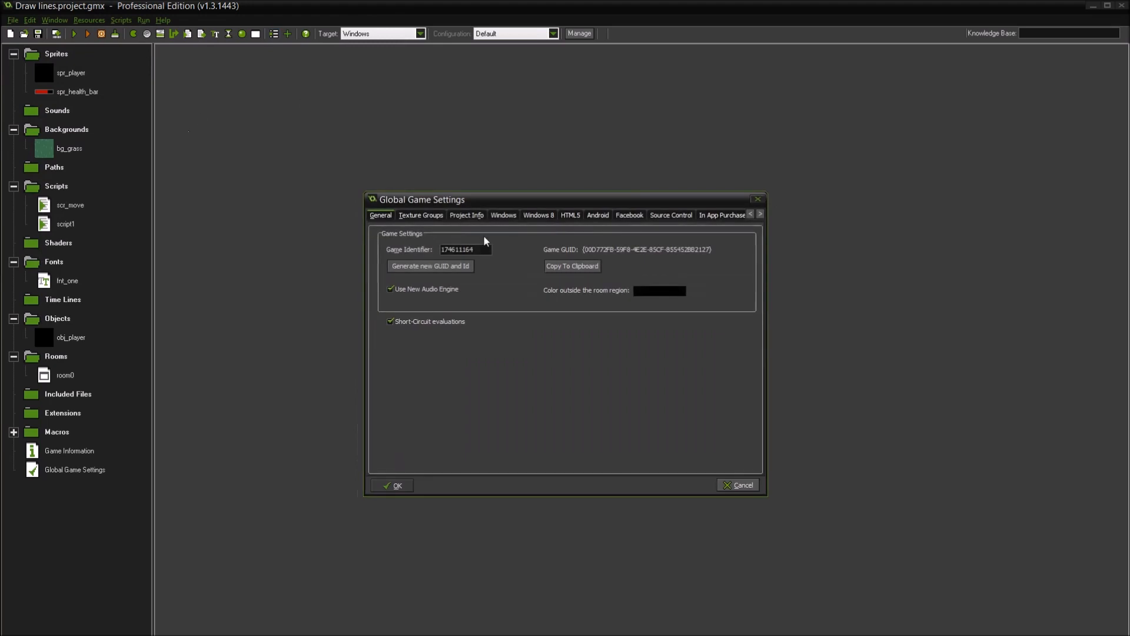
Toggle colour interpolation in the Windows Graphics settings, accept them and run the game to check the HP display
{"action": "left_click", "coordinate": [421, 214]}
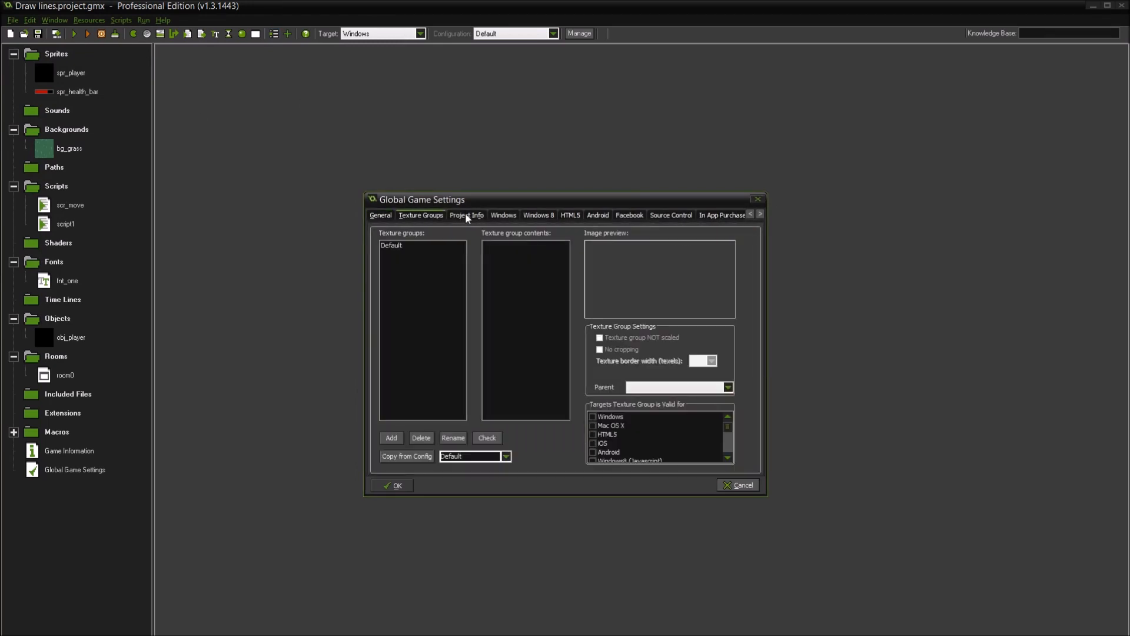
{"action": "left_click", "coordinate": [504, 214]}
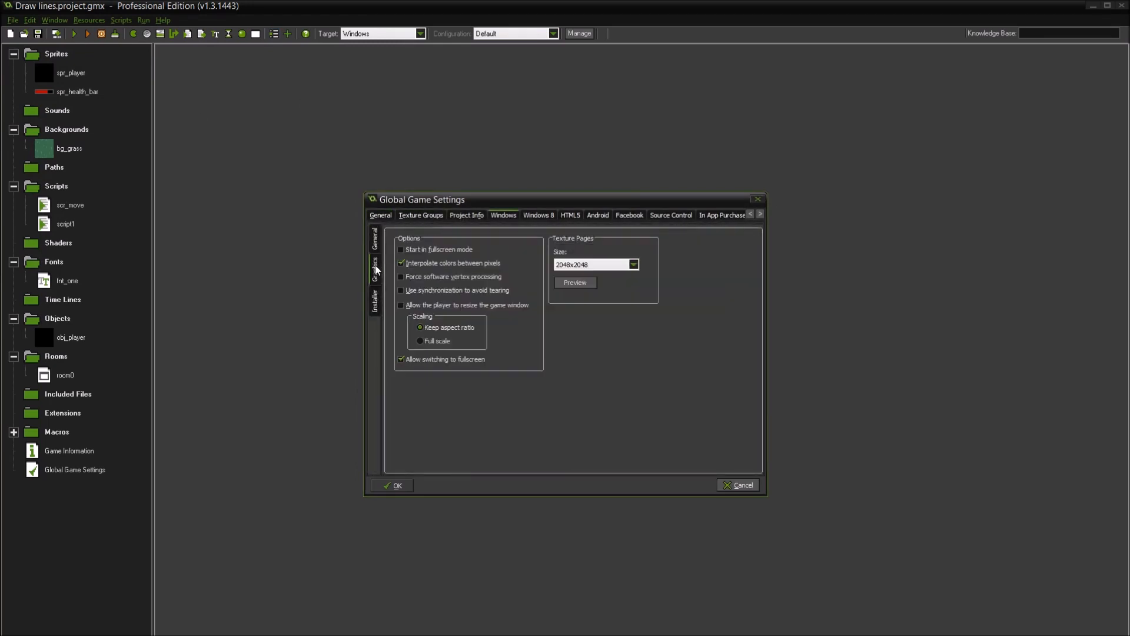
{"action": "left_click", "coordinate": [401, 262]}
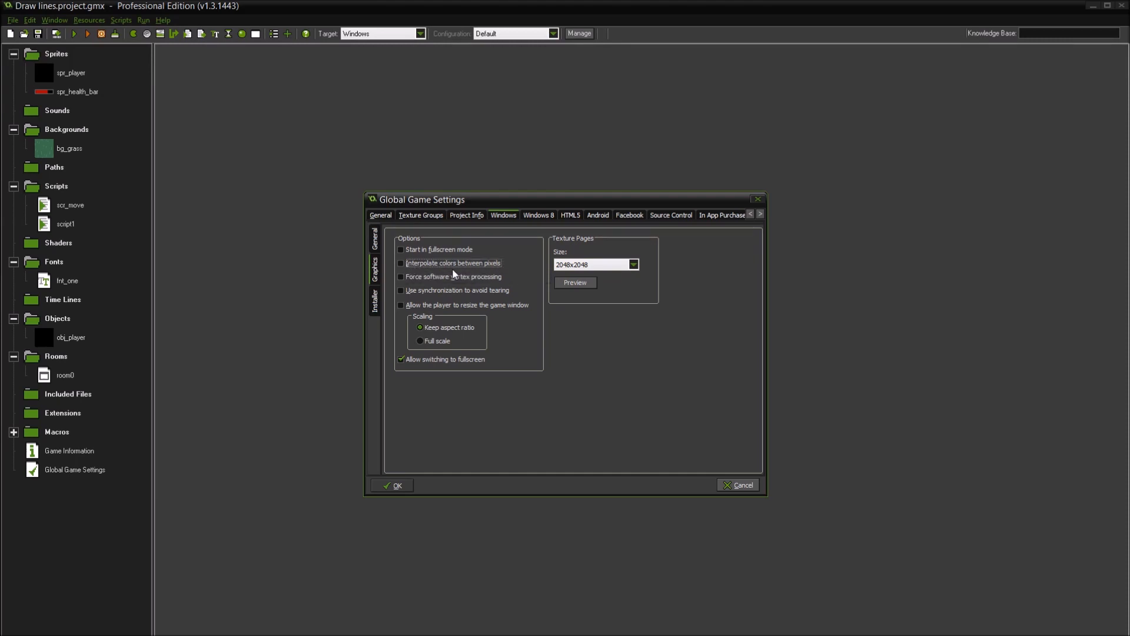
{"action": "left_click", "coordinate": [395, 485]}
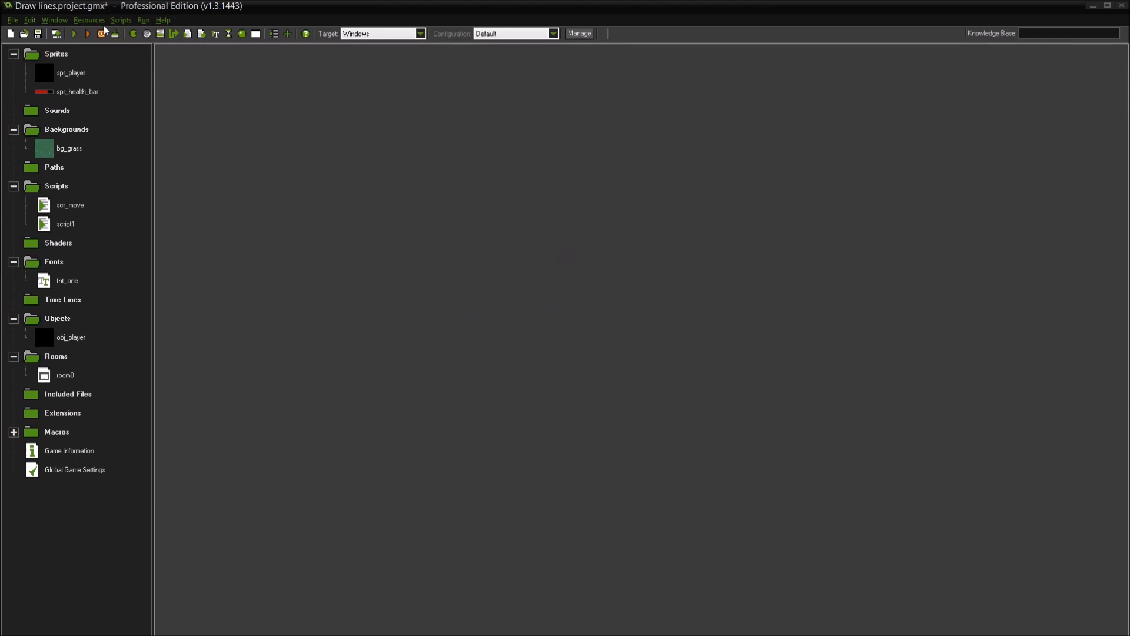
{"action": "left_click", "coordinate": [73, 34]}
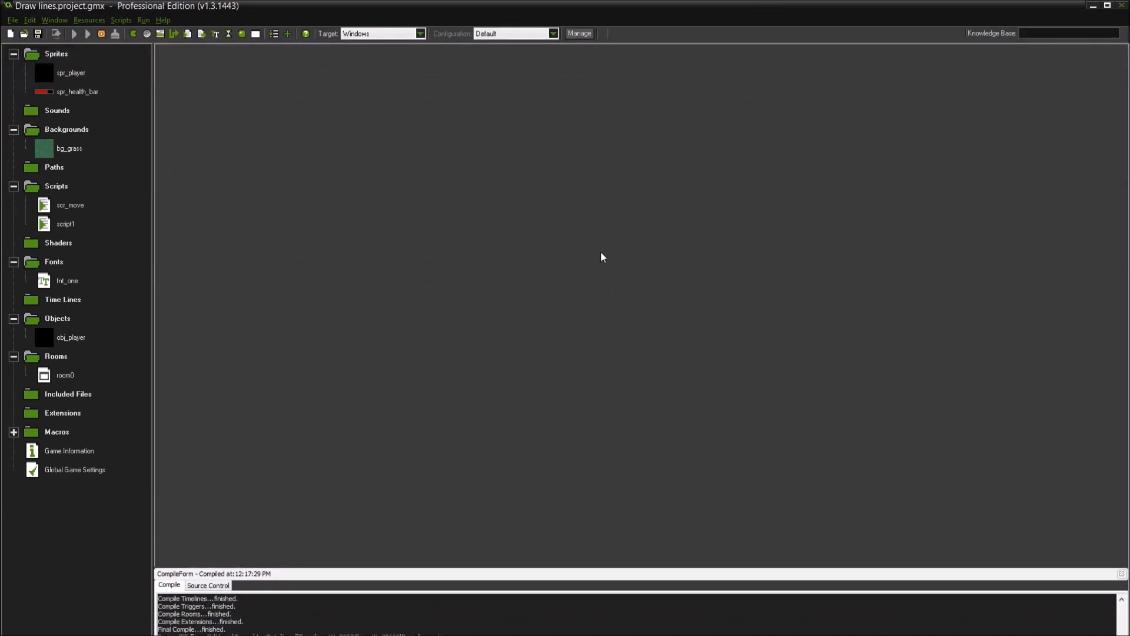
{"action": "left_click", "coordinate": [88, 33]}
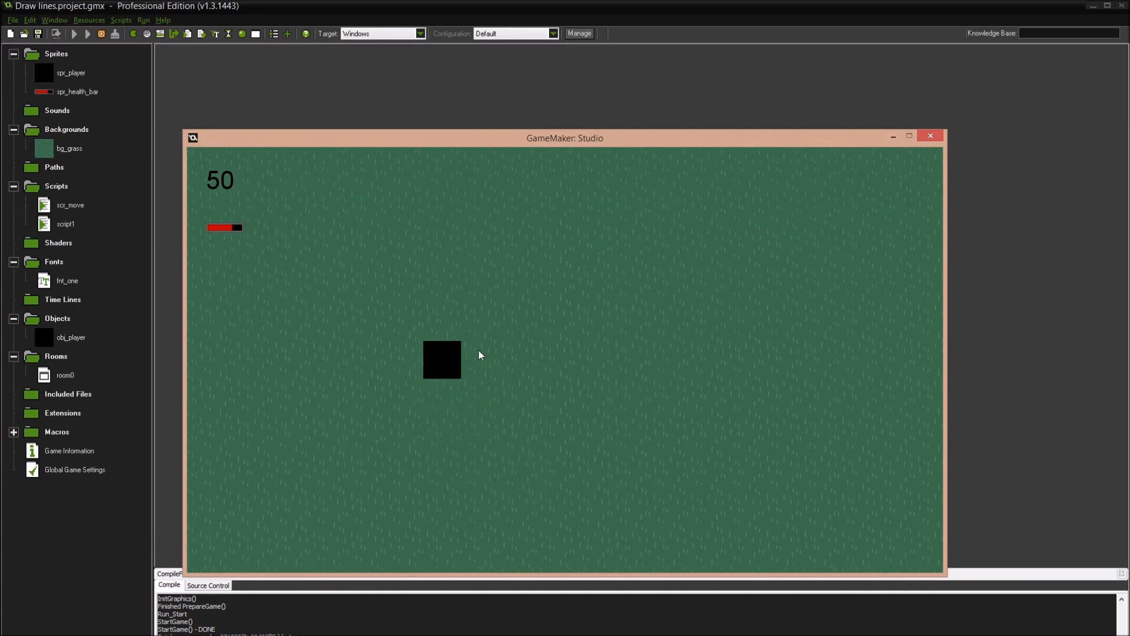
{"action": "mouse_move", "coordinate": [987, 222]}
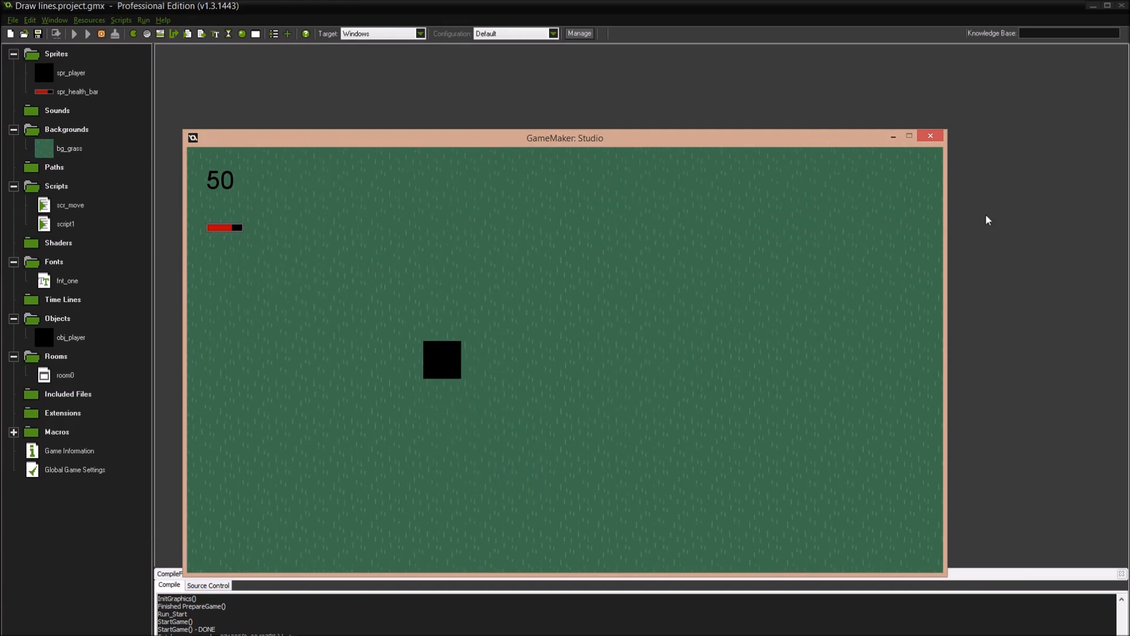
{"action": "mouse_move", "coordinate": [866, 199]}
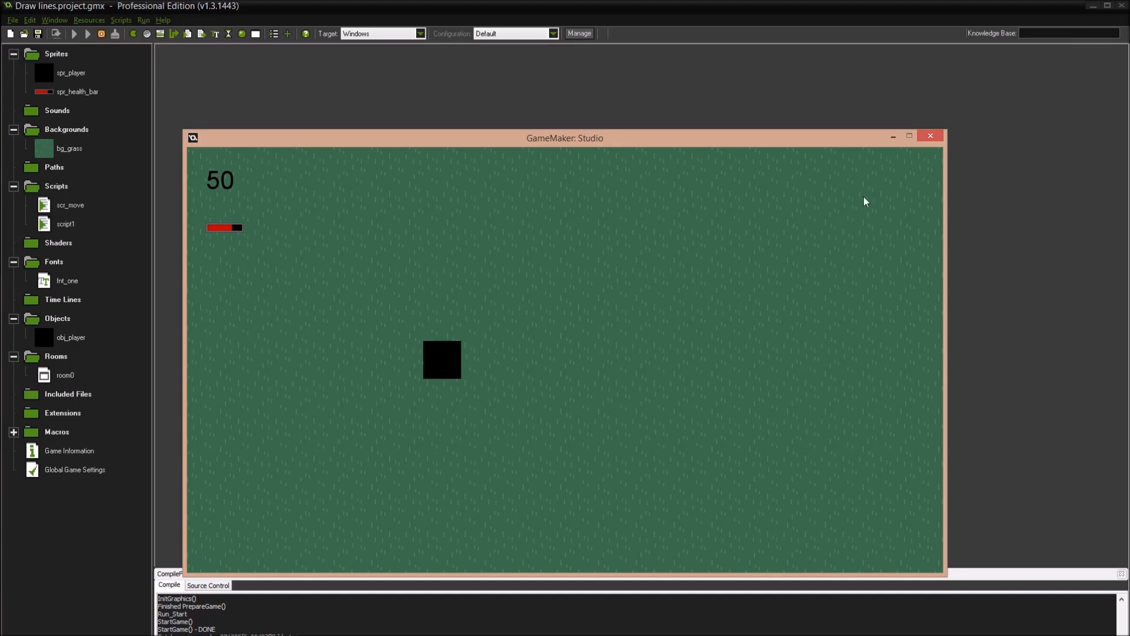
{"action": "mouse_move", "coordinate": [818, 193]}
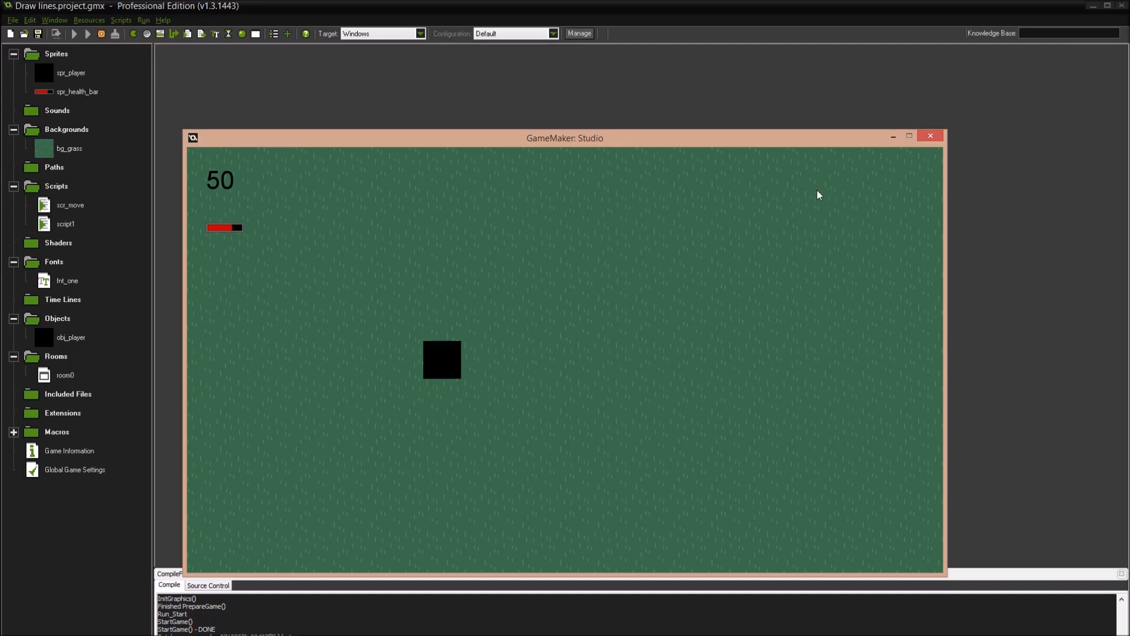
{"action": "mouse_move", "coordinate": [753, 218]}
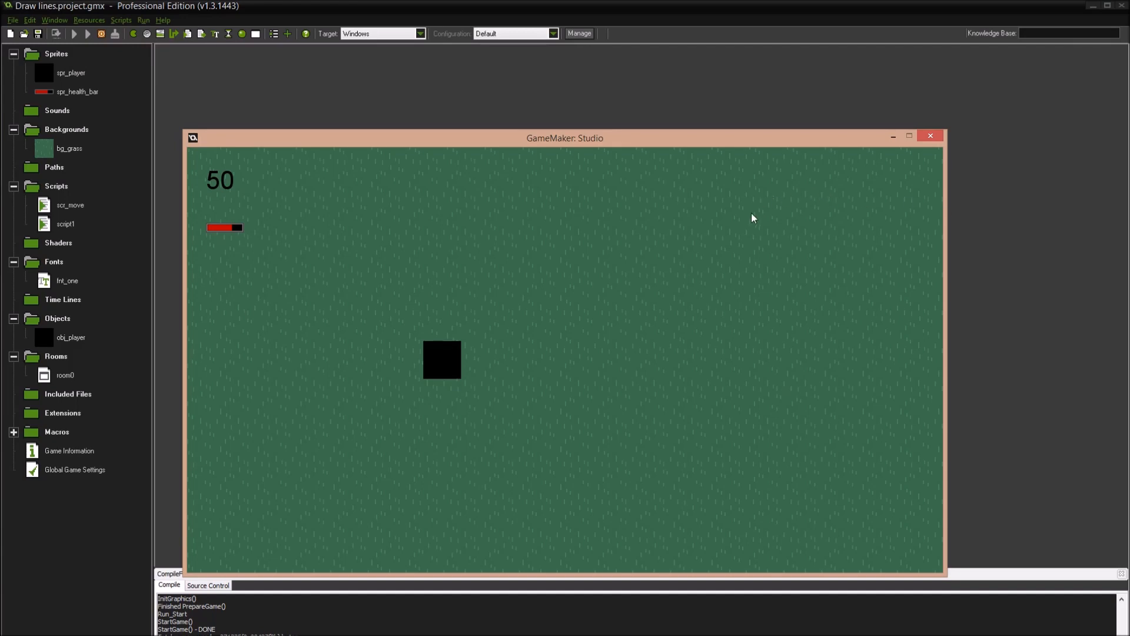
{"action": "mouse_move", "coordinate": [255, 249]}
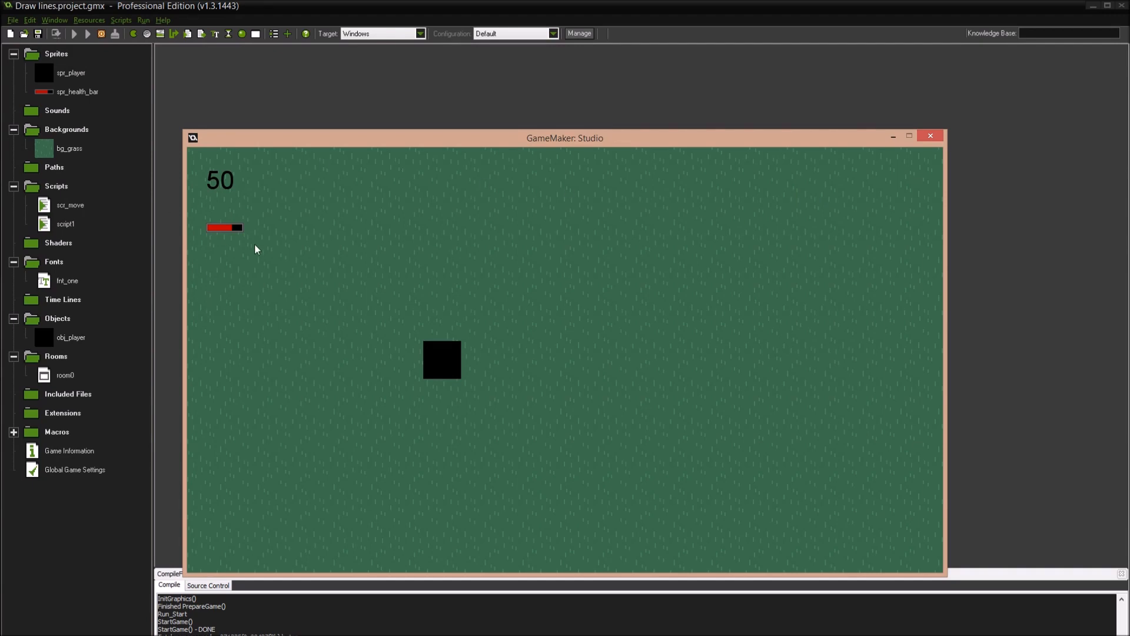
{"action": "mouse_move", "coordinate": [531, 401]}
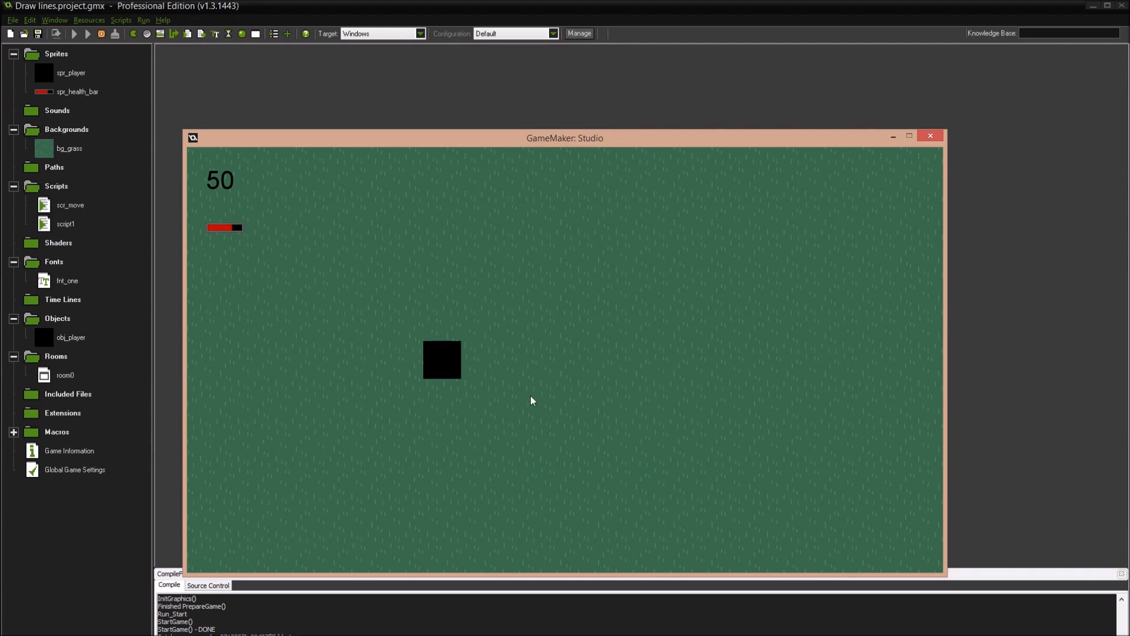
{"action": "mouse_move", "coordinate": [718, 384]}
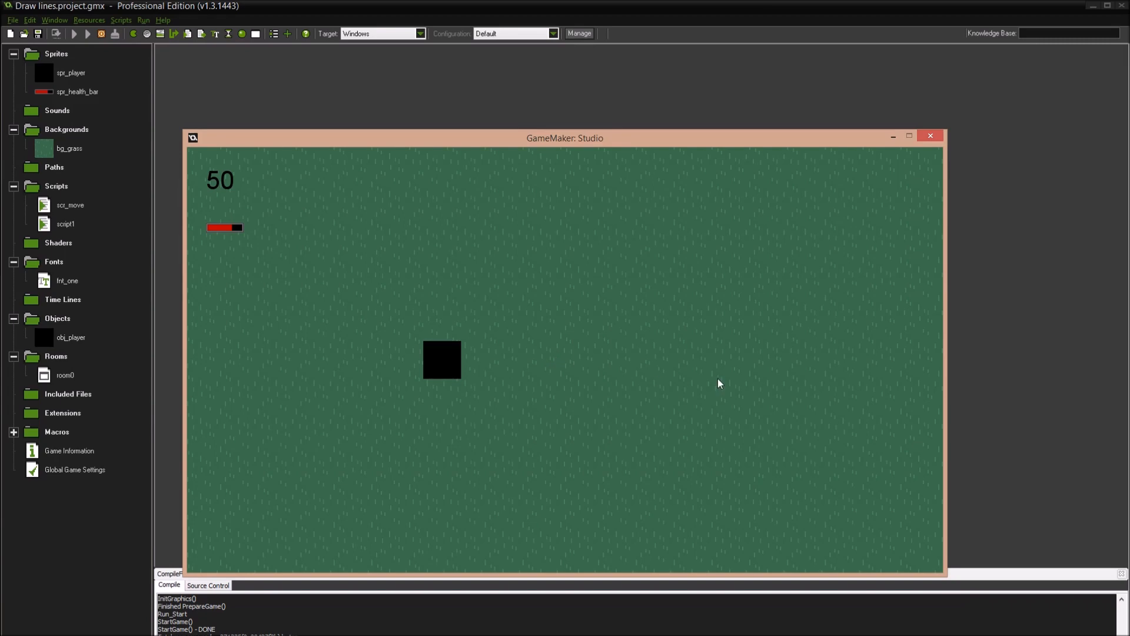
{"action": "mouse_move", "coordinate": [854, 311]}
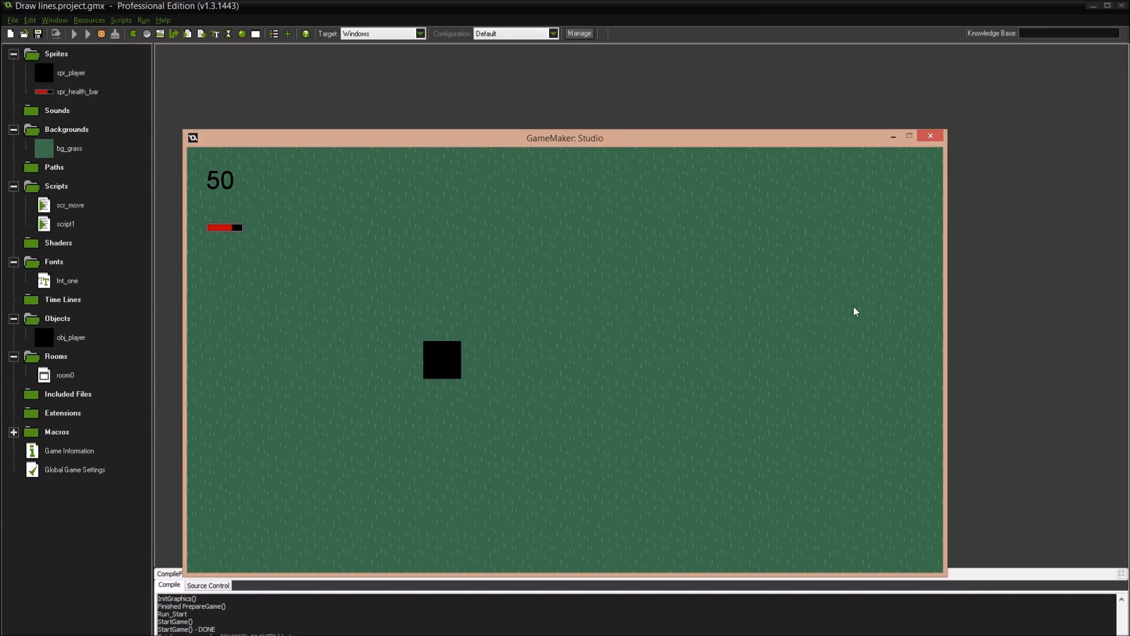
{"action": "mouse_move", "coordinate": [525, 396]}
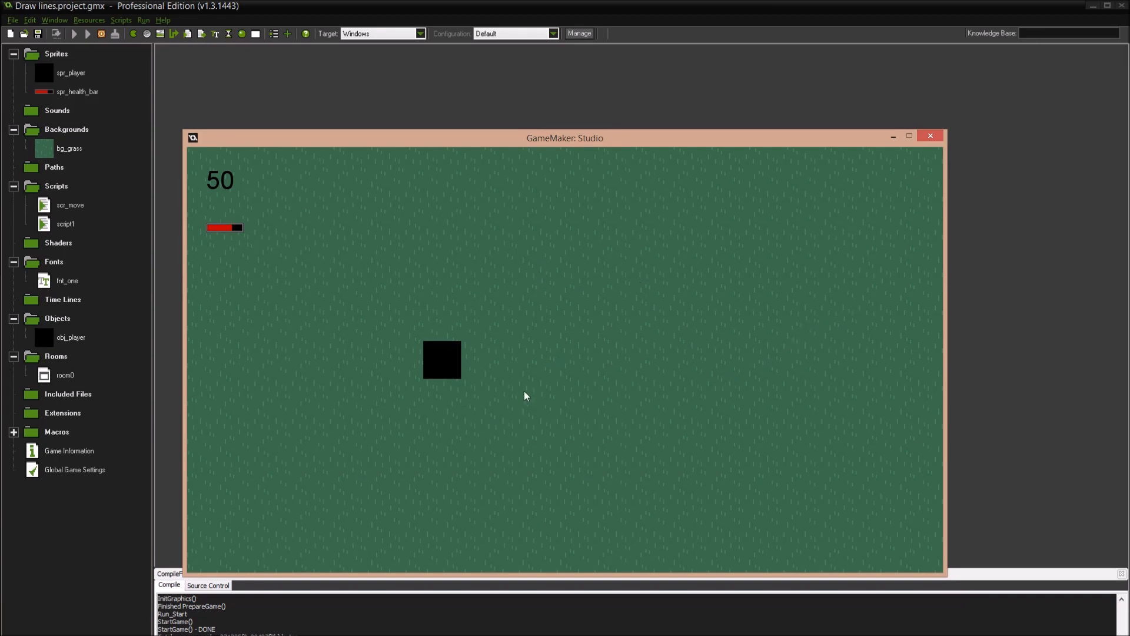
{"action": "mouse_move", "coordinate": [248, 269]}
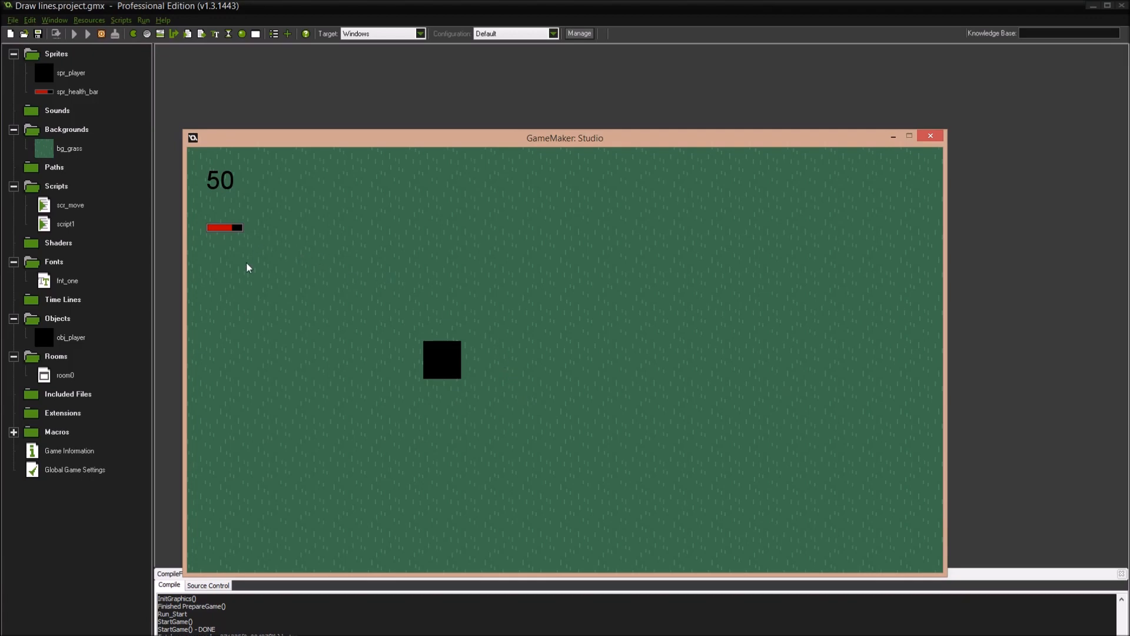
{"action": "mouse_move", "coordinate": [907, 598]}
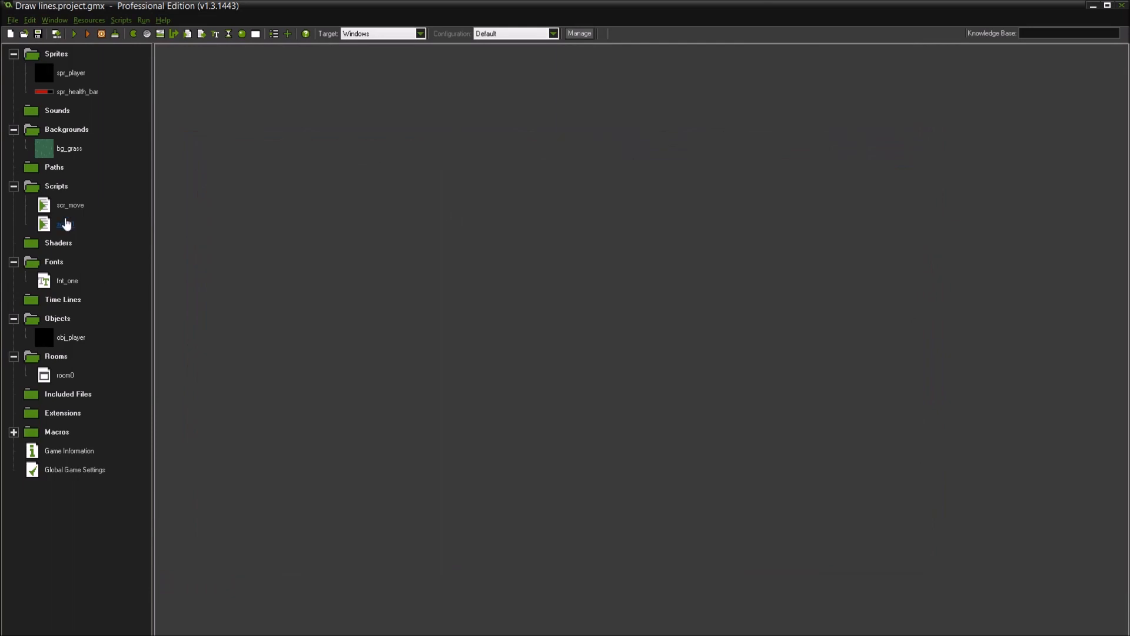
Add display_set_gui_size(640, 360); as line 4 of the player's Create code
{"action": "double_click", "coordinate": [71, 337]}
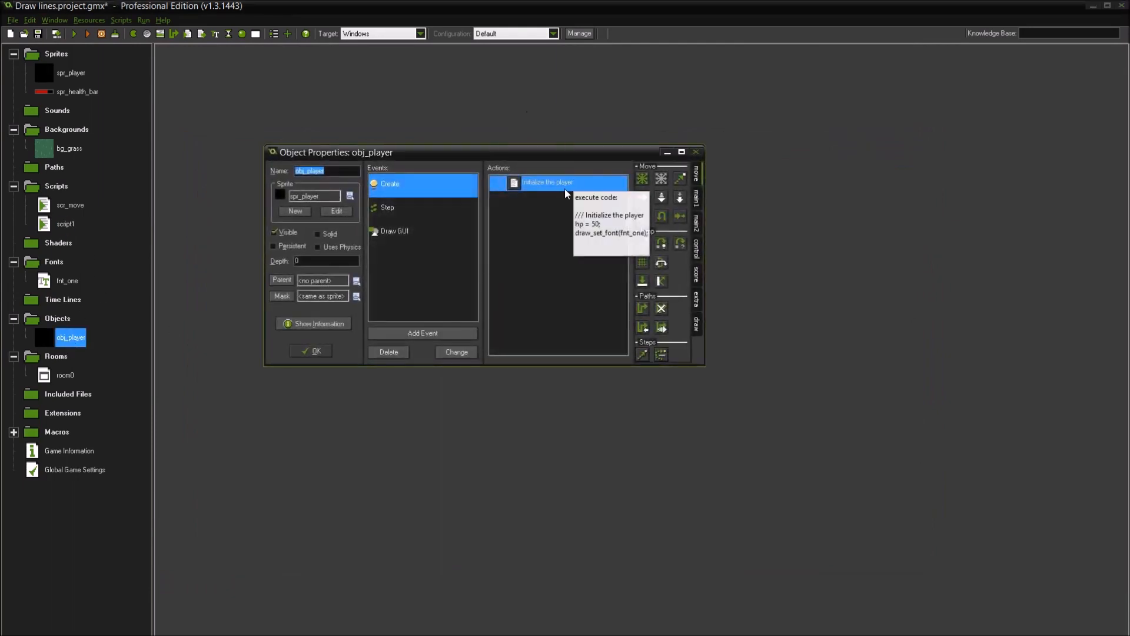
{"action": "mouse_move", "coordinate": [549, 194]}
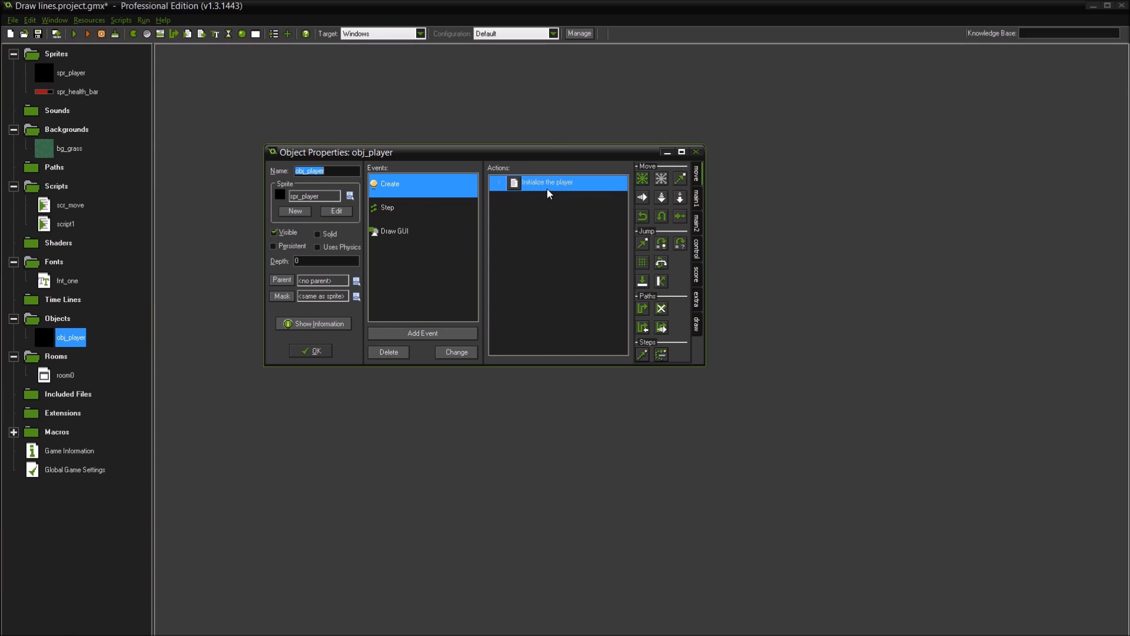
{"action": "double_click", "coordinate": [558, 181]}
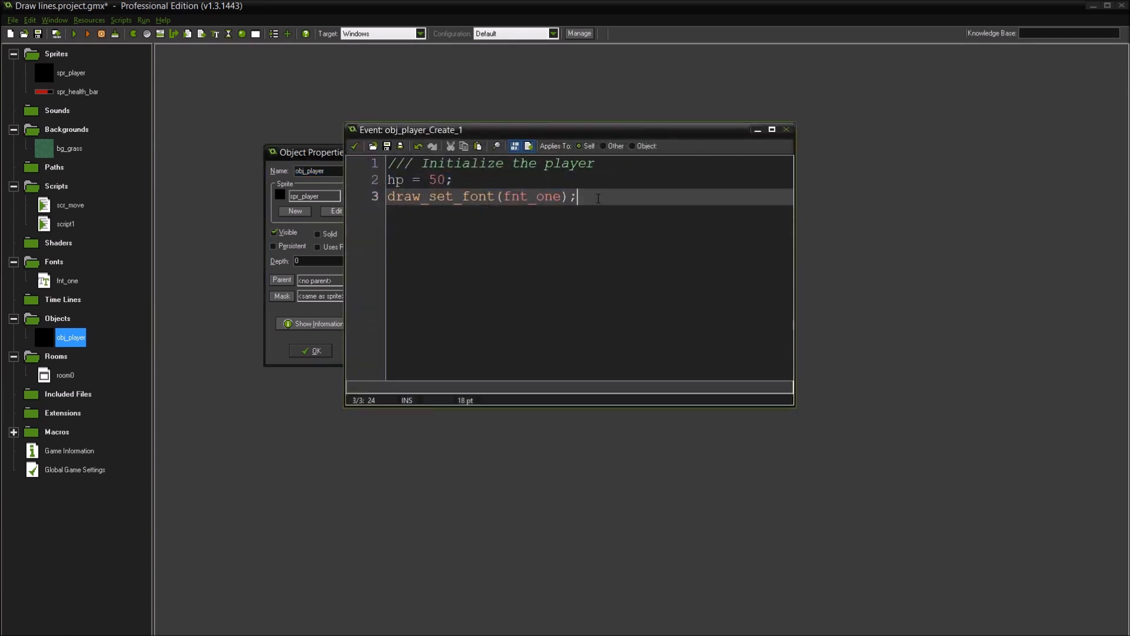
{"action": "type", "text": "dis"}
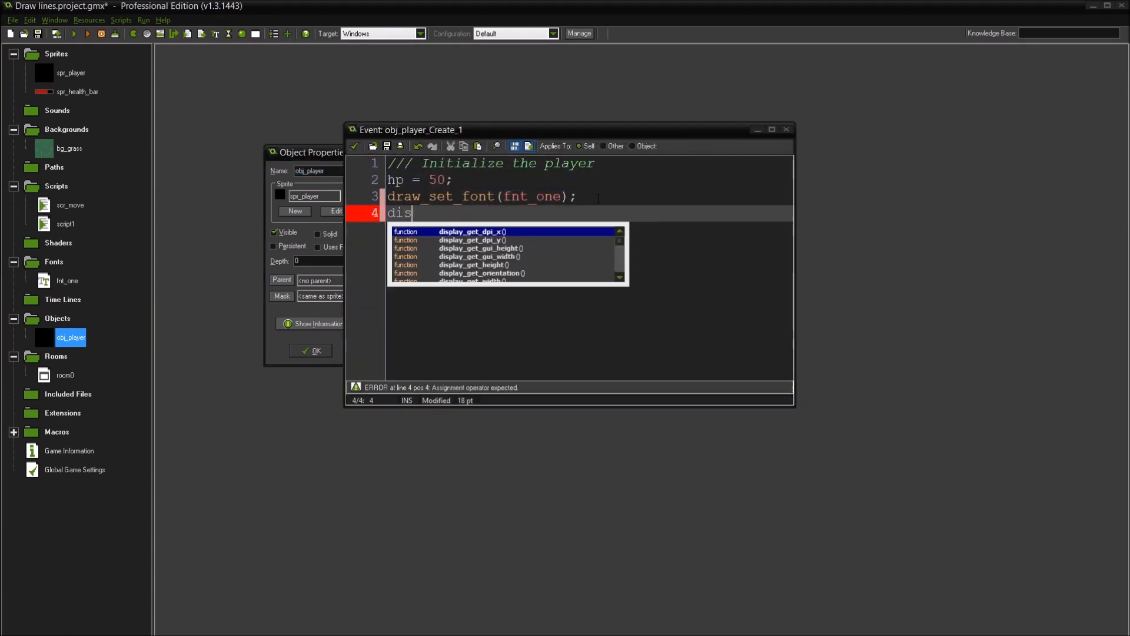
{"action": "type", "text": "play_set_gui_size"}
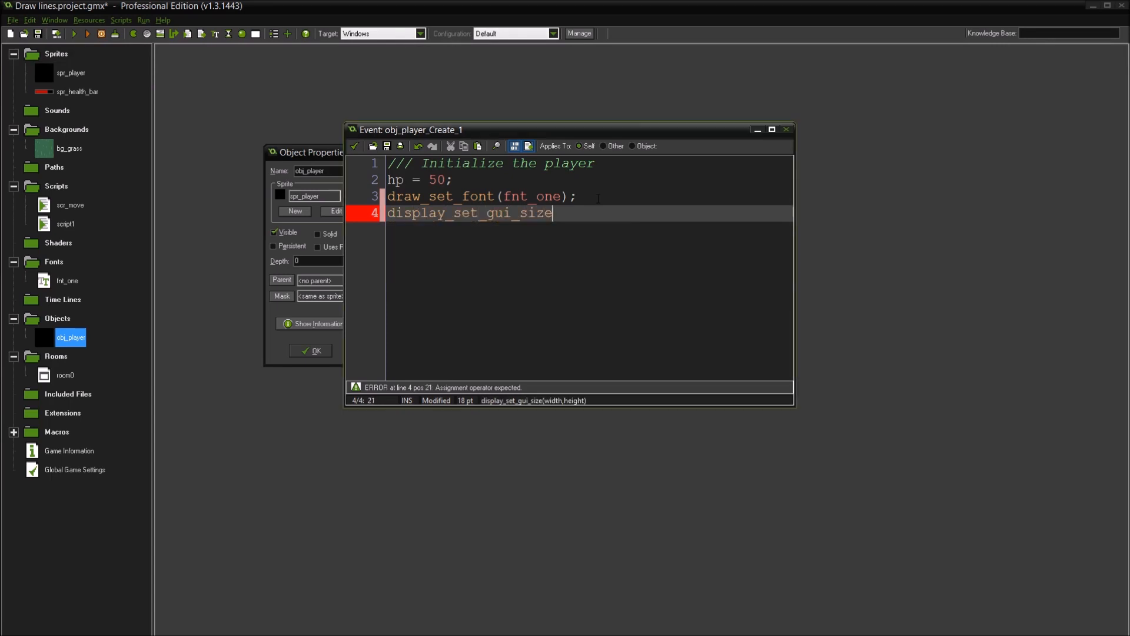
{"action": "type", "text": "("}
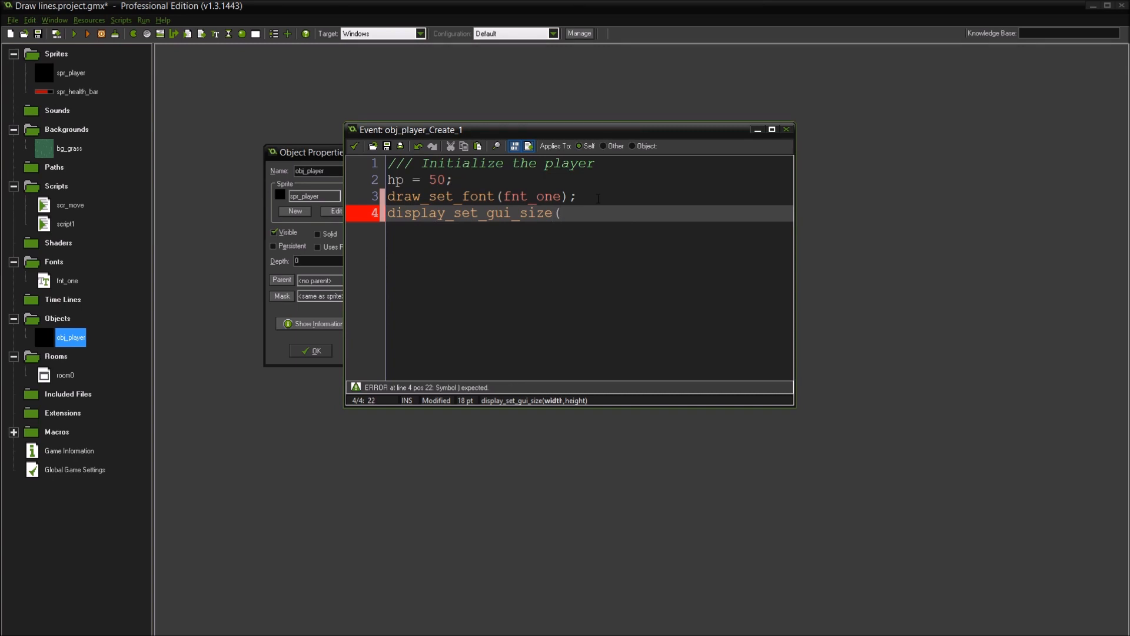
{"action": "type", "text": "640"}
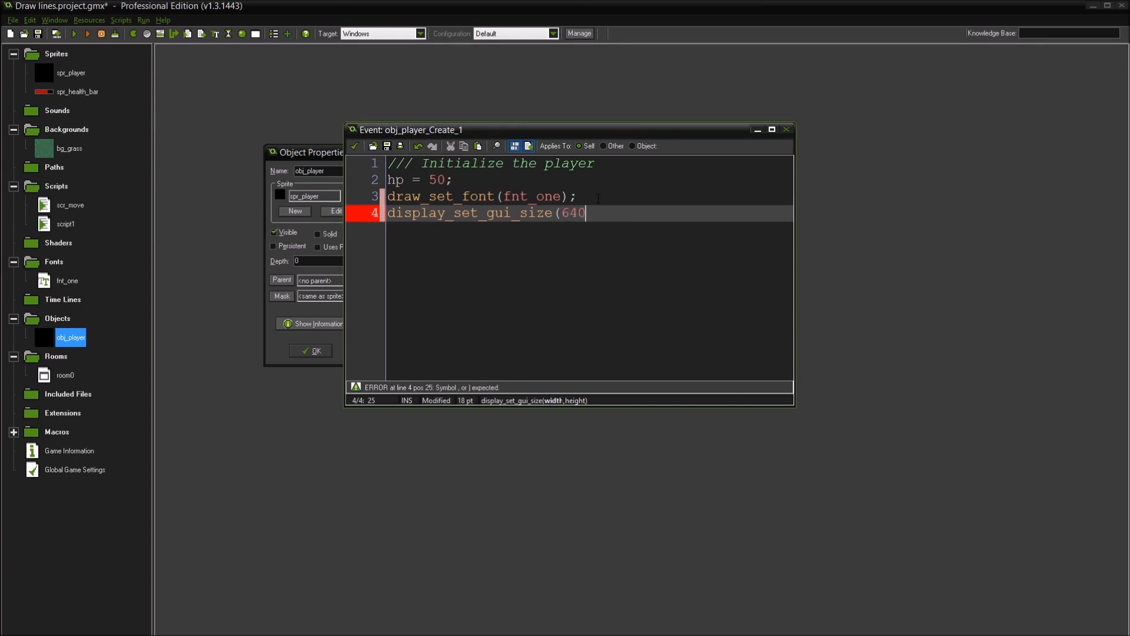
{"action": "type", "text": ","}
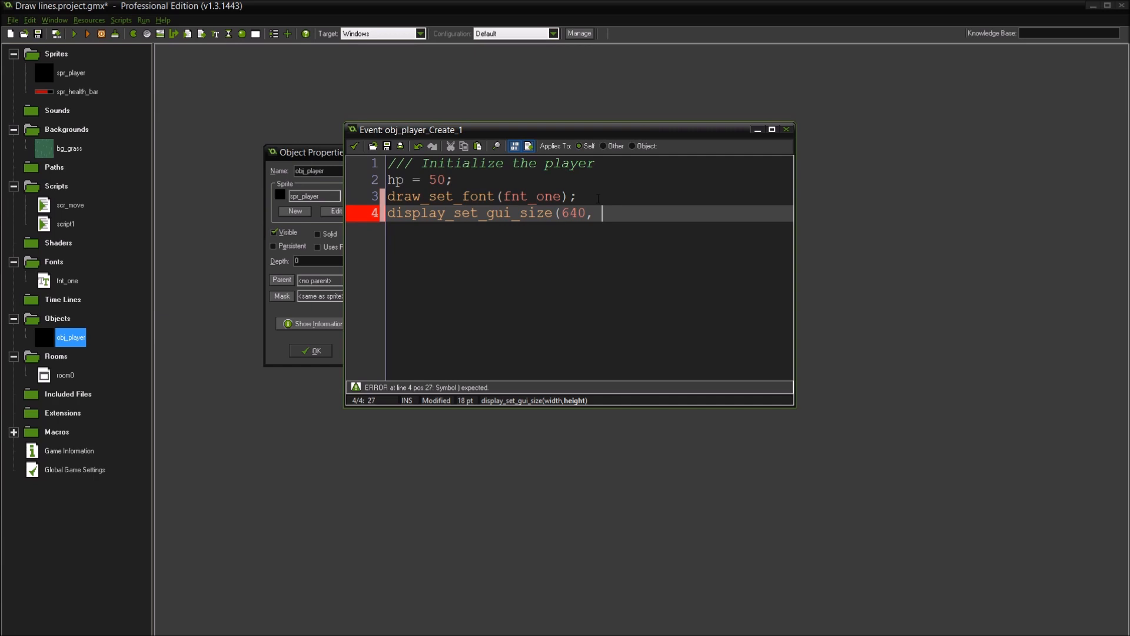
{"action": "type", "text": "360);"}
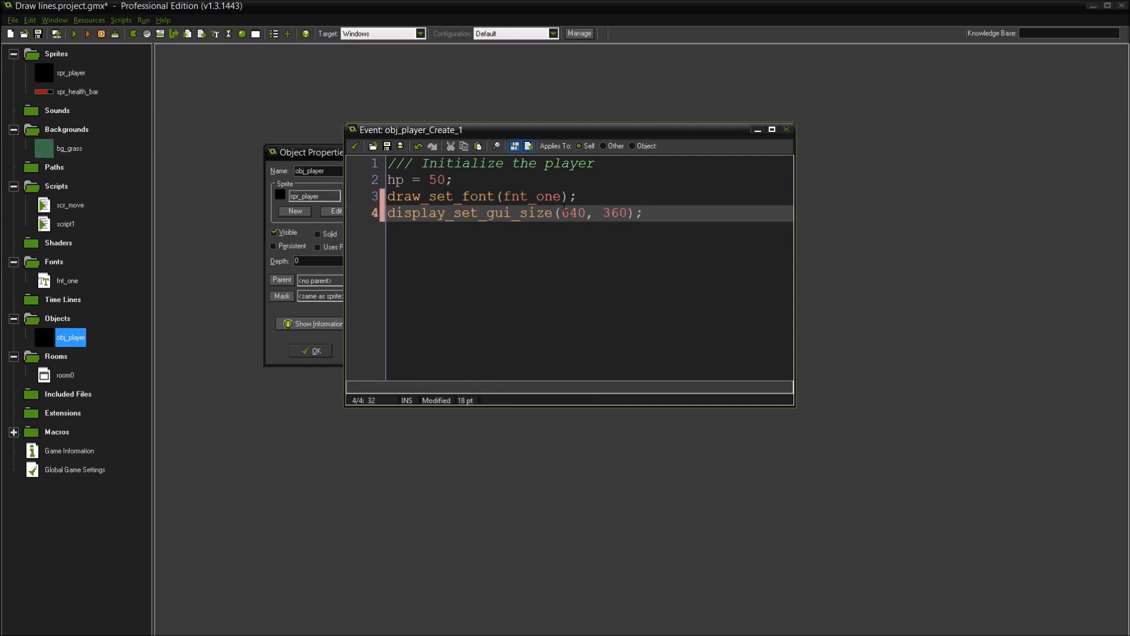
{"action": "left_click_drag", "start_coordinate": [557, 213], "coordinate": [634, 213]}
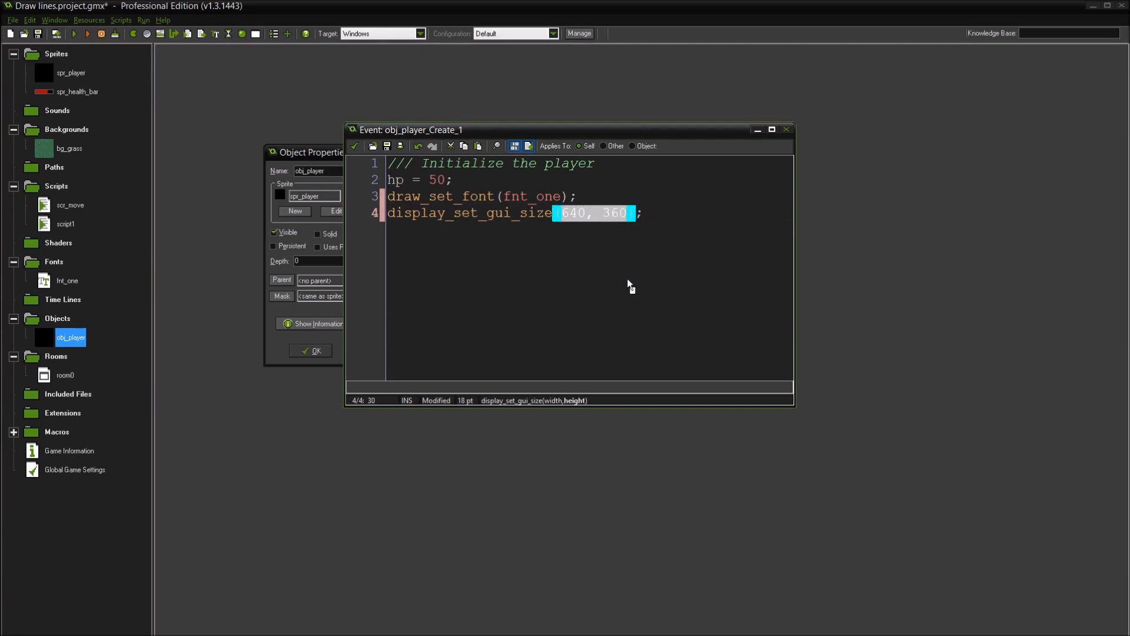
{"action": "mouse_move", "coordinate": [283, 156]}
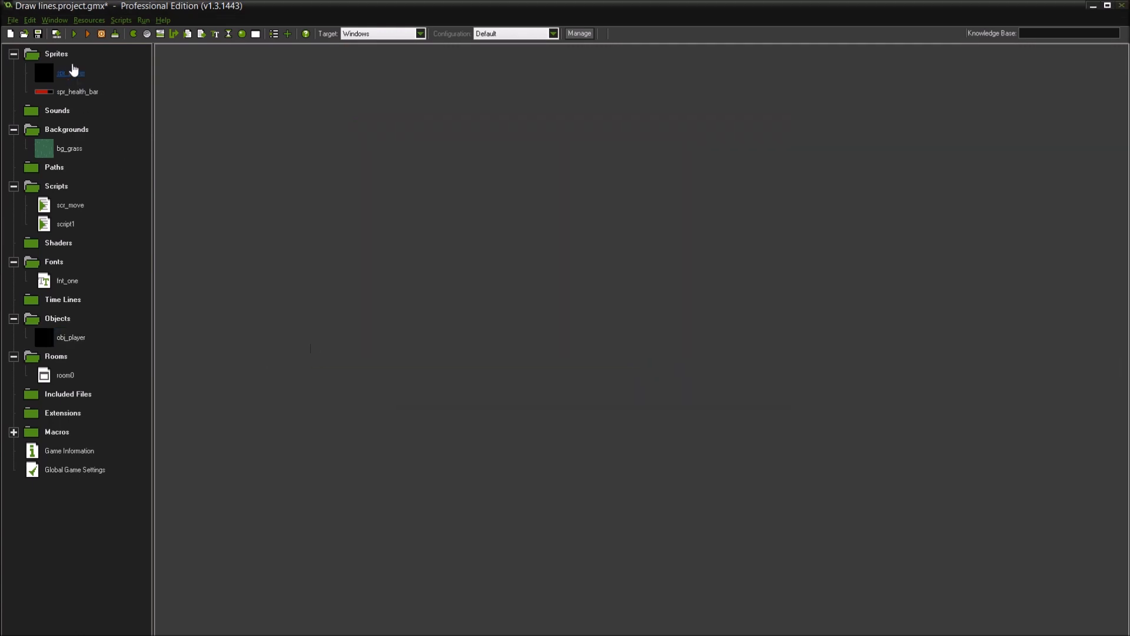
{"action": "left_click", "coordinate": [50, 36]}
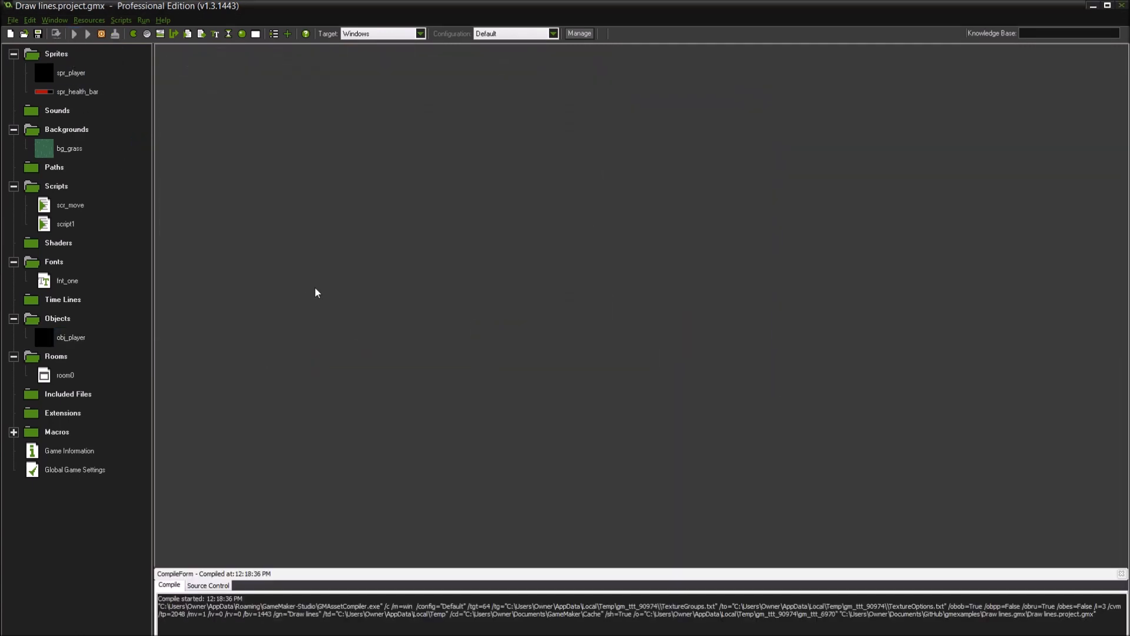
{"action": "left_click", "coordinate": [78, 35]}
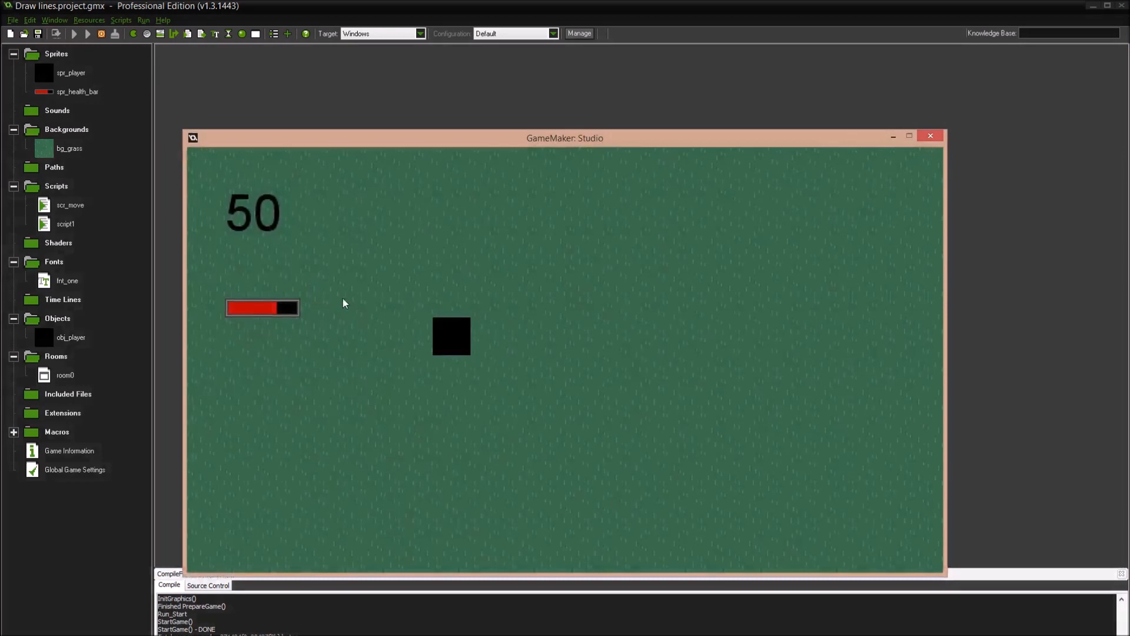
{"action": "mouse_move", "coordinate": [231, 227]}
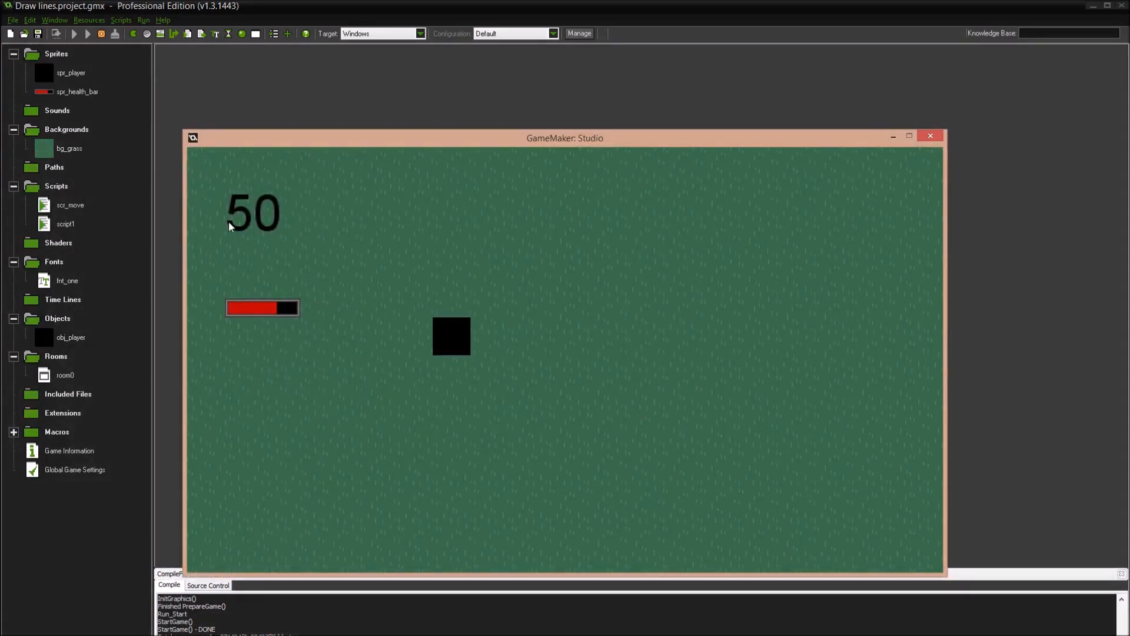
{"action": "mouse_move", "coordinate": [224, 328]}
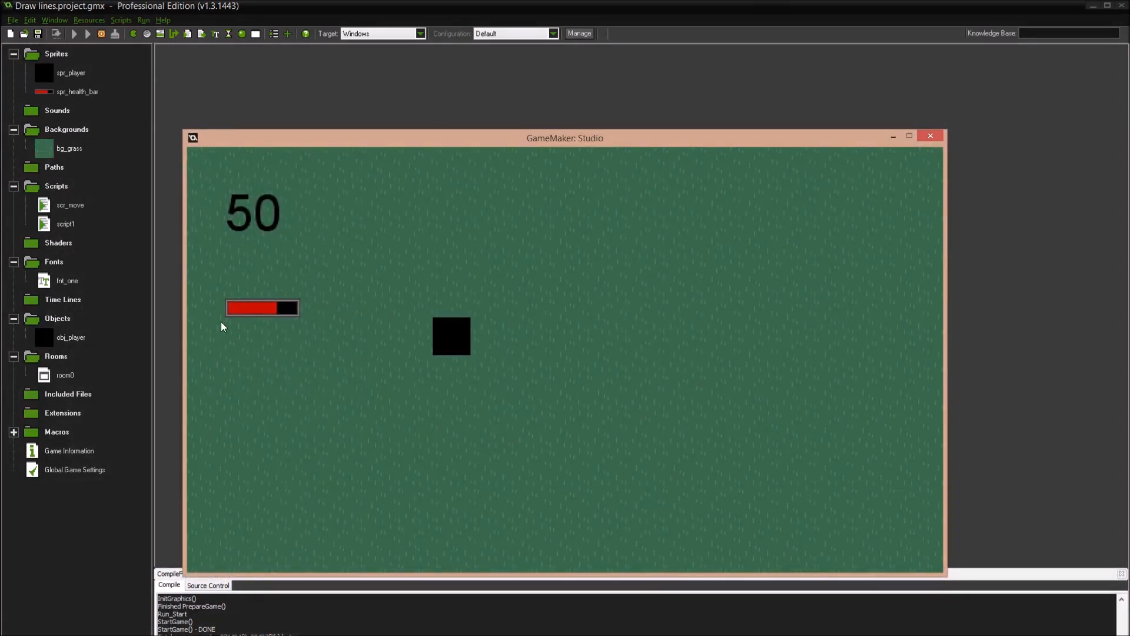
{"action": "mouse_move", "coordinate": [261, 317]}
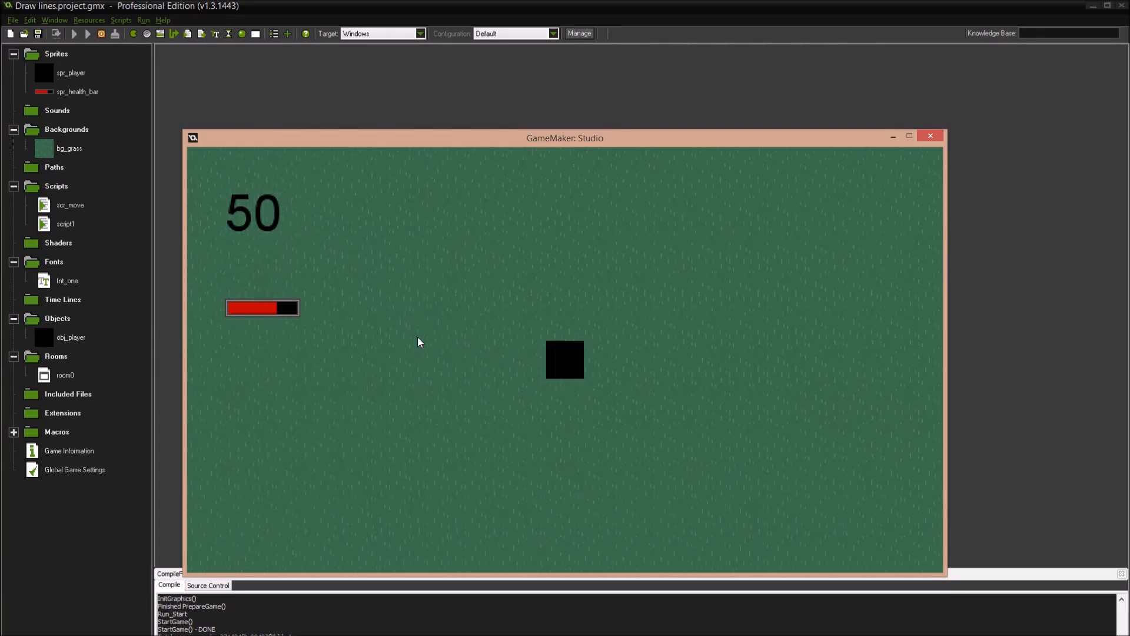
{"action": "mouse_move", "coordinate": [937, 167]}
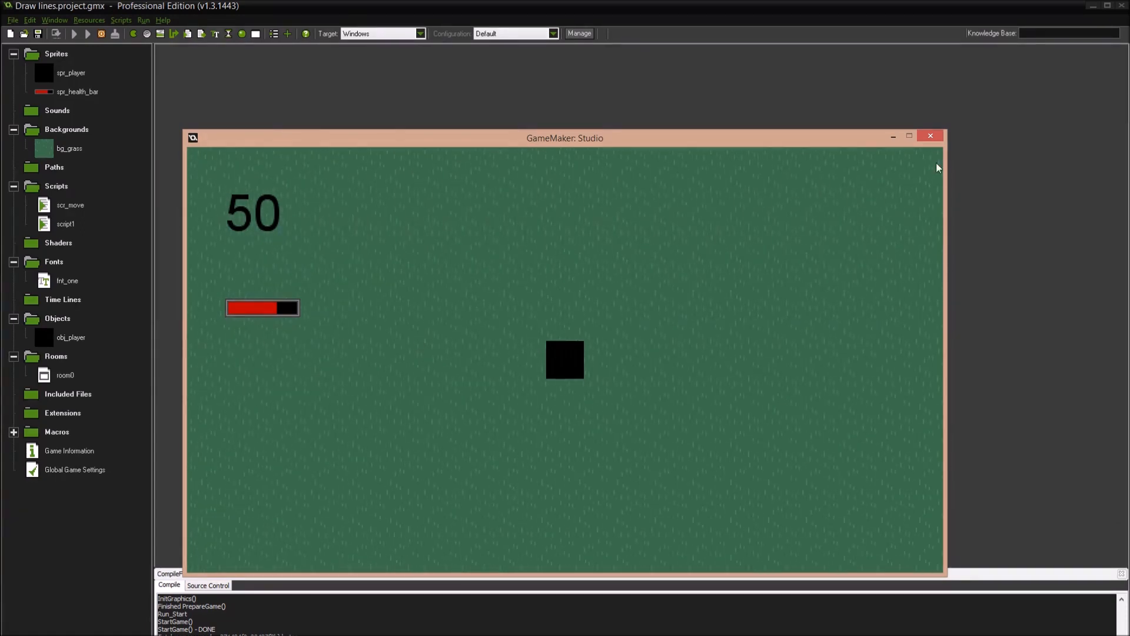
{"action": "double_click", "coordinate": [70, 205]}
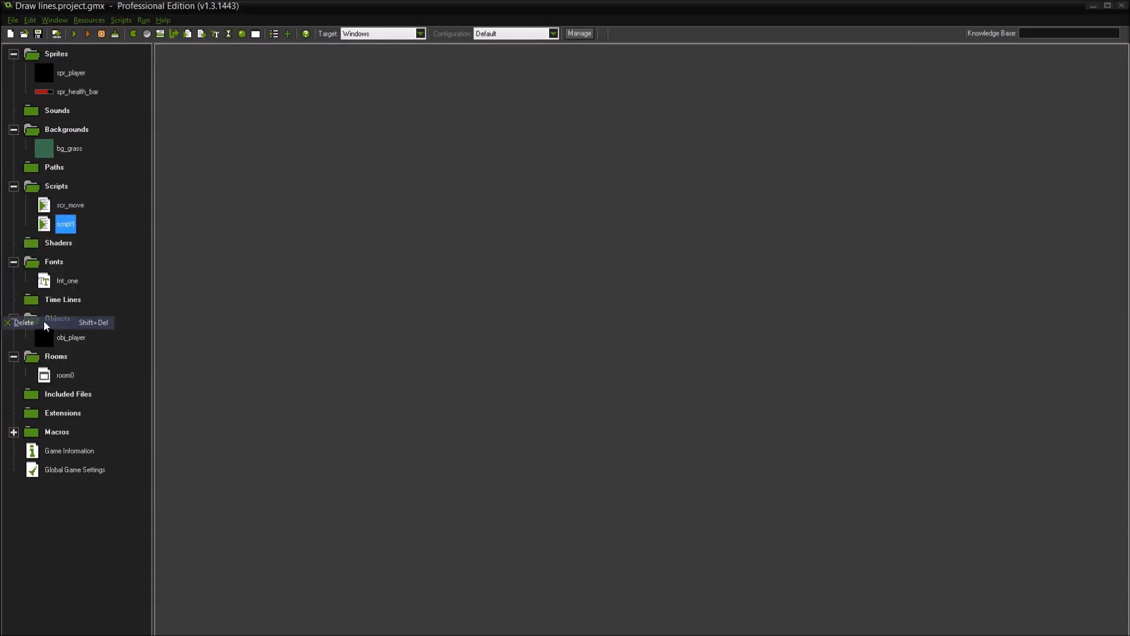
Delete the unused script1 and review the player's initialization code
{"action": "left_click", "coordinate": [23, 321]}
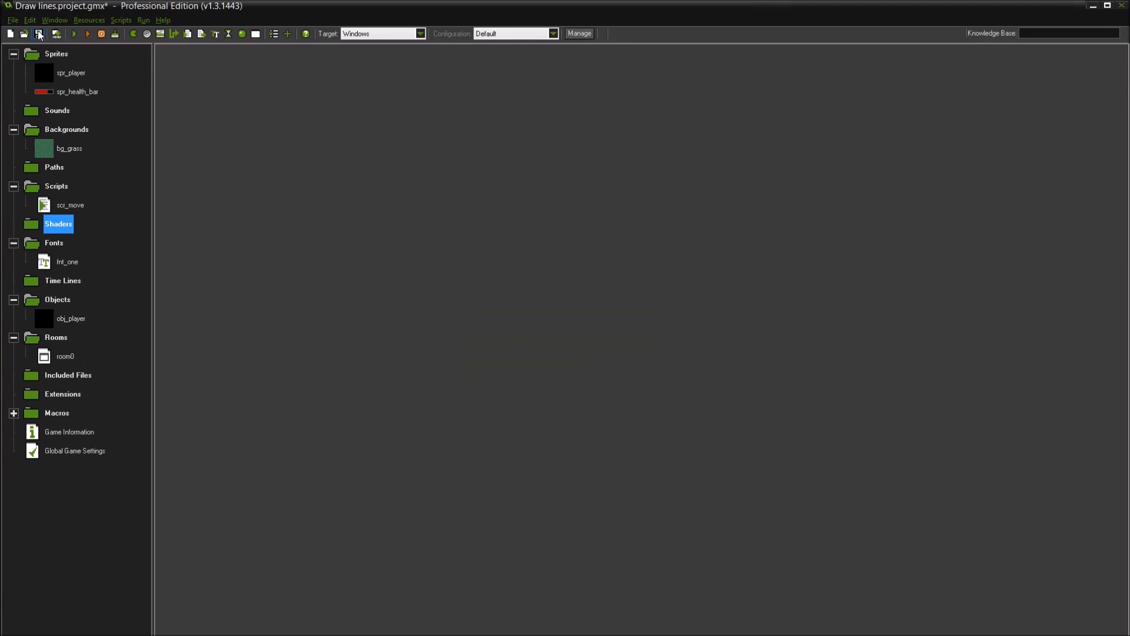
{"action": "double_click", "coordinate": [71, 317]}
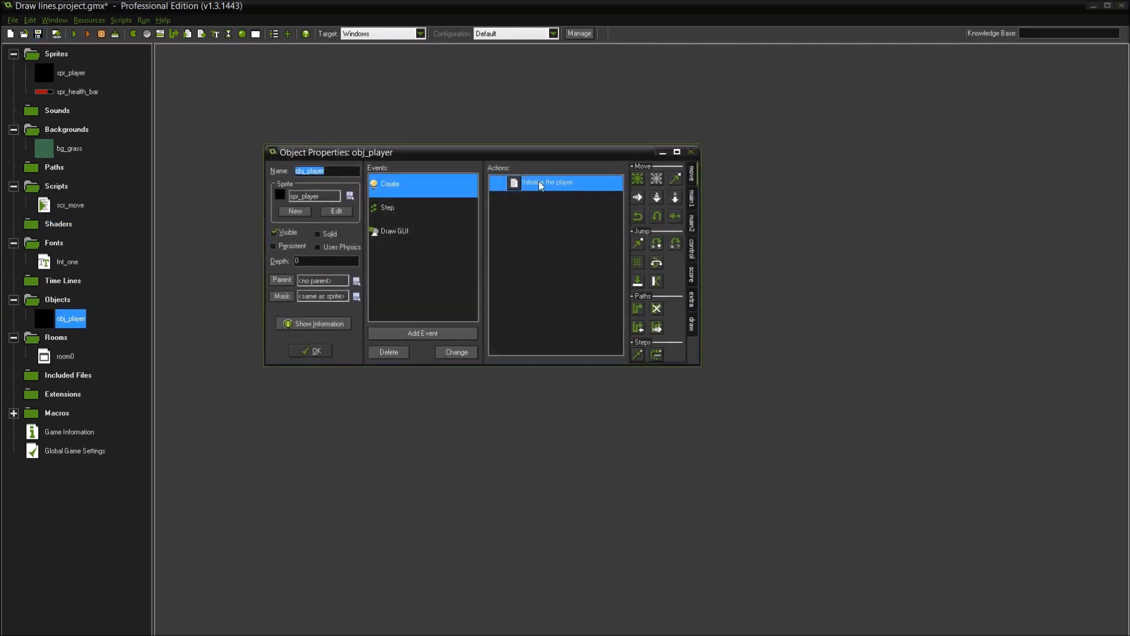
{"action": "double_click", "coordinate": [549, 183]}
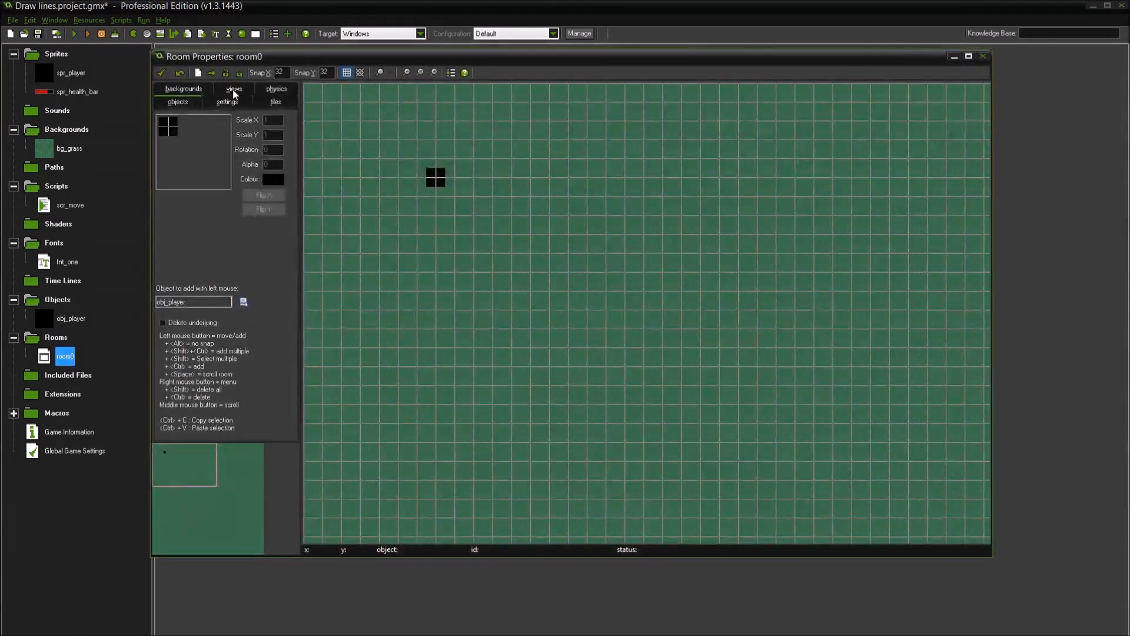
Verify room0's 1280 by 720 port in the views settings, close the room and save the project
{"action": "left_click", "coordinate": [233, 90]}
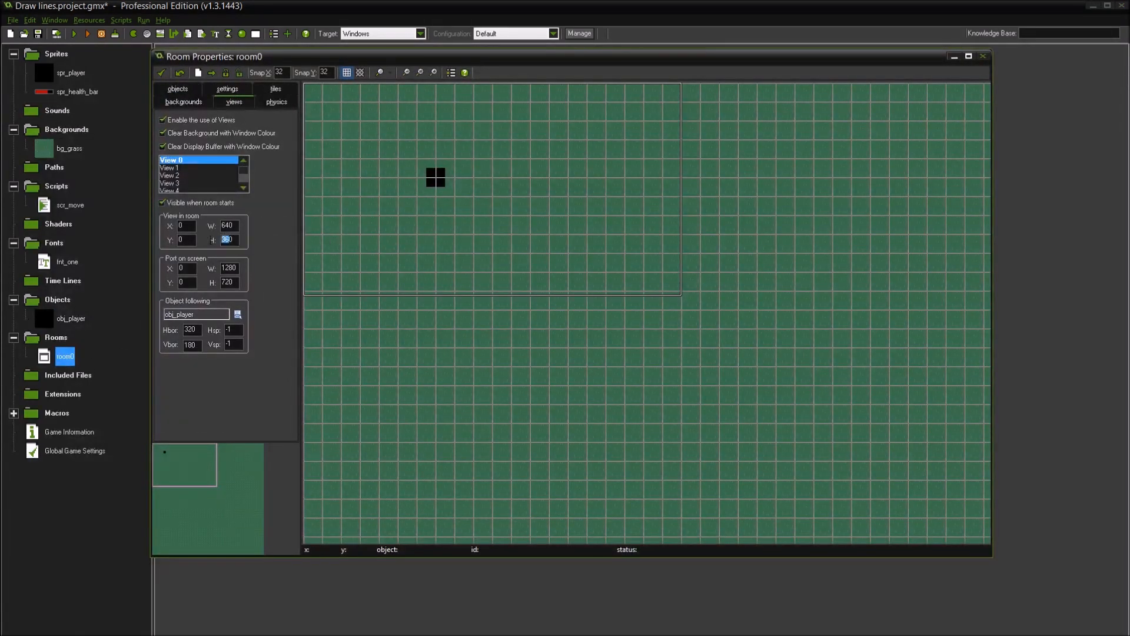
{"action": "left_click", "coordinate": [228, 268]}
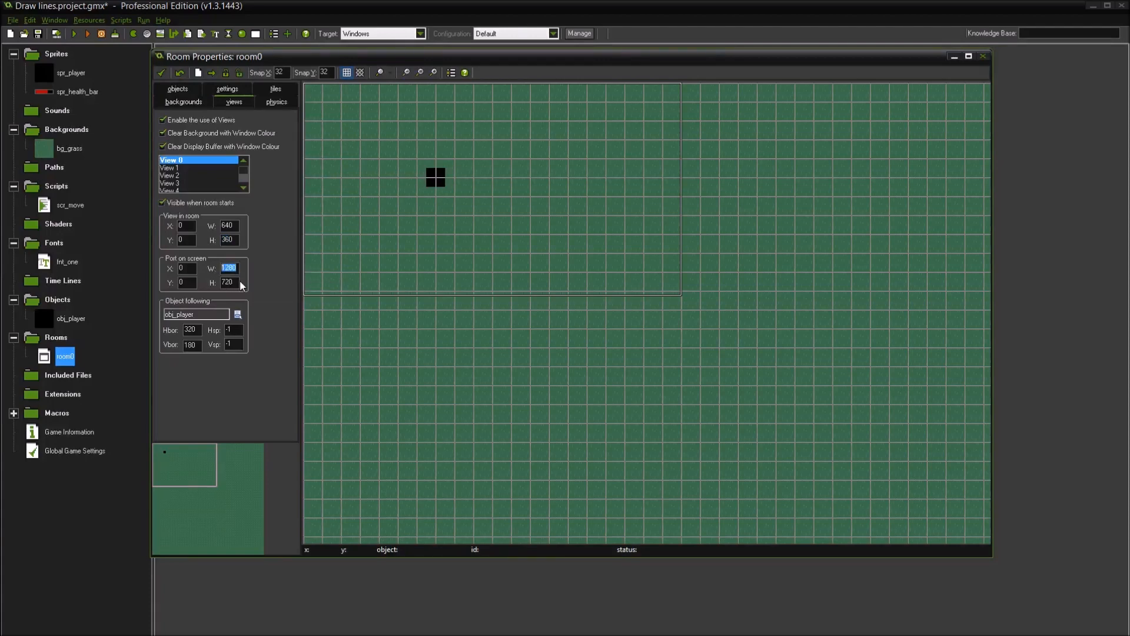
{"action": "left_click", "coordinate": [229, 282]}
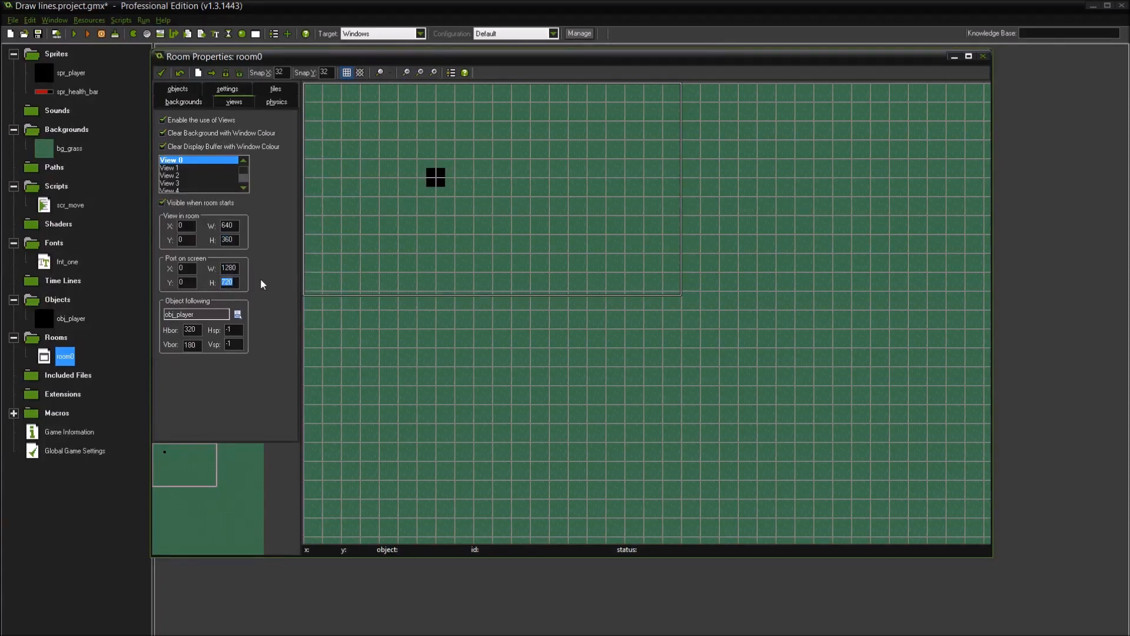
{"action": "mouse_move", "coordinate": [227, 225]}
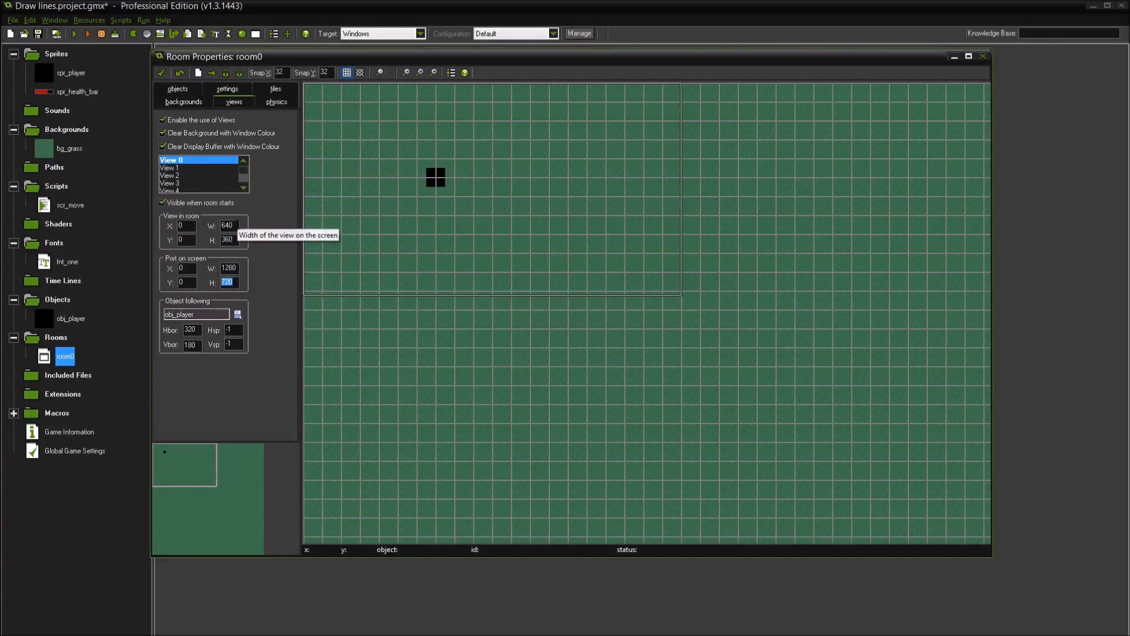
{"action": "mouse_move", "coordinate": [617, 350]}
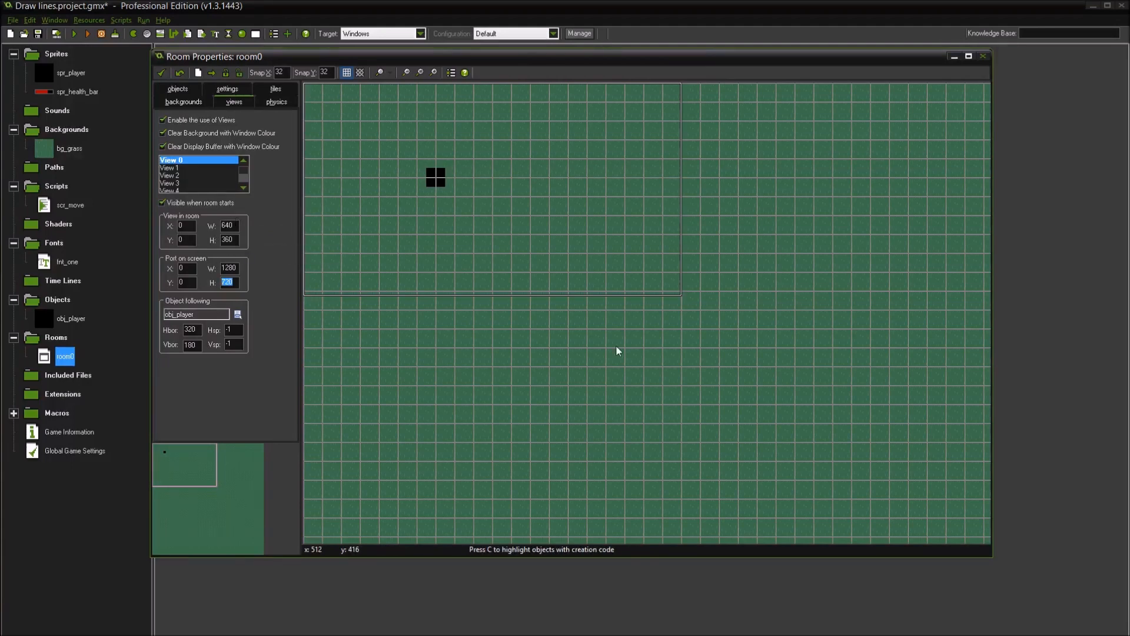
{"action": "mouse_move", "coordinate": [786, 417]}
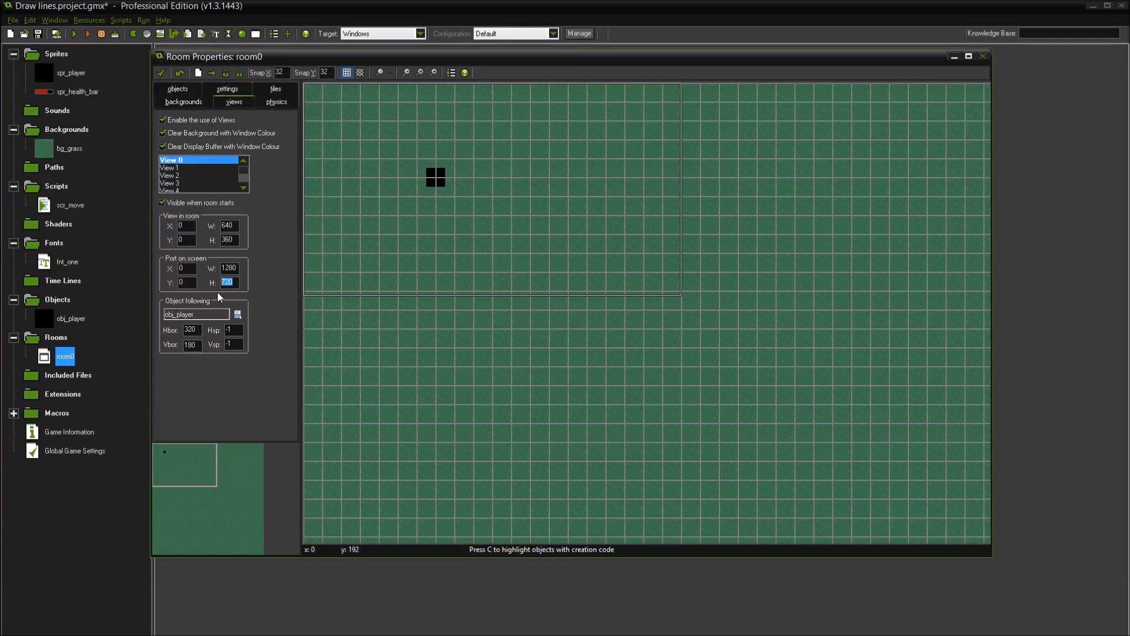
{"action": "mouse_move", "coordinate": [179, 74]}
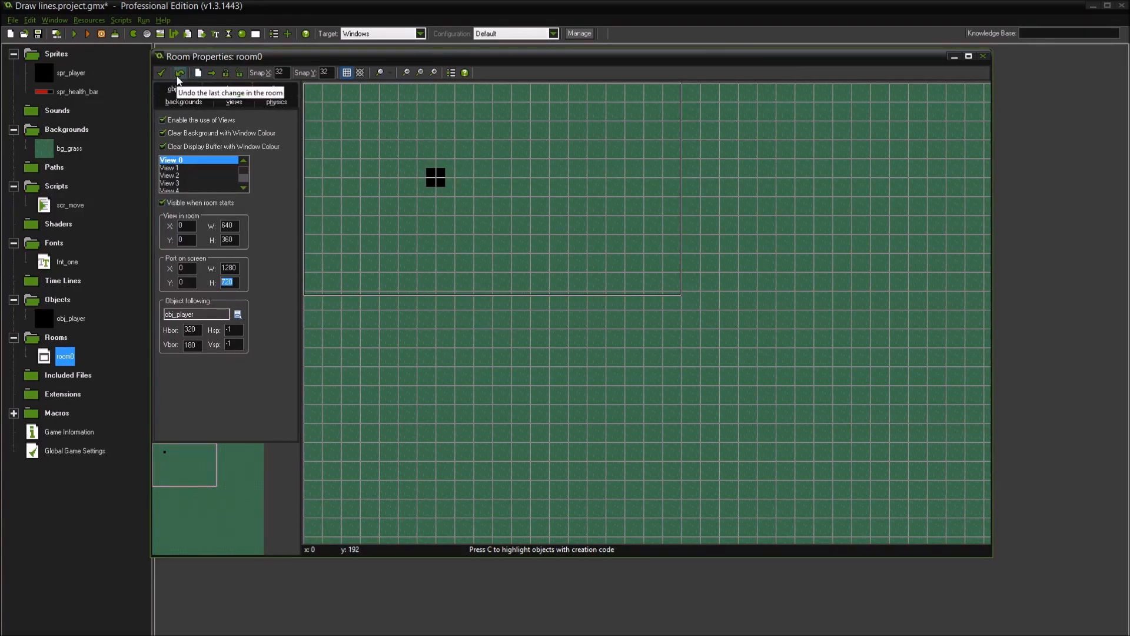
{"action": "left_click", "coordinate": [162, 73]}
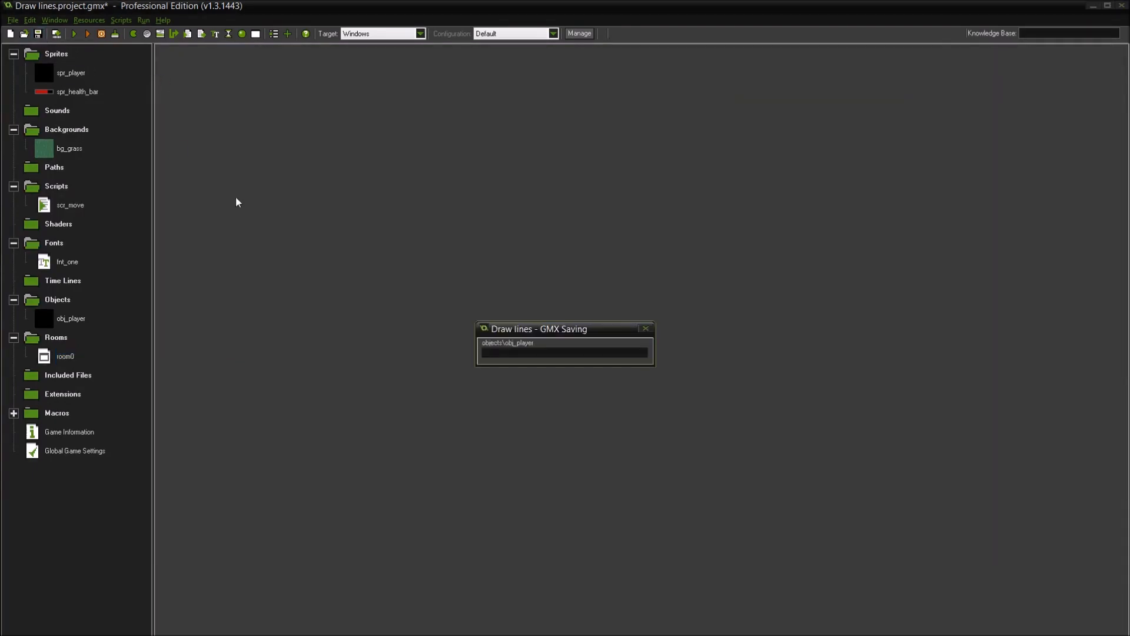
{"action": "left_click", "coordinate": [58, 37]}
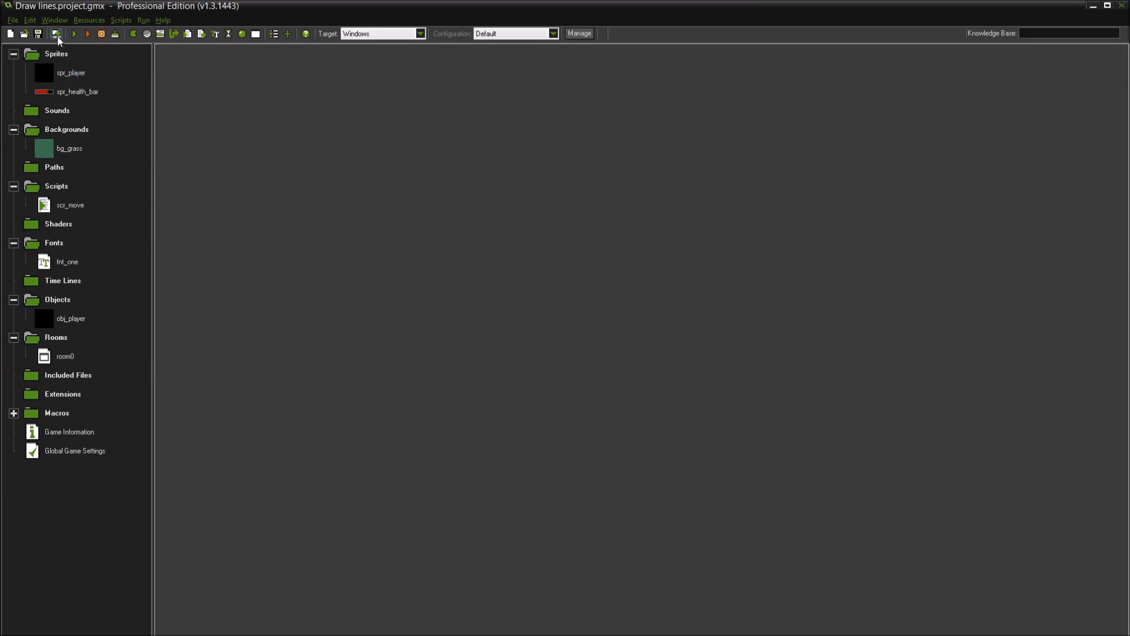